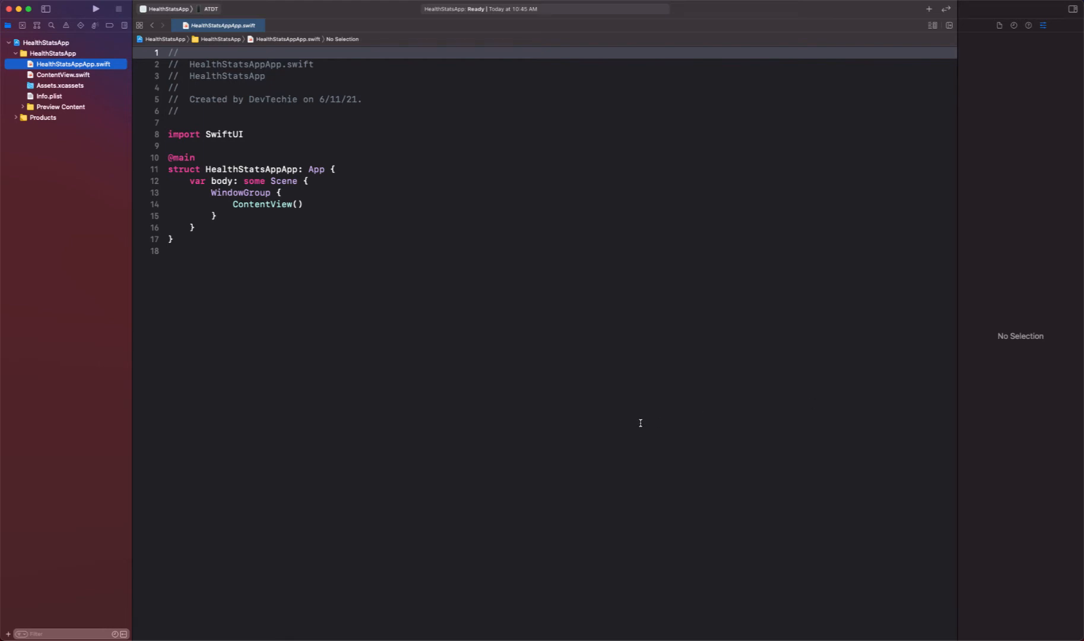
mouse_move(339, 234)
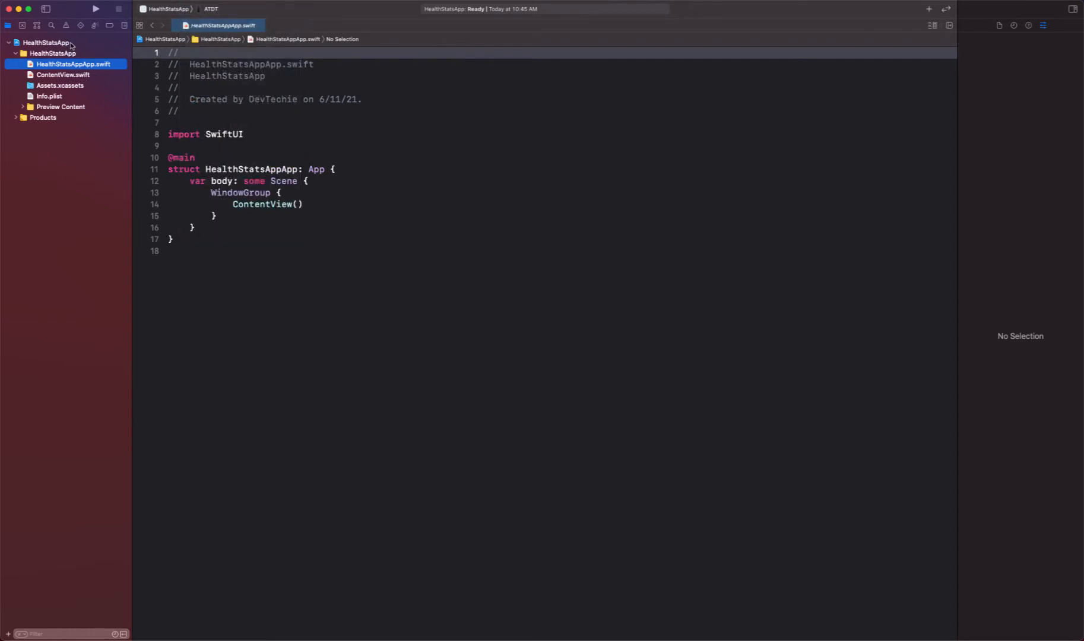
Pick a development team for HealthStatsApp under Signing & Capabilities and register the device
click(46, 43)
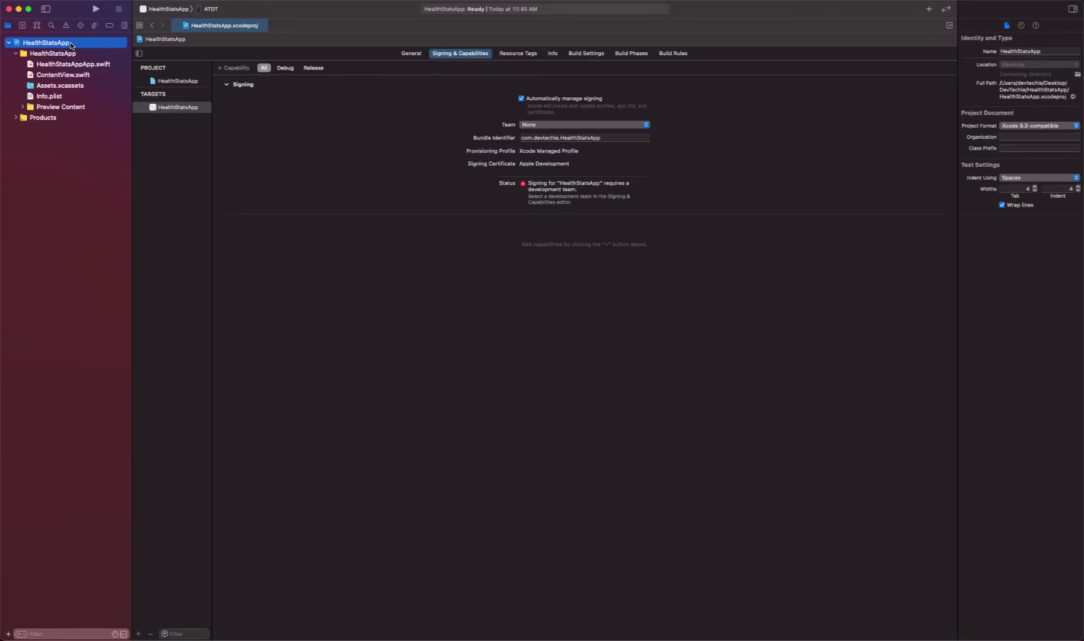
mouse_move(548, 179)
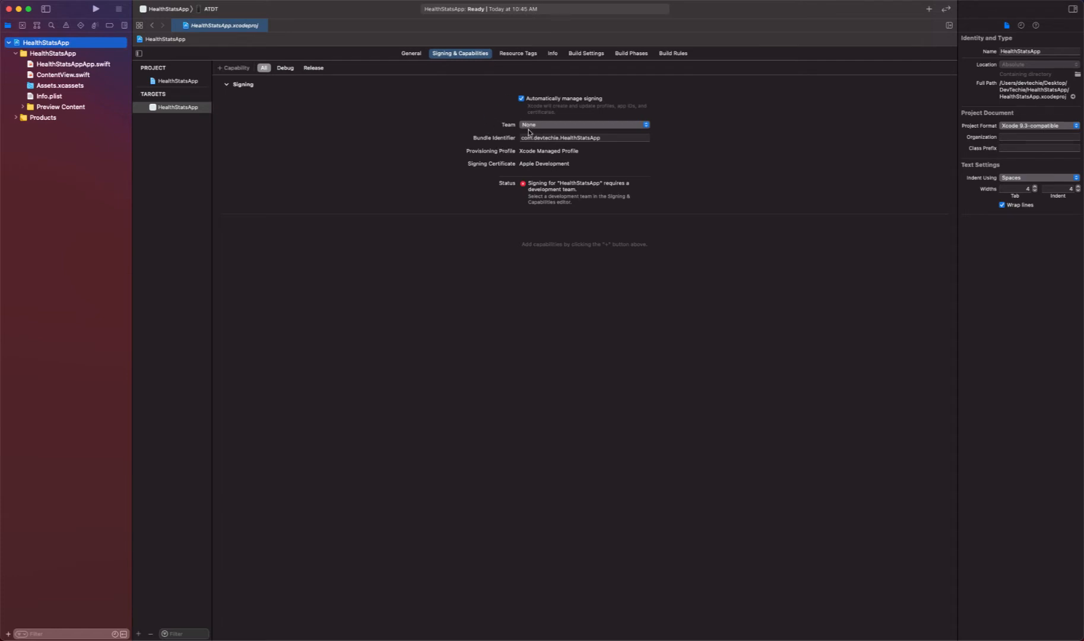
mouse_move(550, 125)
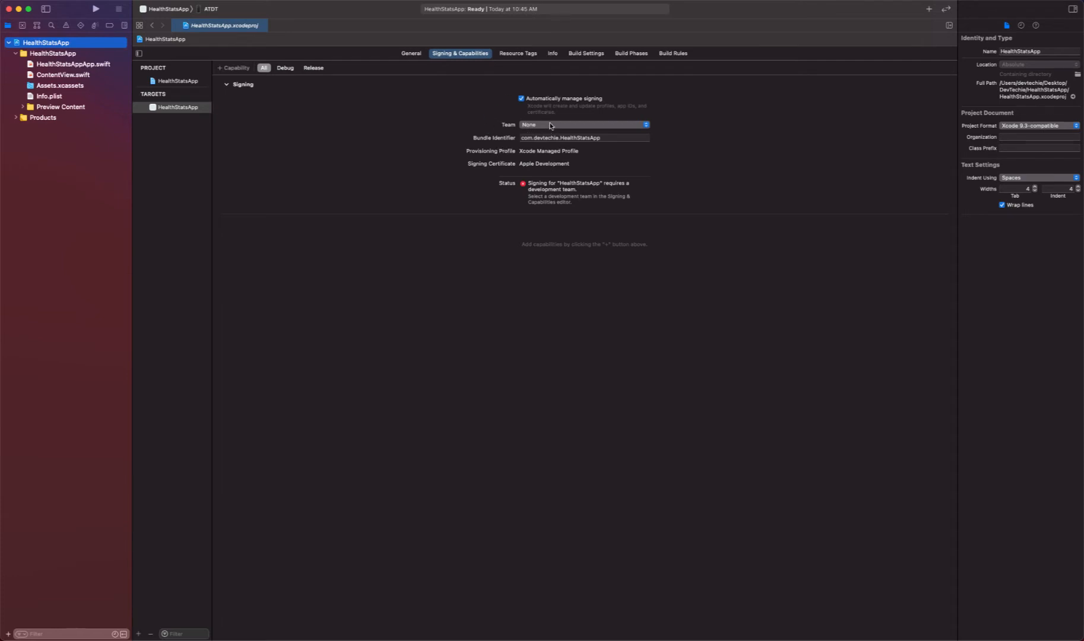
click(583, 125)
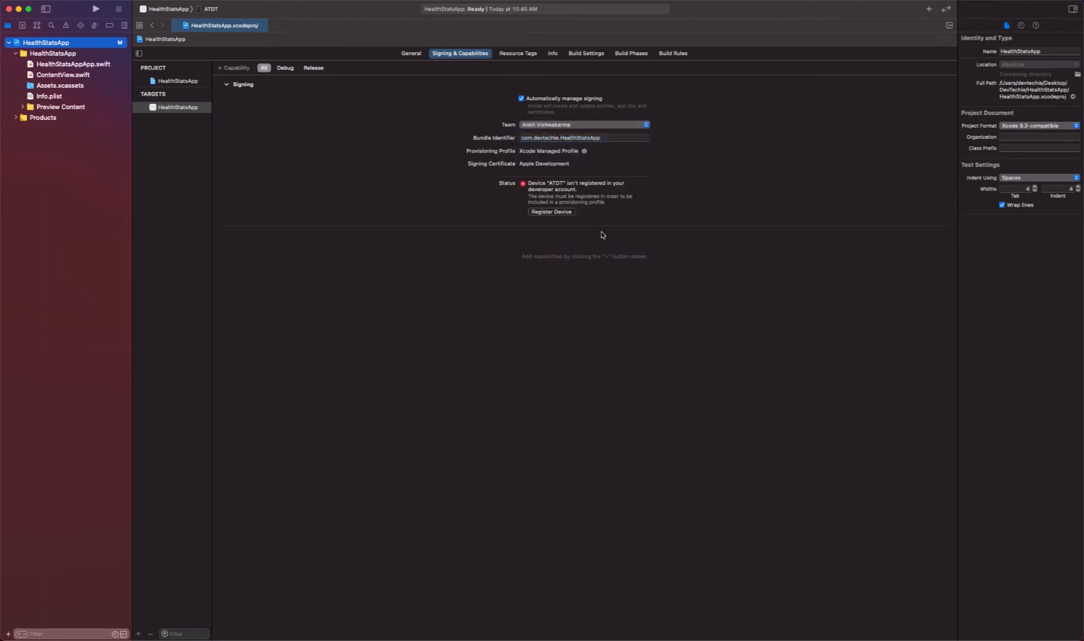
mouse_move(540, 240)
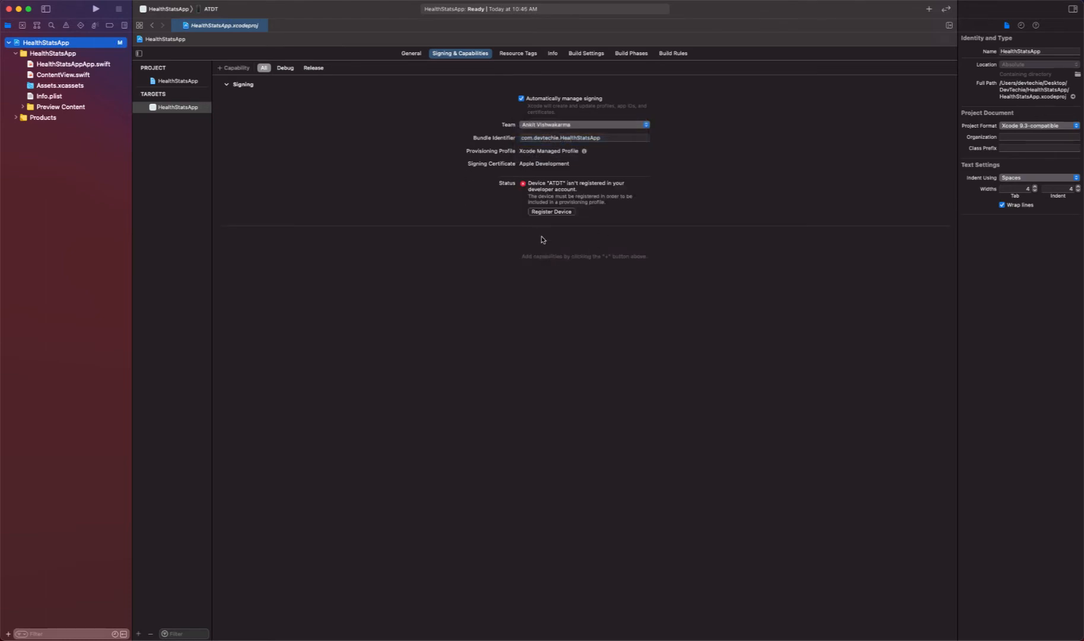
mouse_move(553, 202)
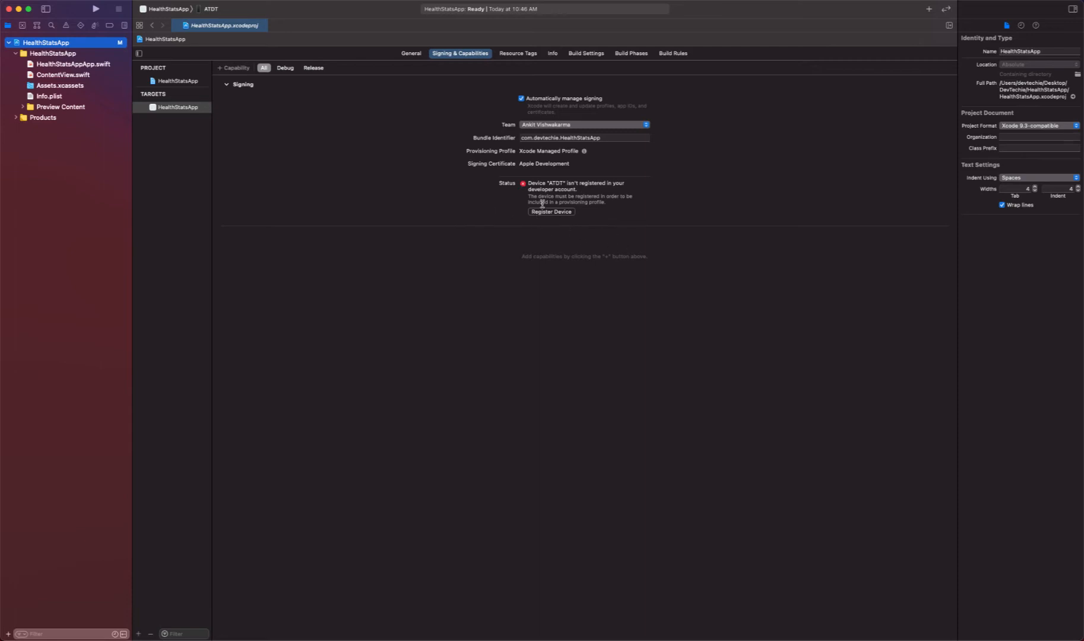
click(549, 212)
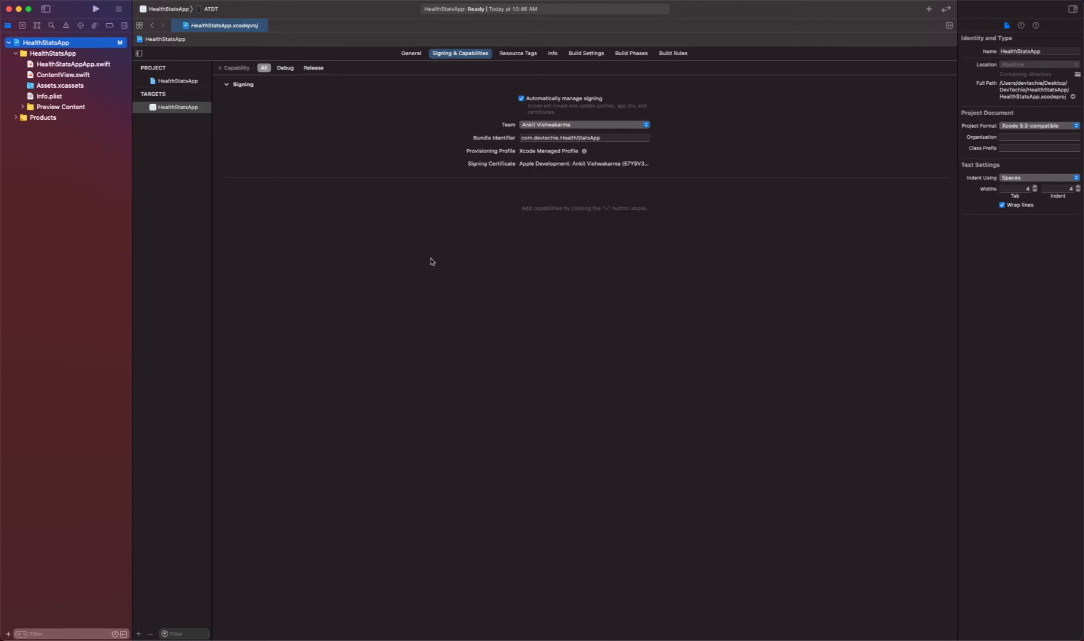
mouse_move(526, 267)
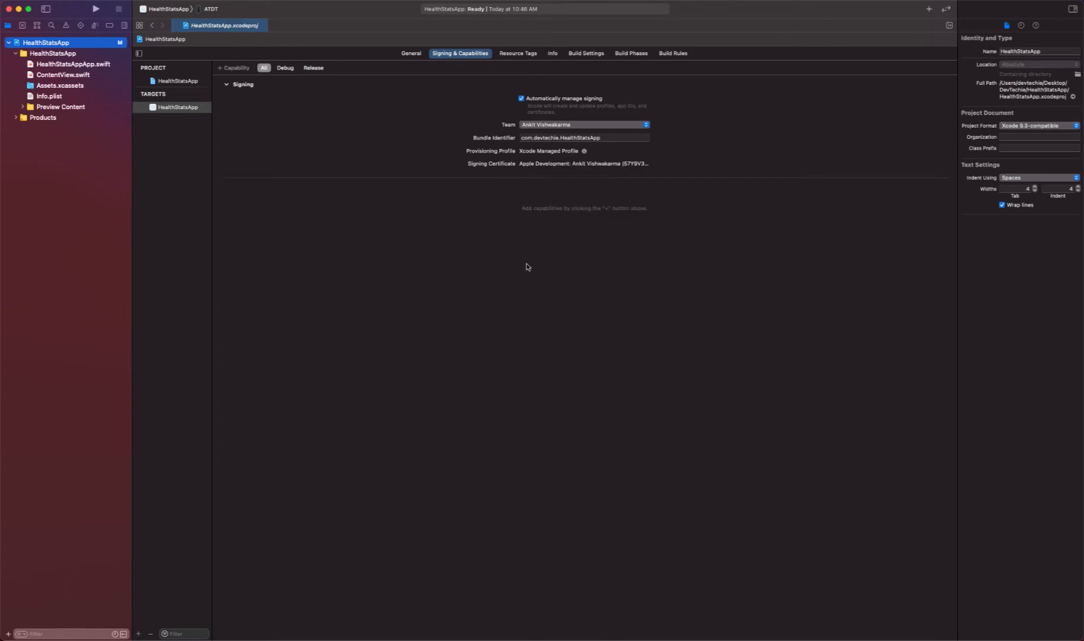
mouse_move(253, 167)
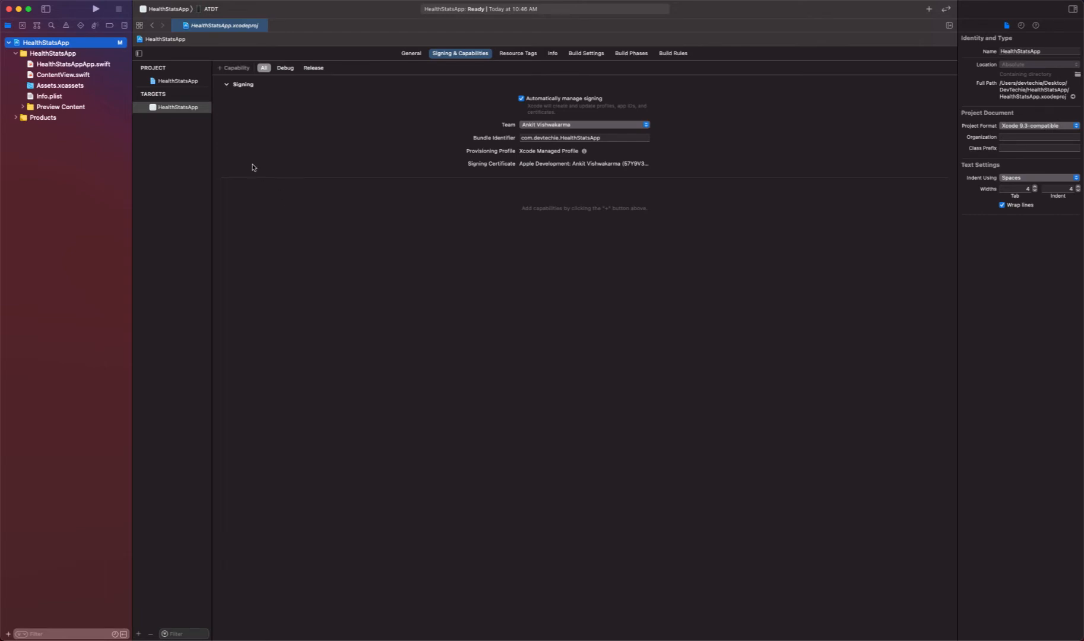
mouse_move(552, 54)
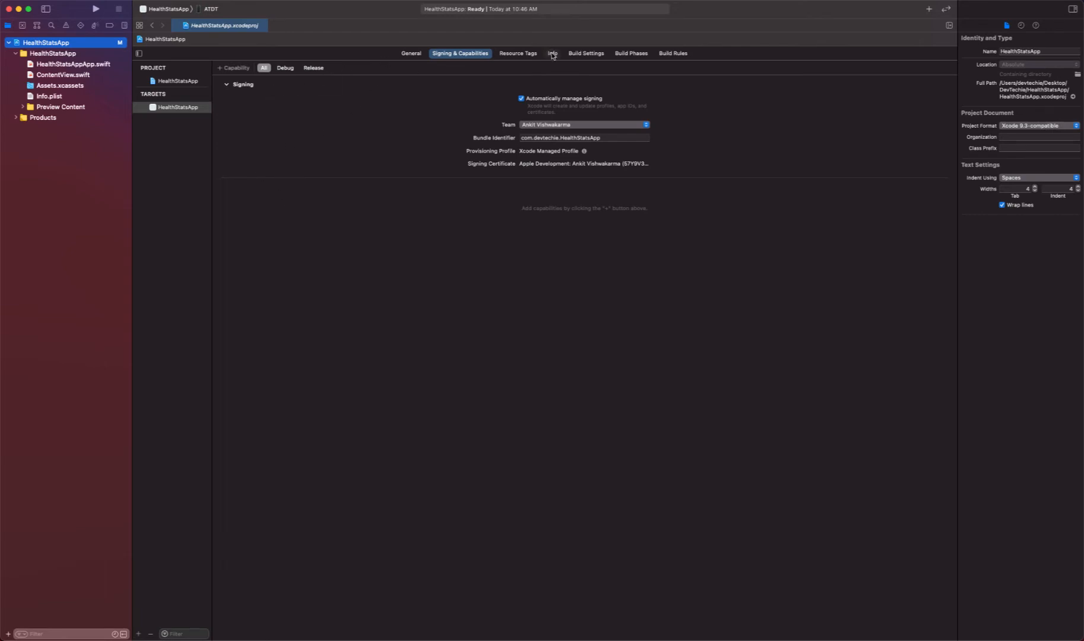
Show the HealthStatsApp target's custom iOS target properties under Info
click(552, 53)
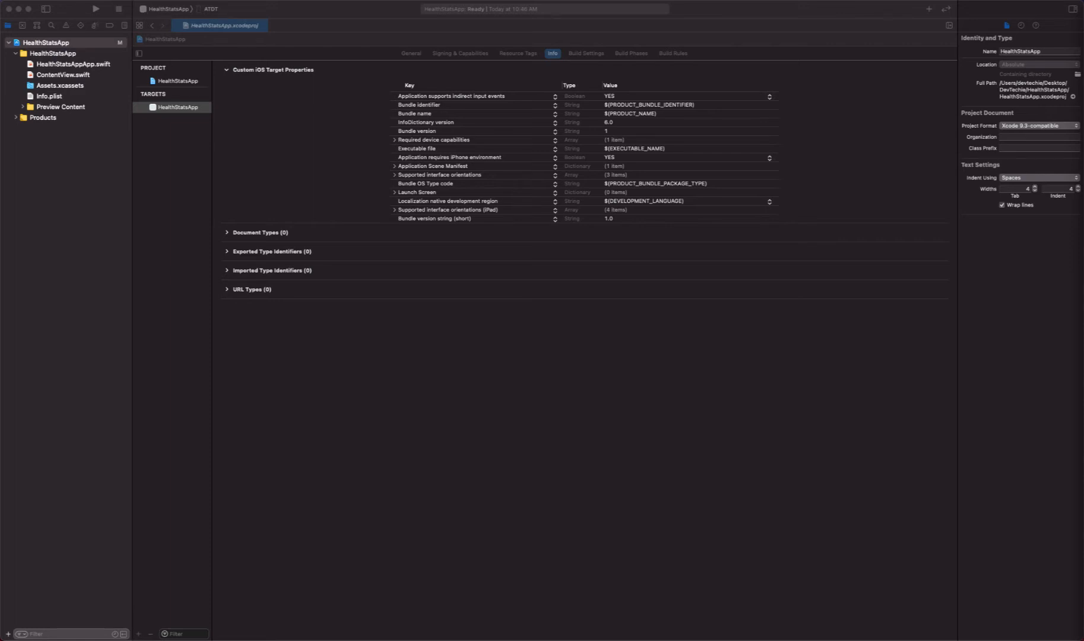
mouse_move(611, 288)
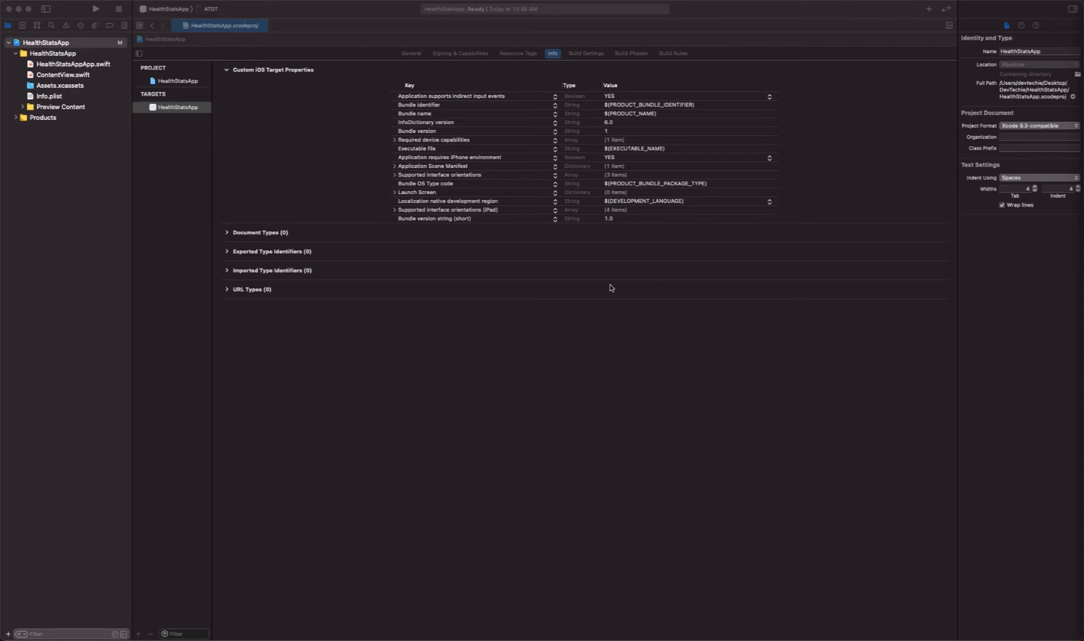
mouse_move(459, 135)
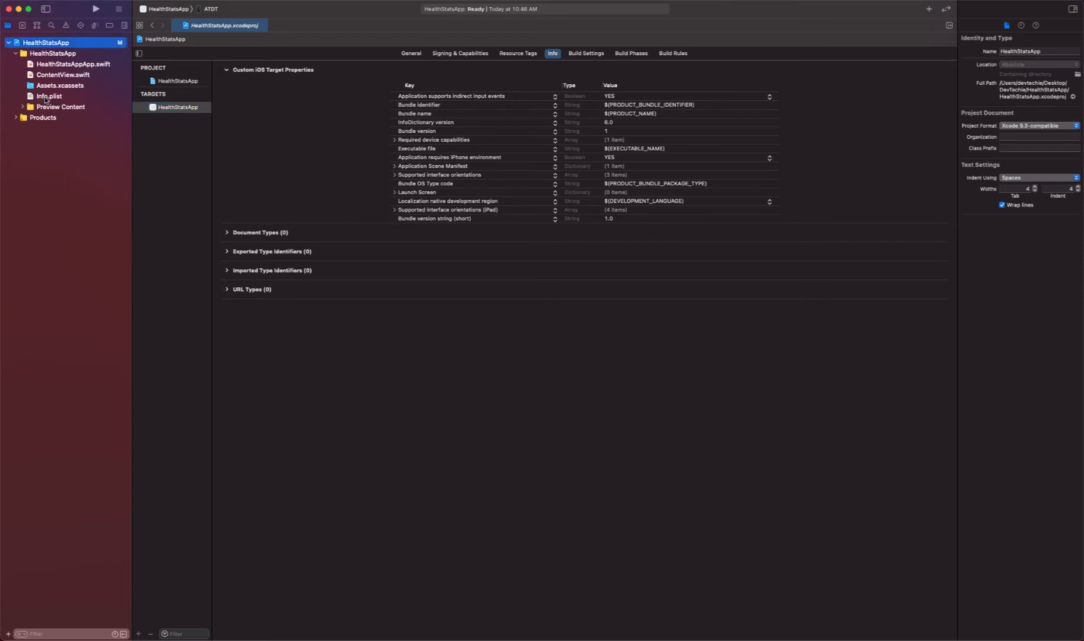
Add a new Info.plist row with key Privacy - Health Share Usage Description, value left empty
click(49, 96)
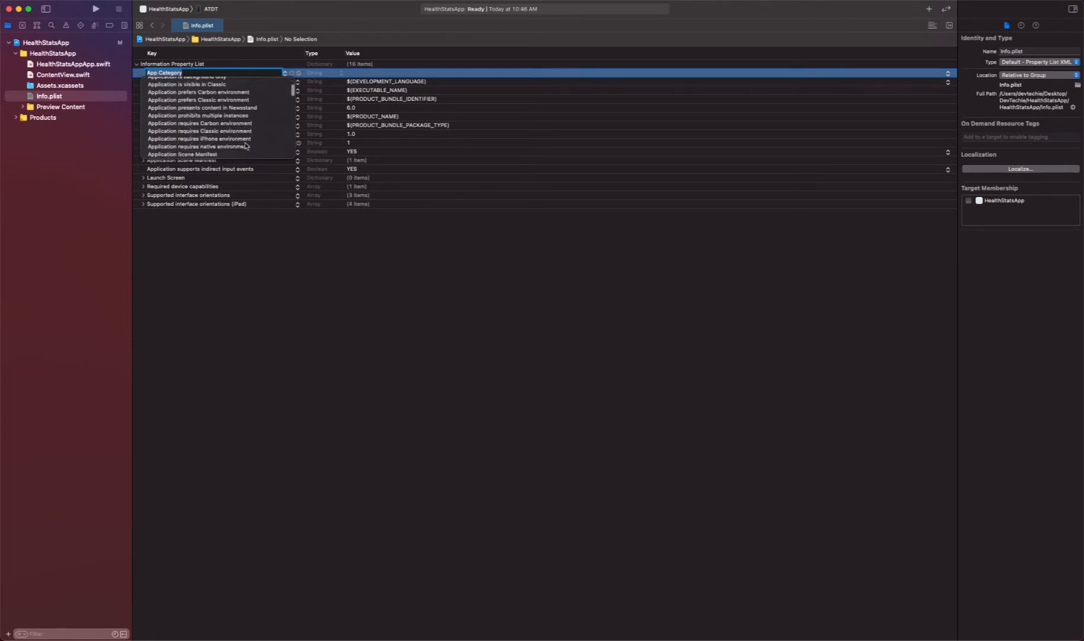
scroll(down, 3)
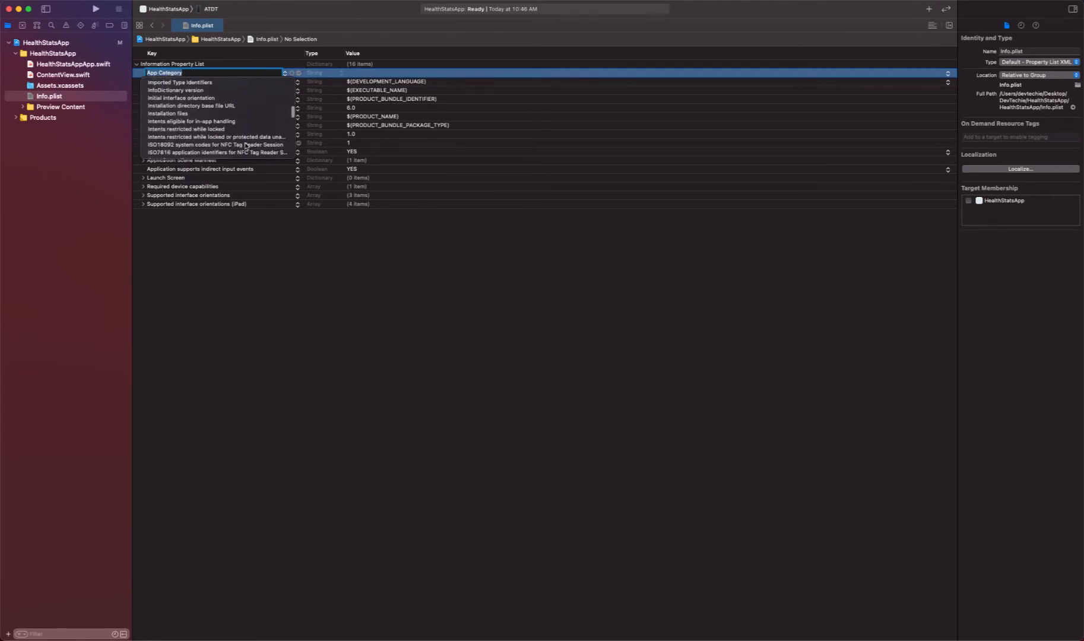
scroll(down, 3)
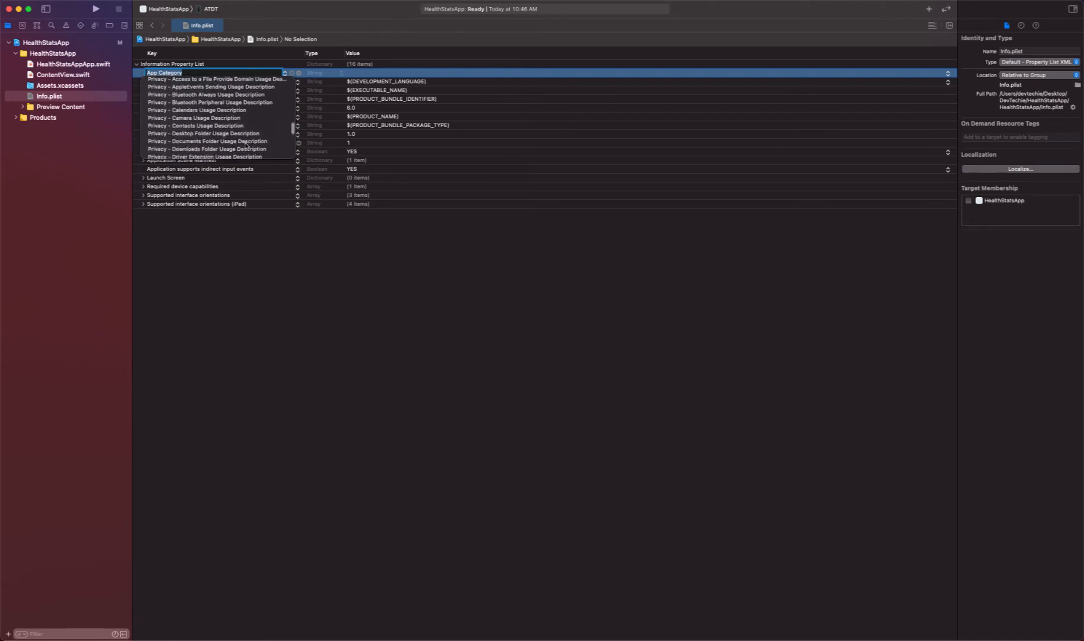
scroll(up, 3)
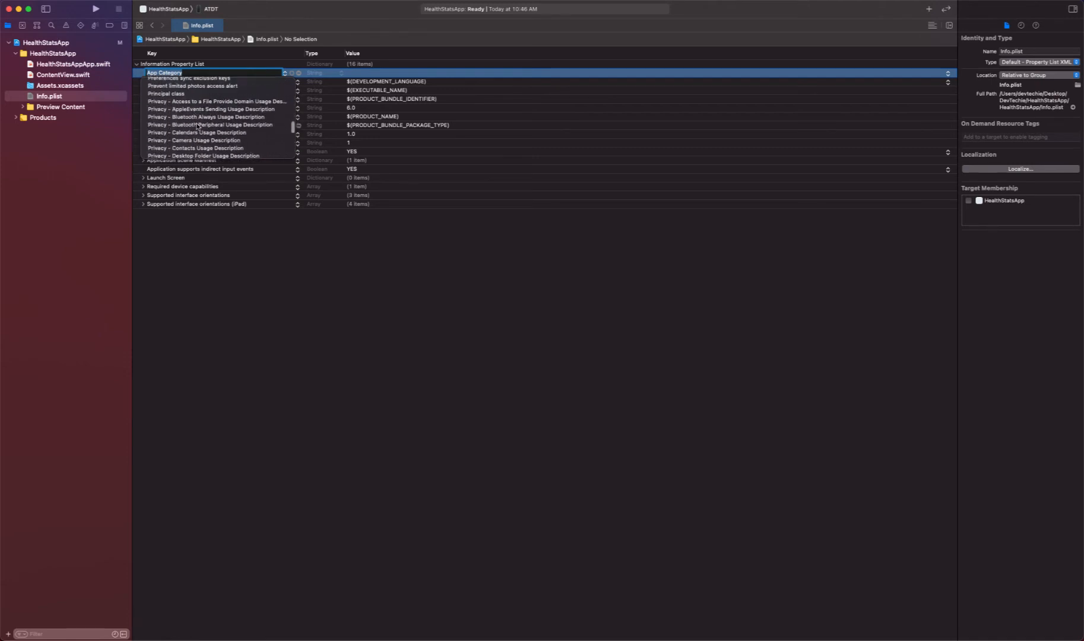
scroll(down, 3)
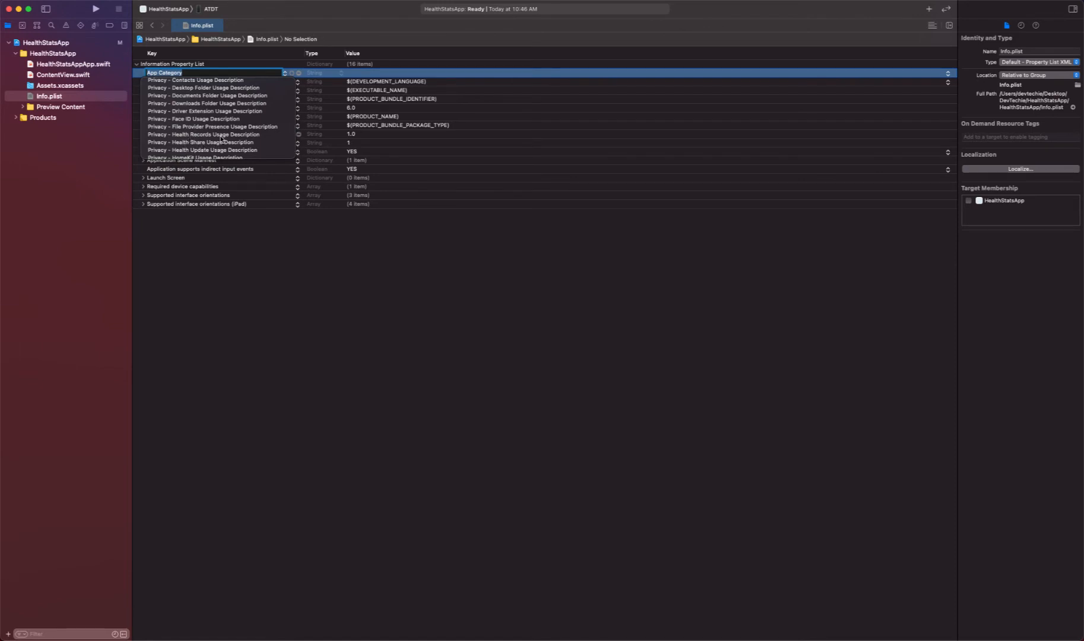
mouse_move(182, 149)
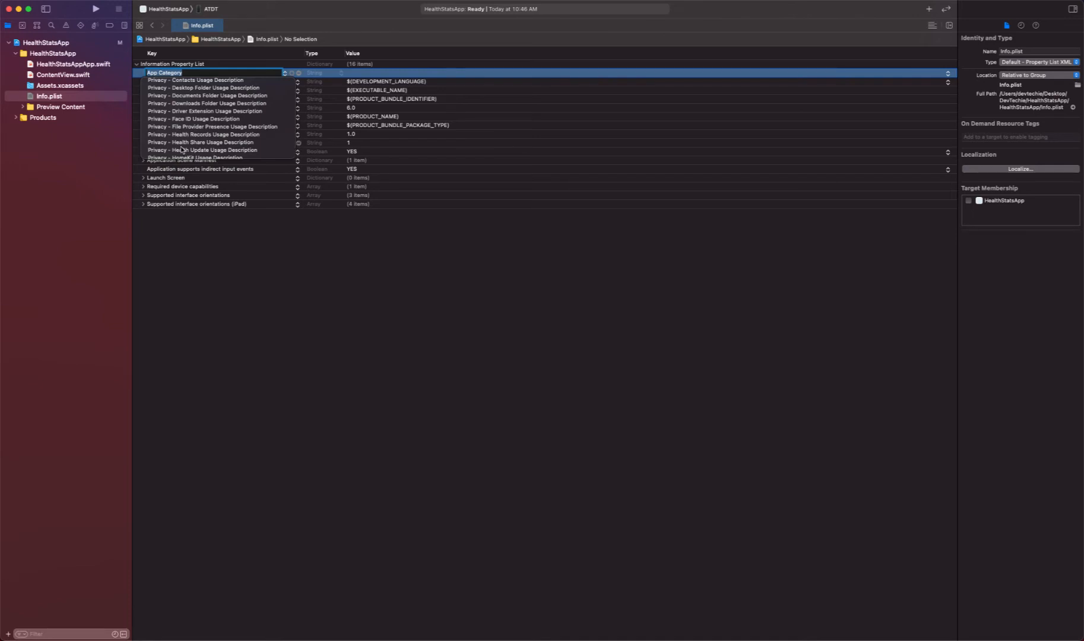
mouse_move(182, 150)
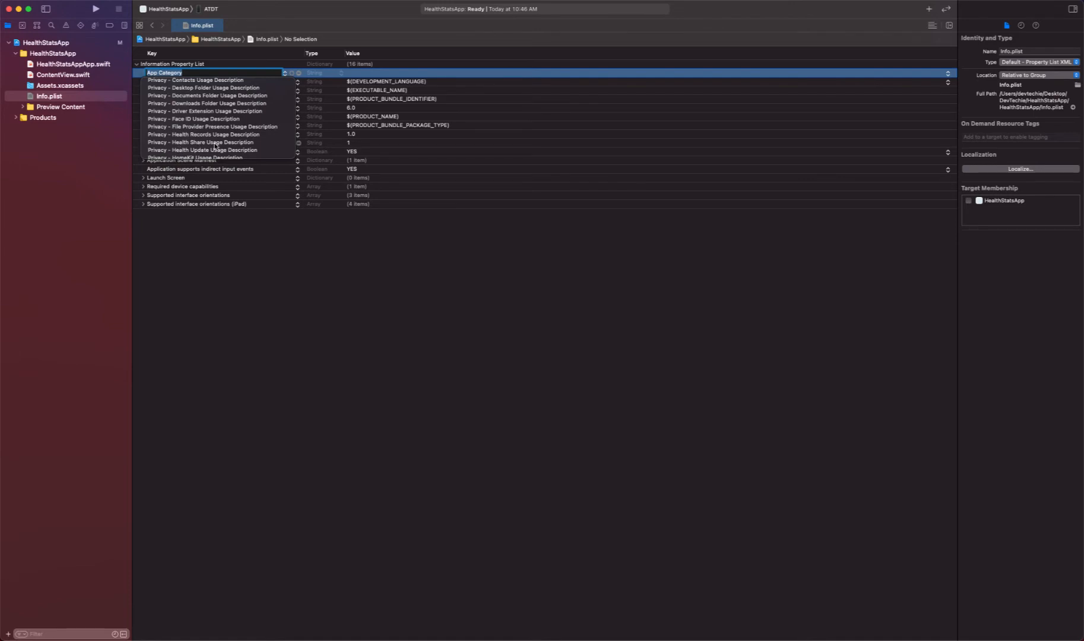
click(202, 142)
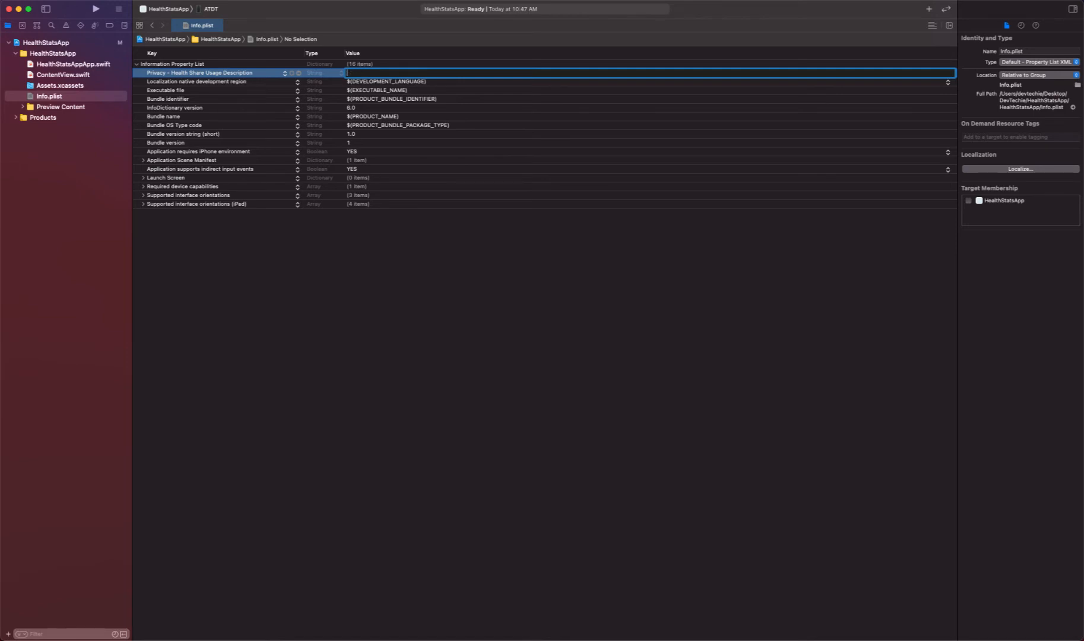
Set the Health Share usage description to 'Need access to share health stats with friend'
text(Need access to share)
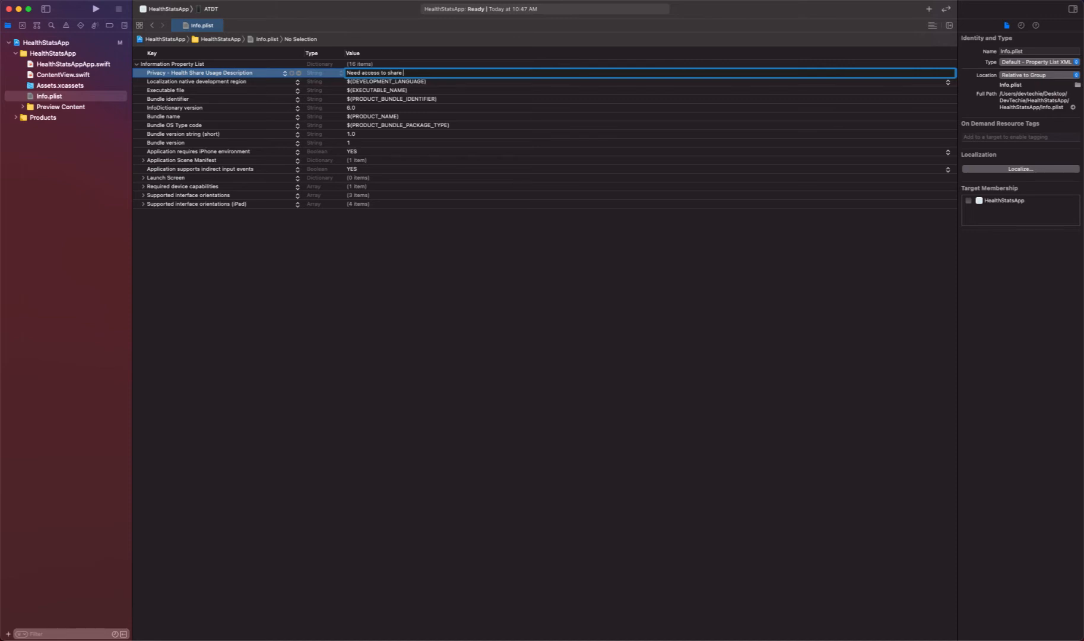
text(health stats with friend)
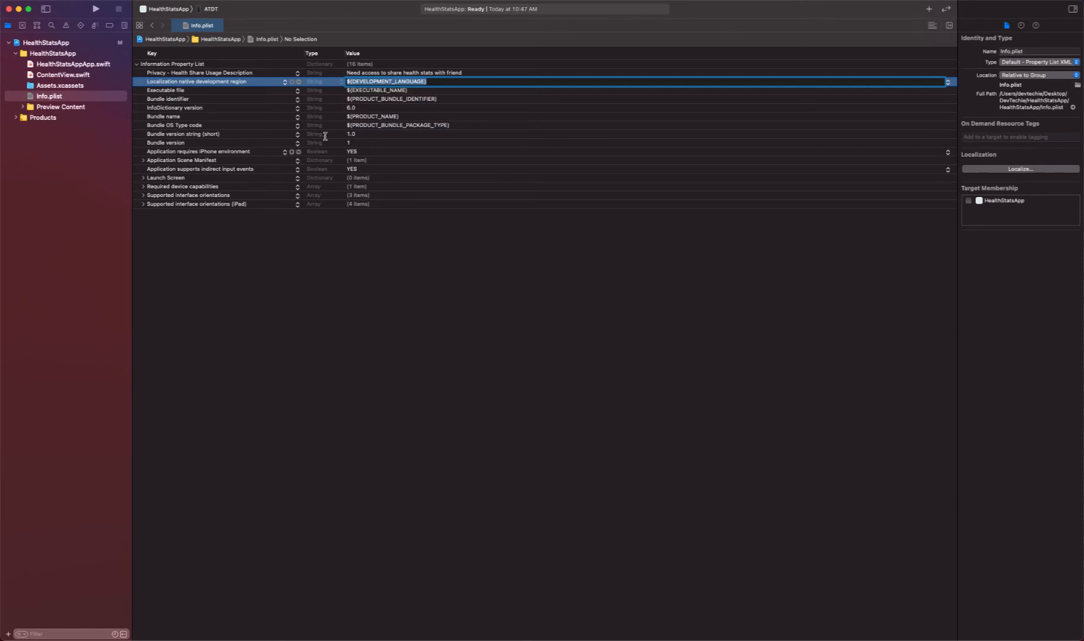
click(200, 72)
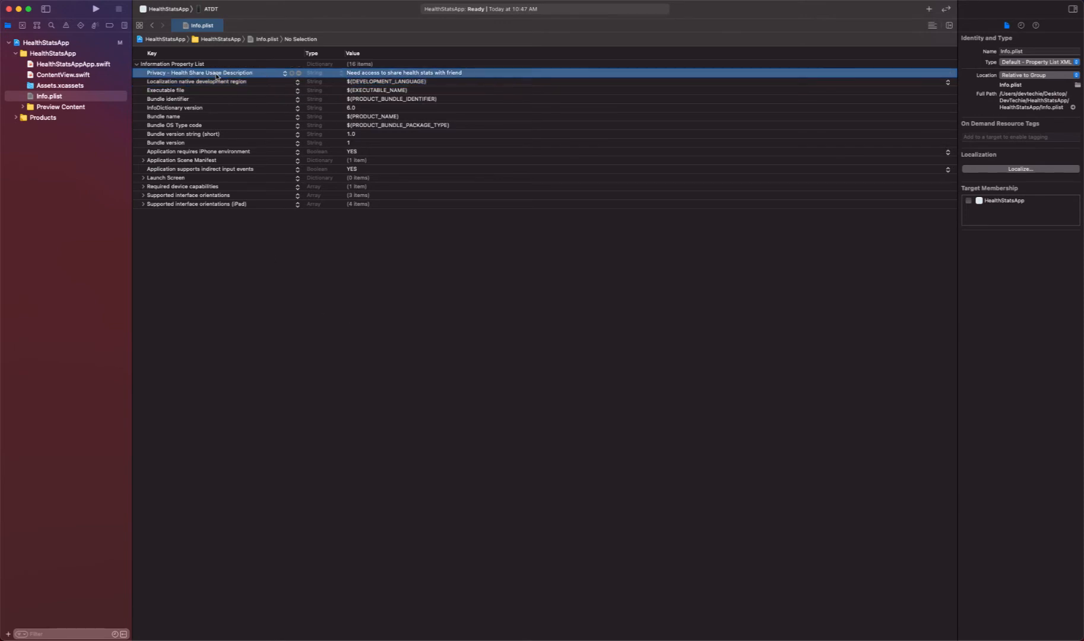
mouse_move(249, 263)
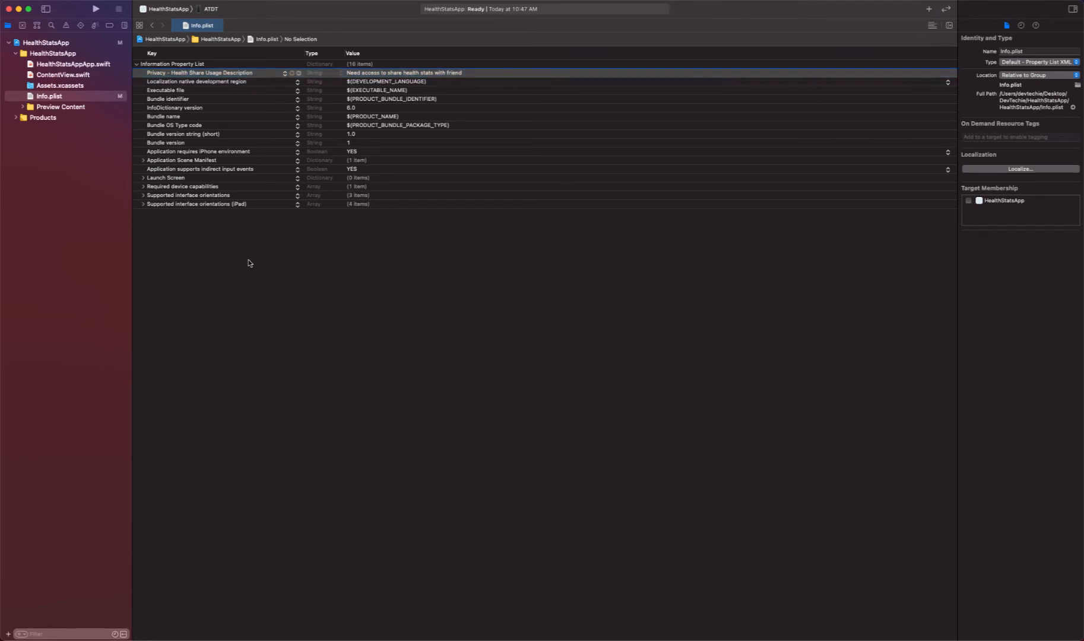
mouse_move(161, 232)
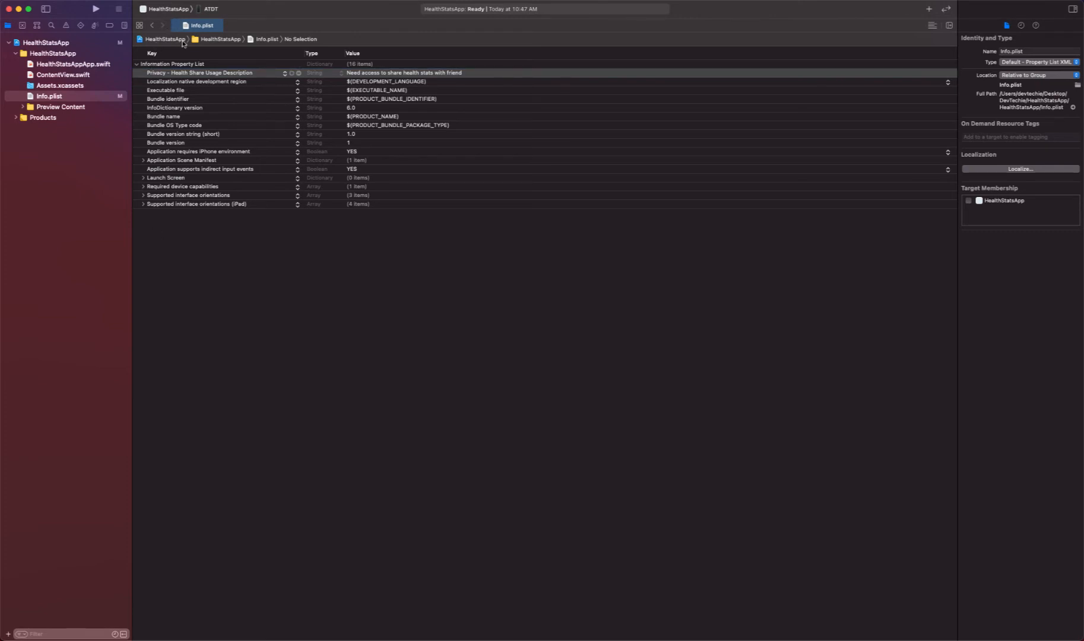
mouse_move(23, 92)
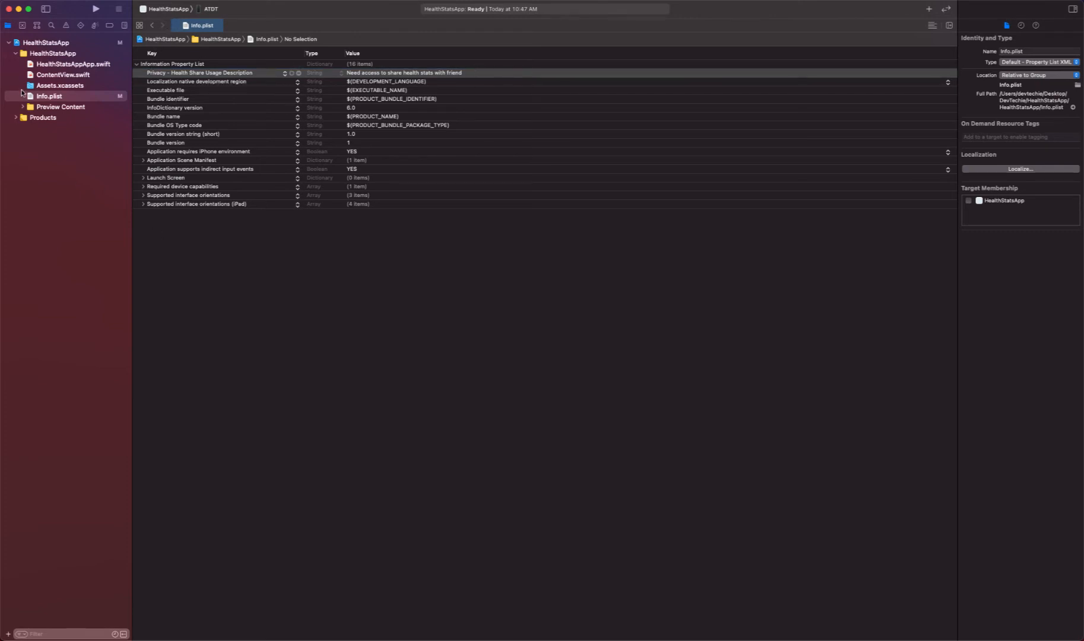
Return to the HealthStatsApp target's custom iOS target properties from the project navigator
click(46, 42)
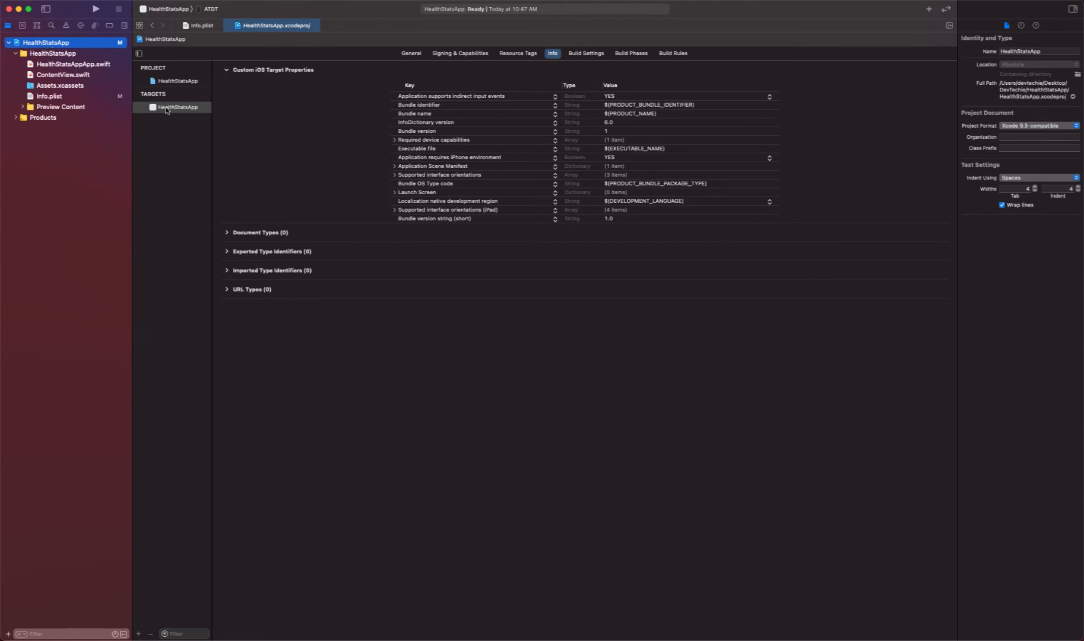
click(177, 107)
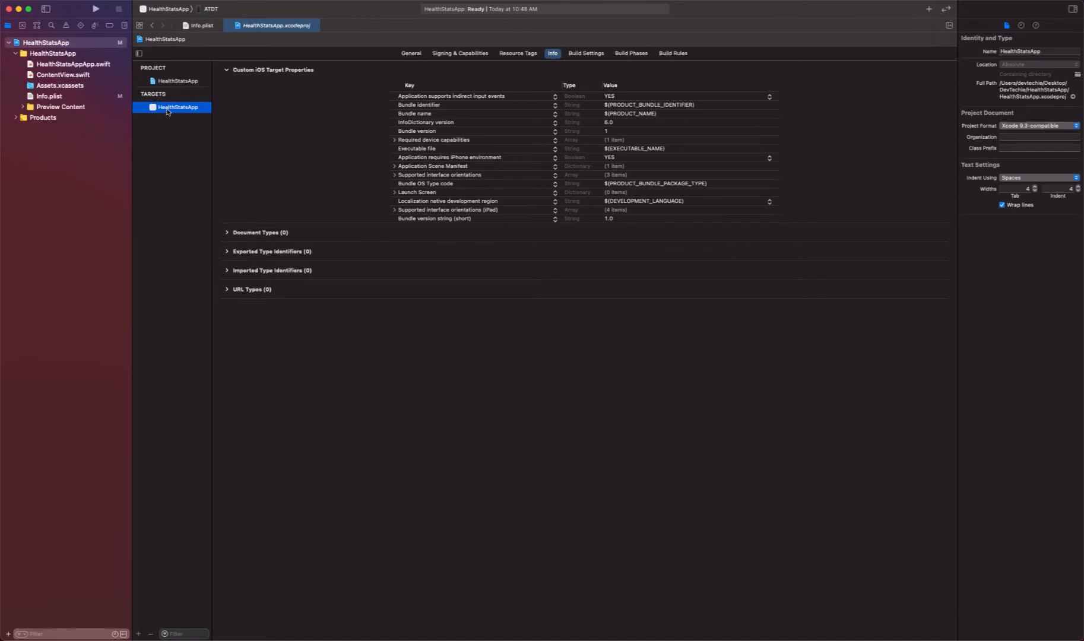
mouse_move(184, 123)
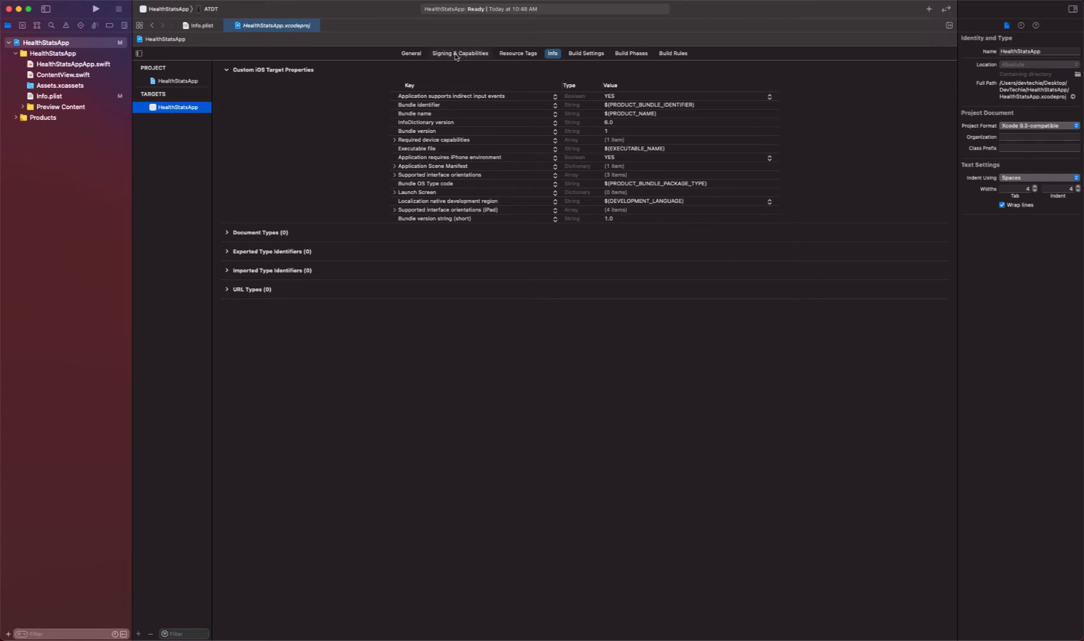
Add the HealthKit capability to the target, creating HealthStatsApp.entitlements
click(459, 53)
text(he)
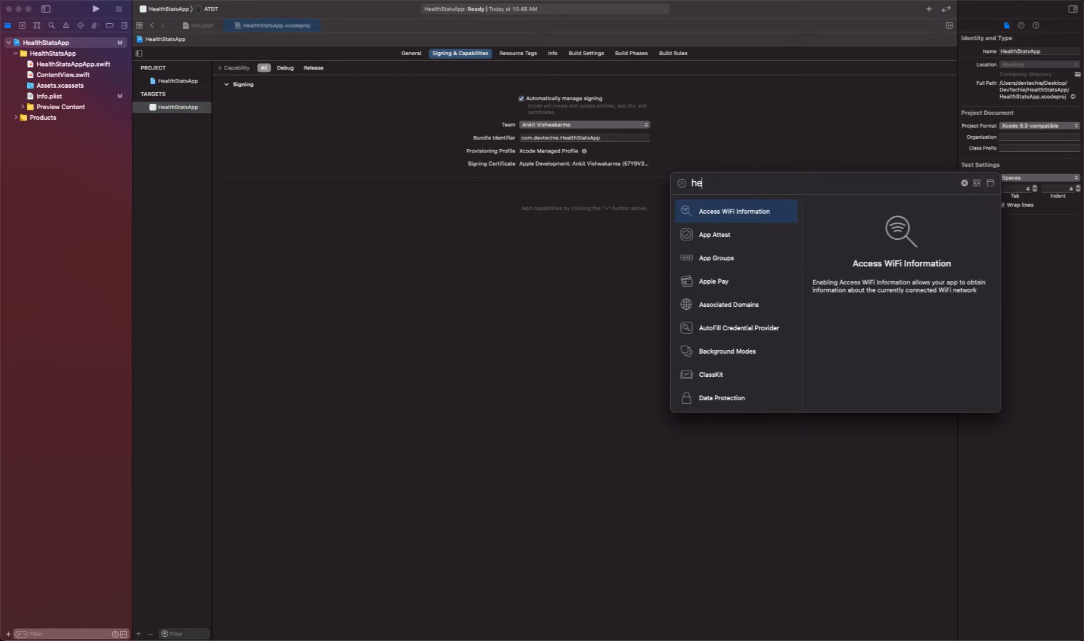
text(a)
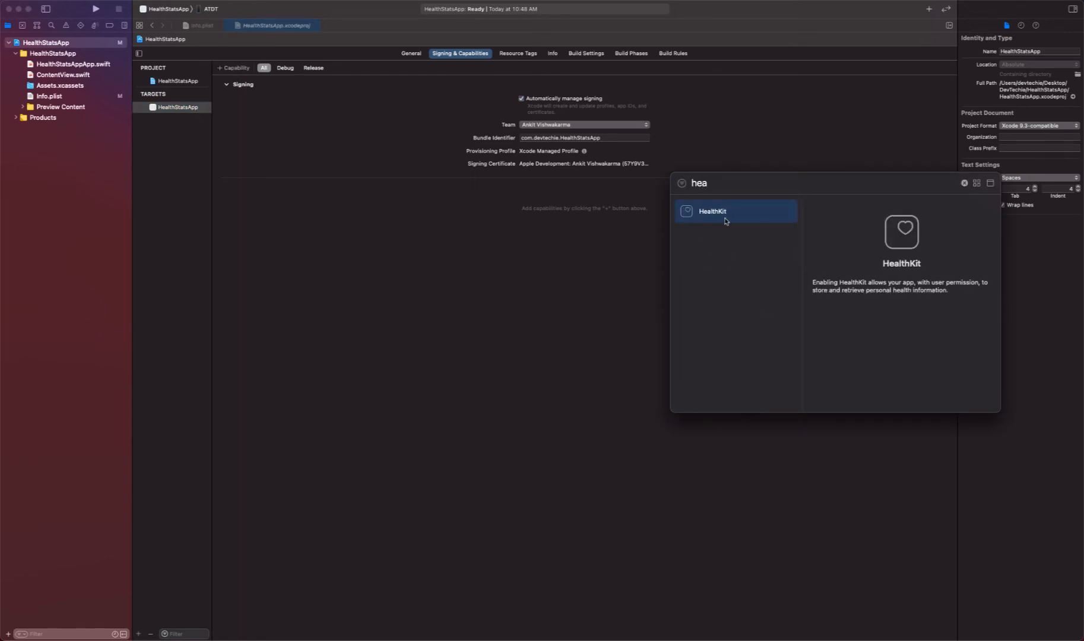
double_click(712, 211)
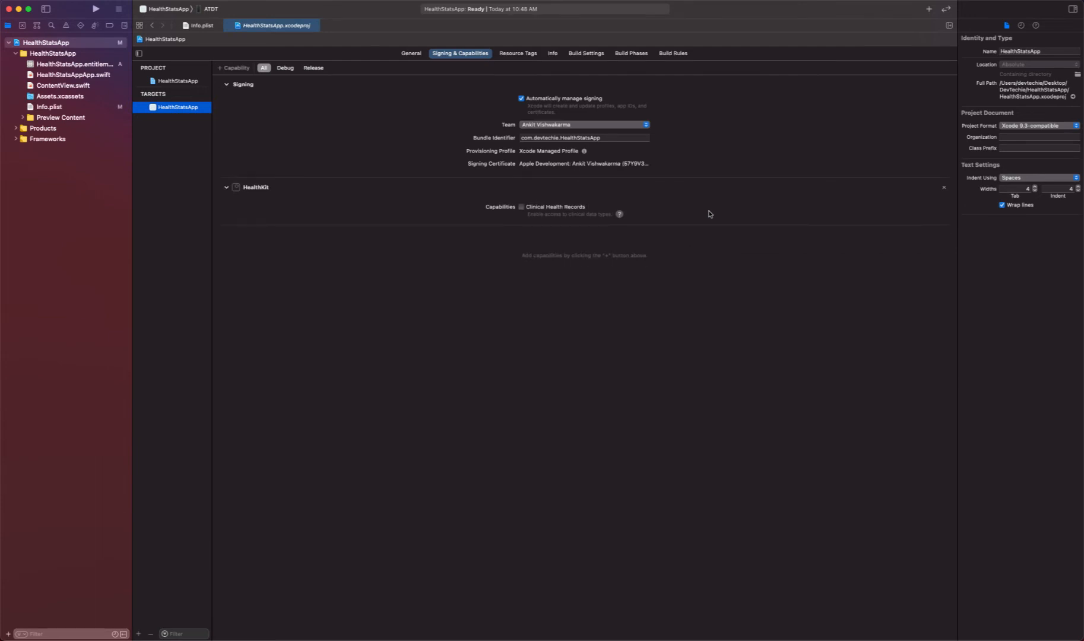
mouse_move(97, 98)
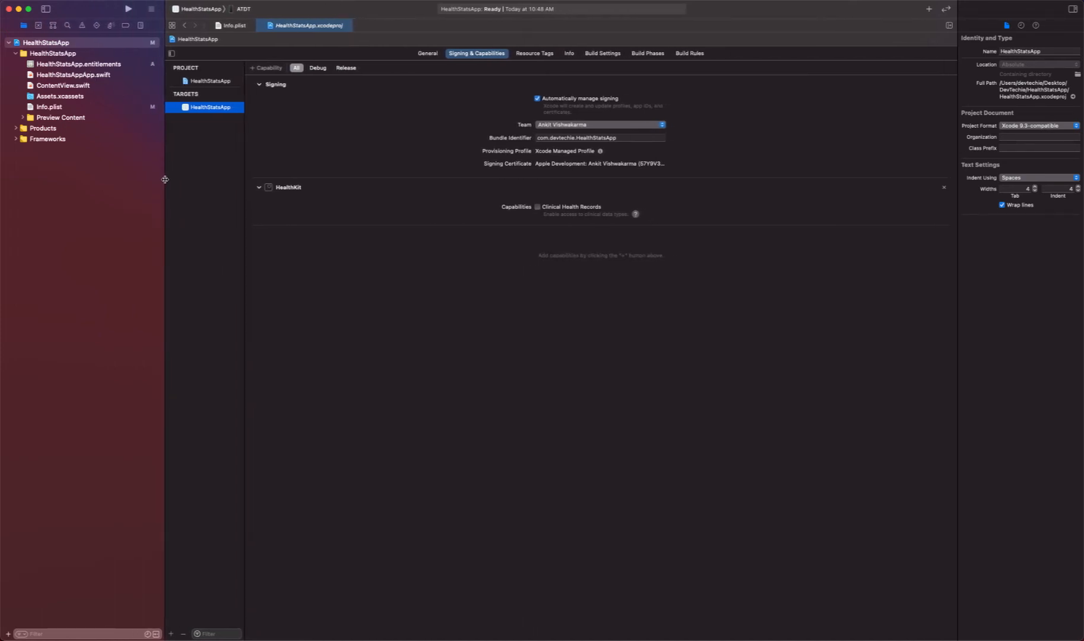
mouse_move(184, 244)
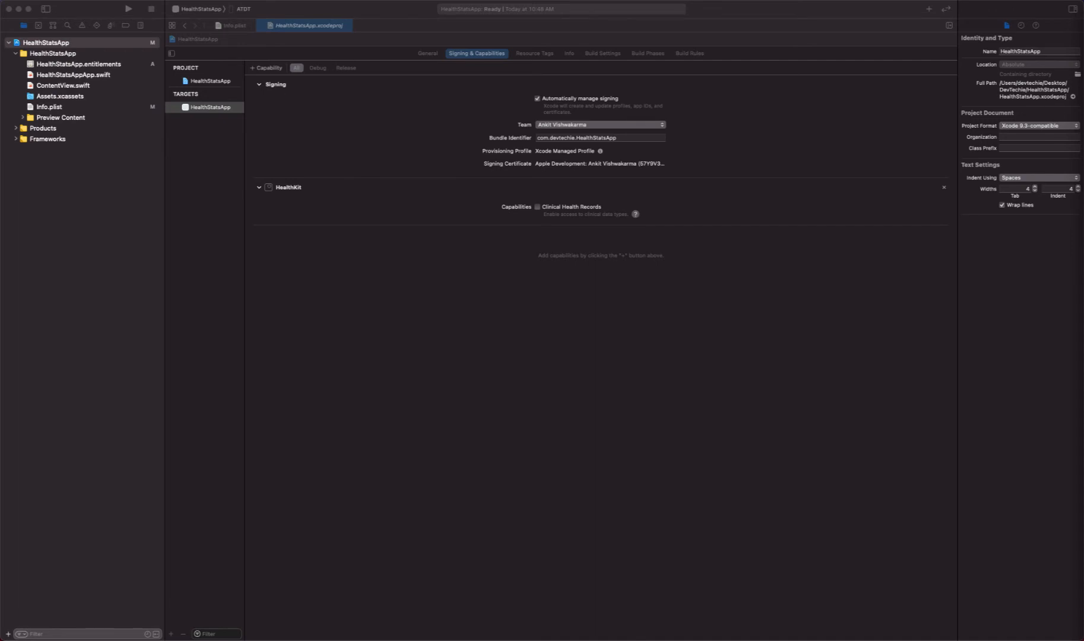
mouse_move(280, 284)
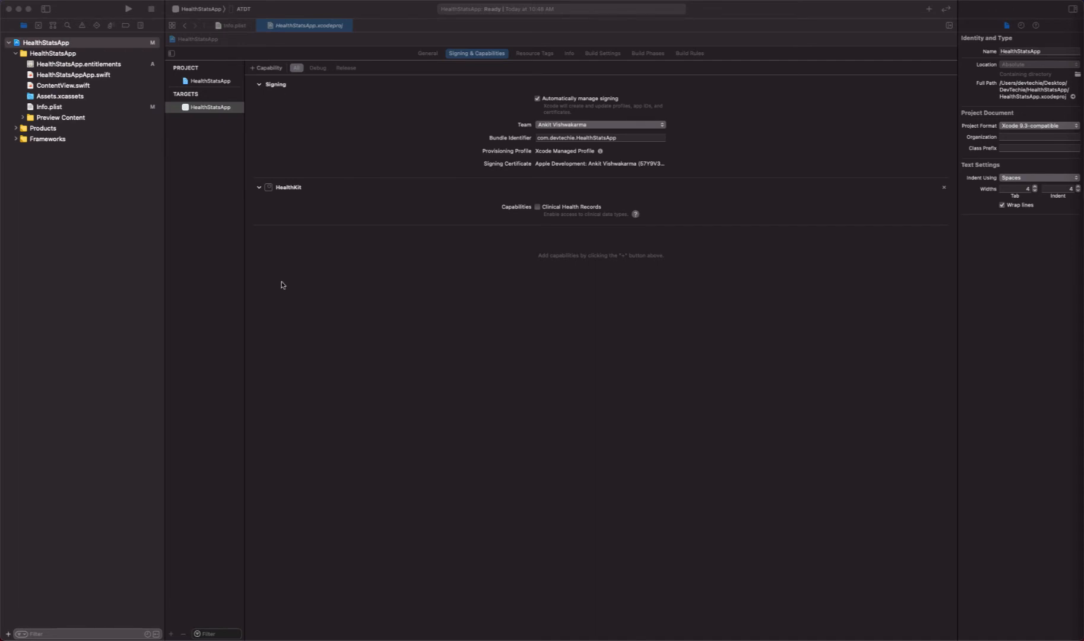
mouse_move(45, 59)
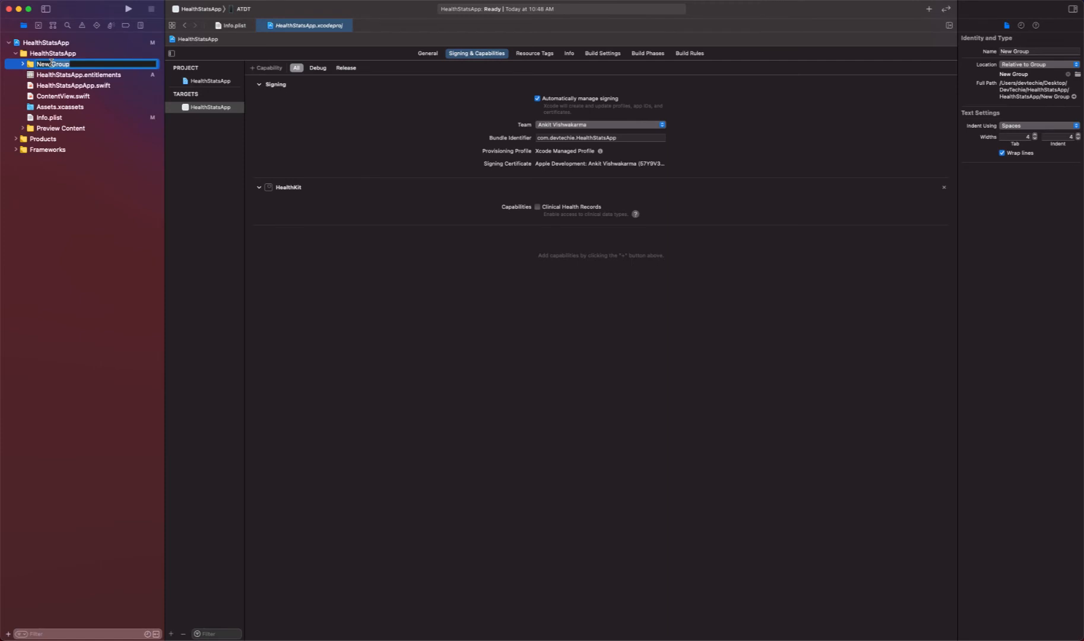
Create Helpers and App groups and move HealthStatsAppApp.swift into App
text(Hea)
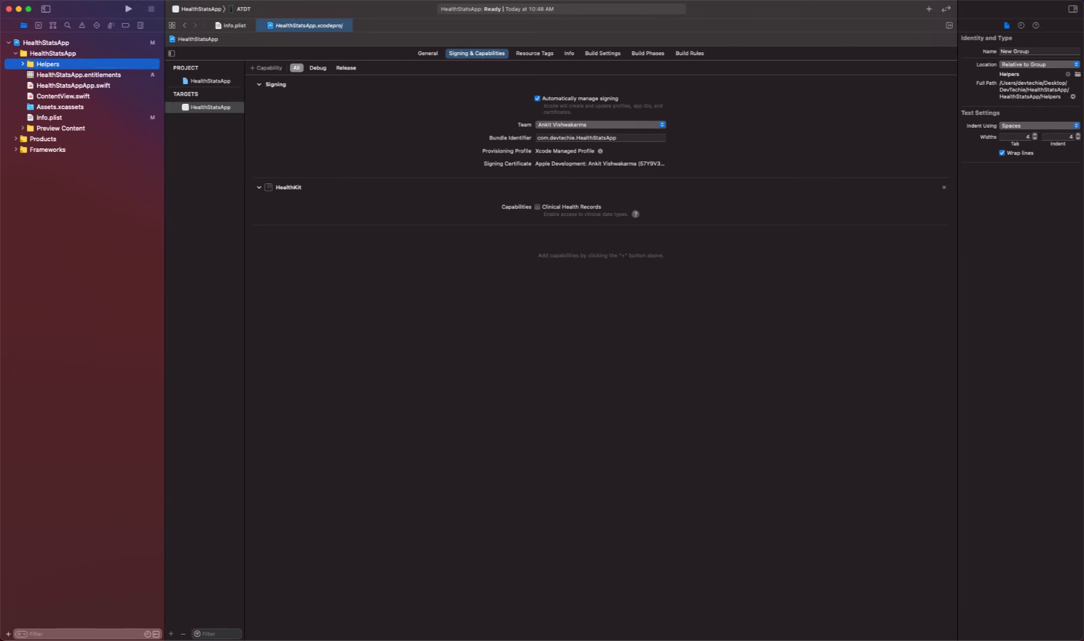
right_click(47, 64)
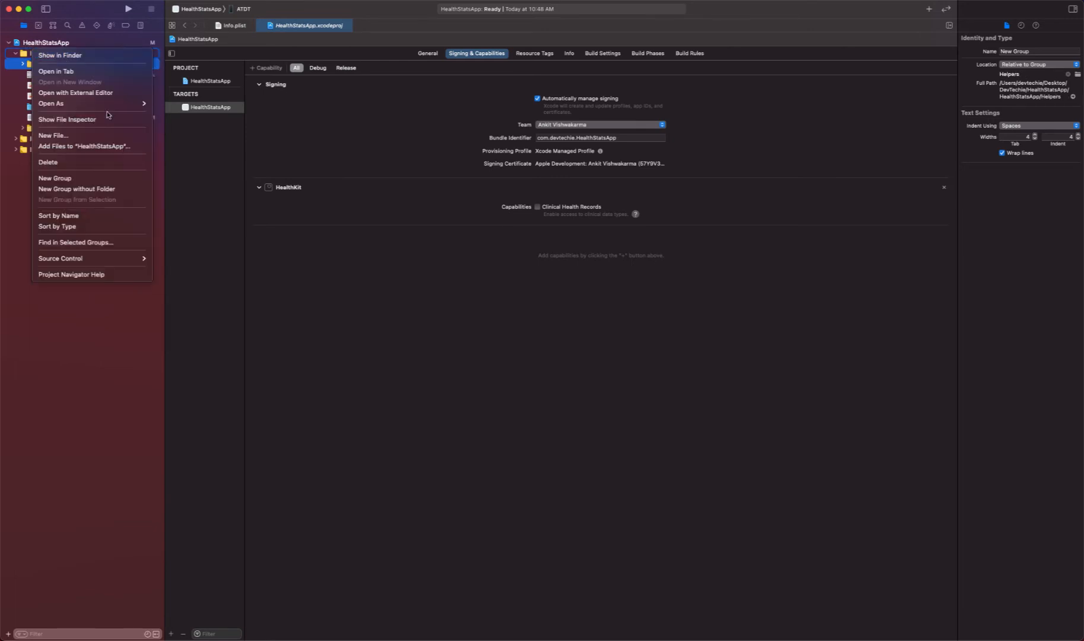
click(54, 178)
text(App)
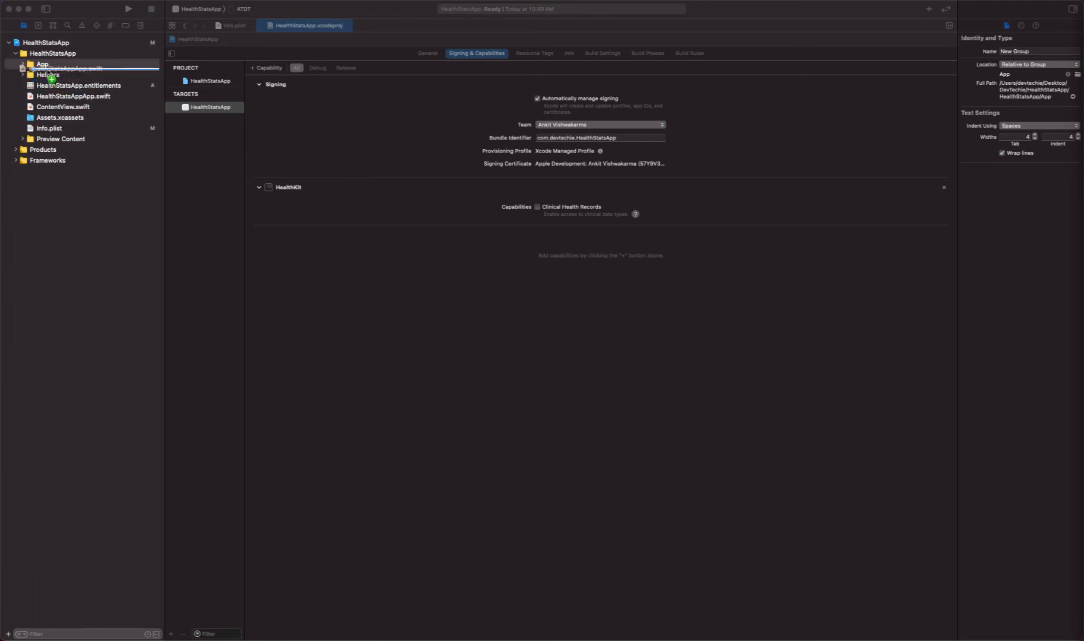
click(42, 64)
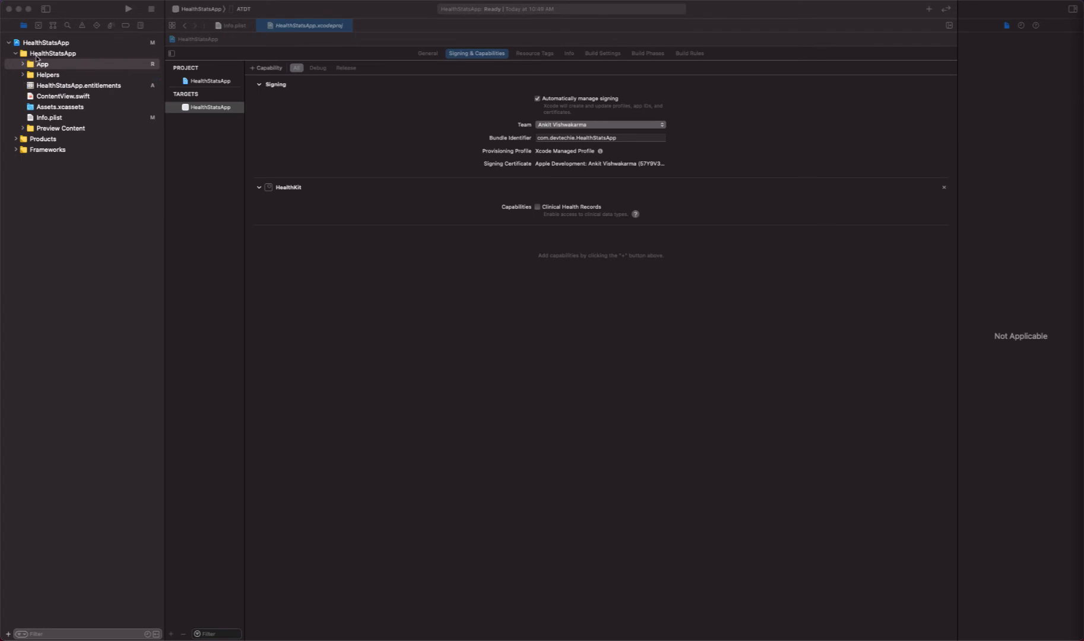
click(80, 75)
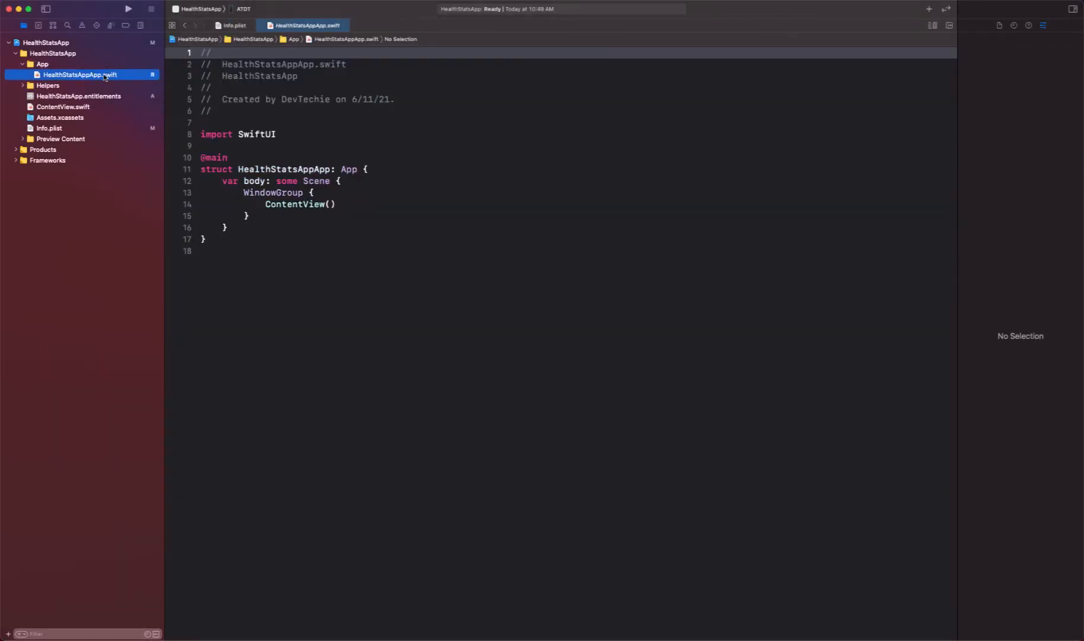
mouse_move(23, 76)
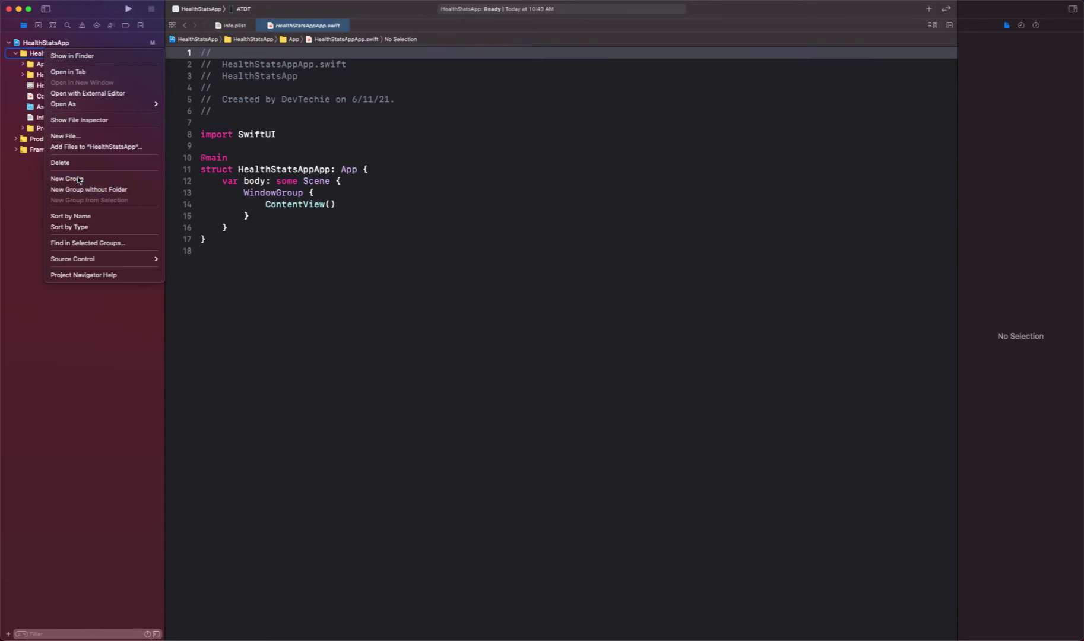
Create a Views group holding ContentView.swift and start a second new group
click(66, 178)
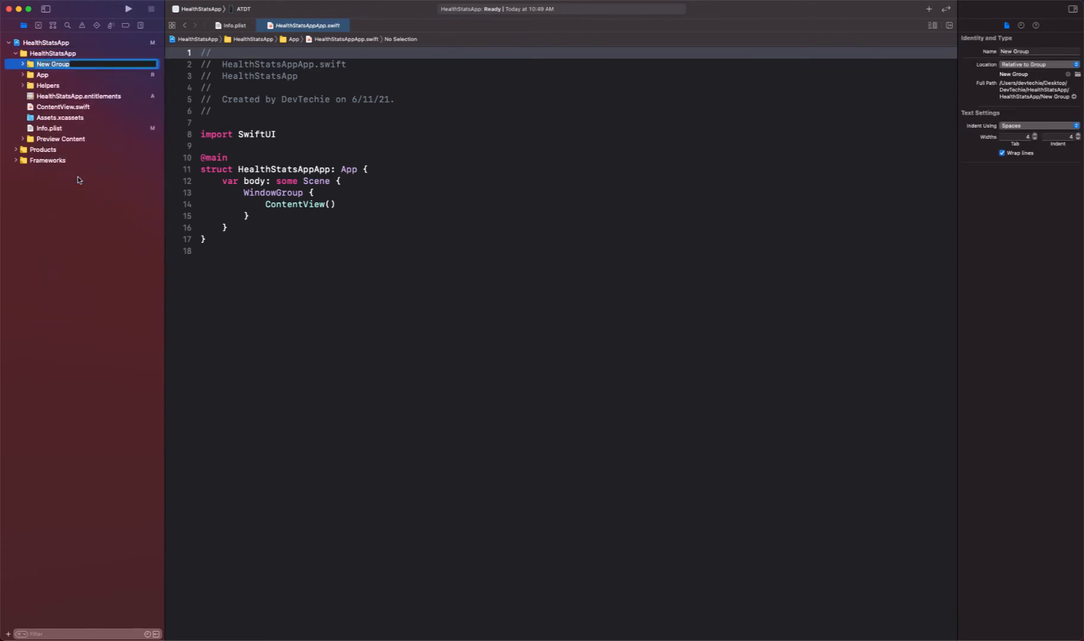
mouse_move(51, 133)
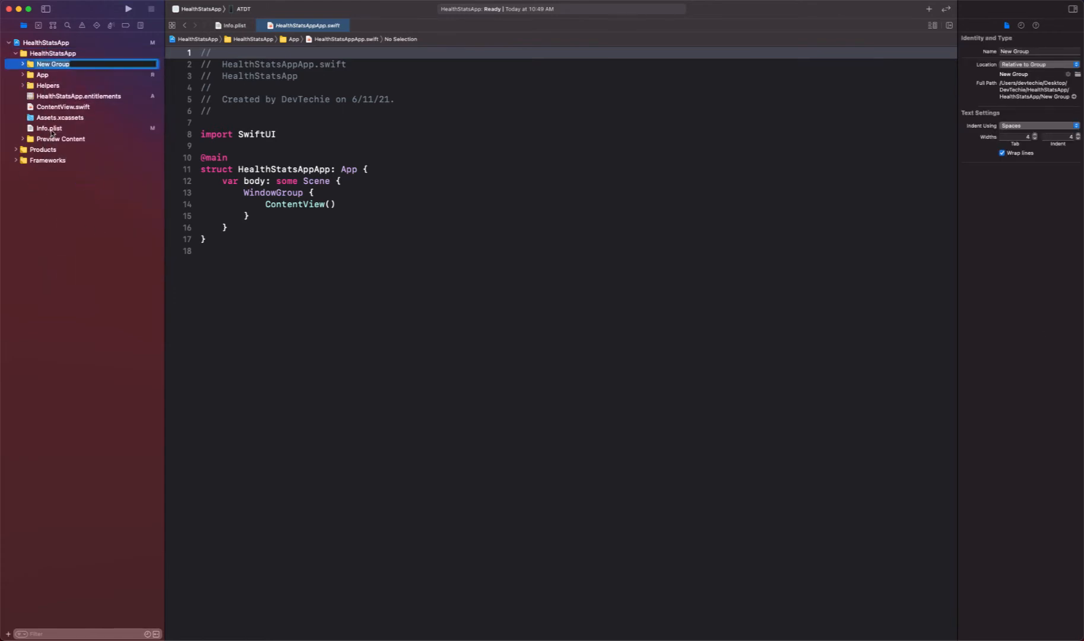
text(Views)
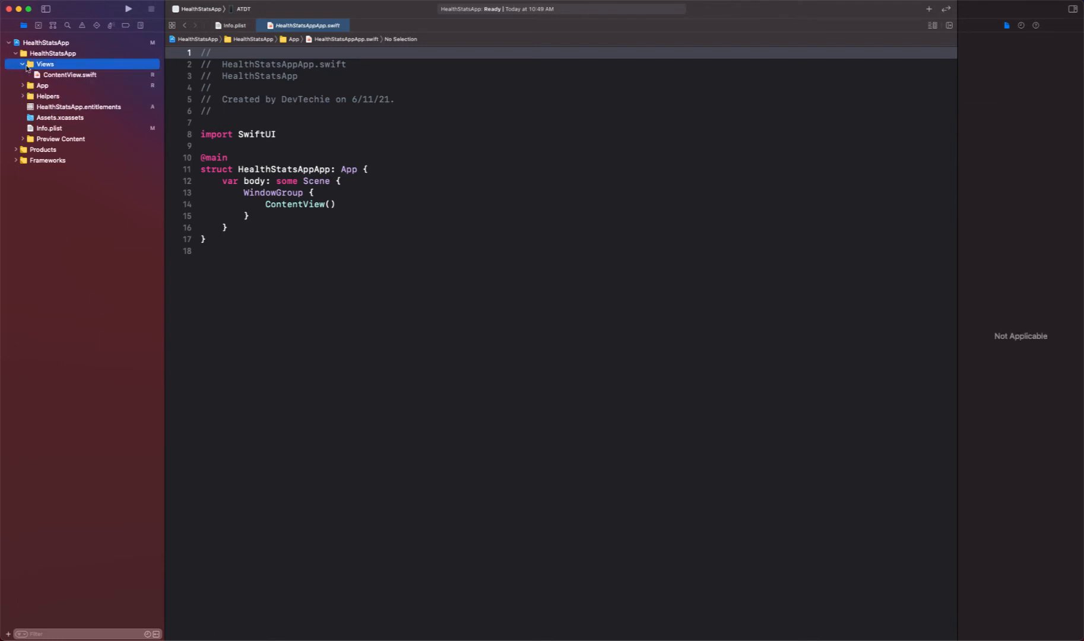
click(23, 64)
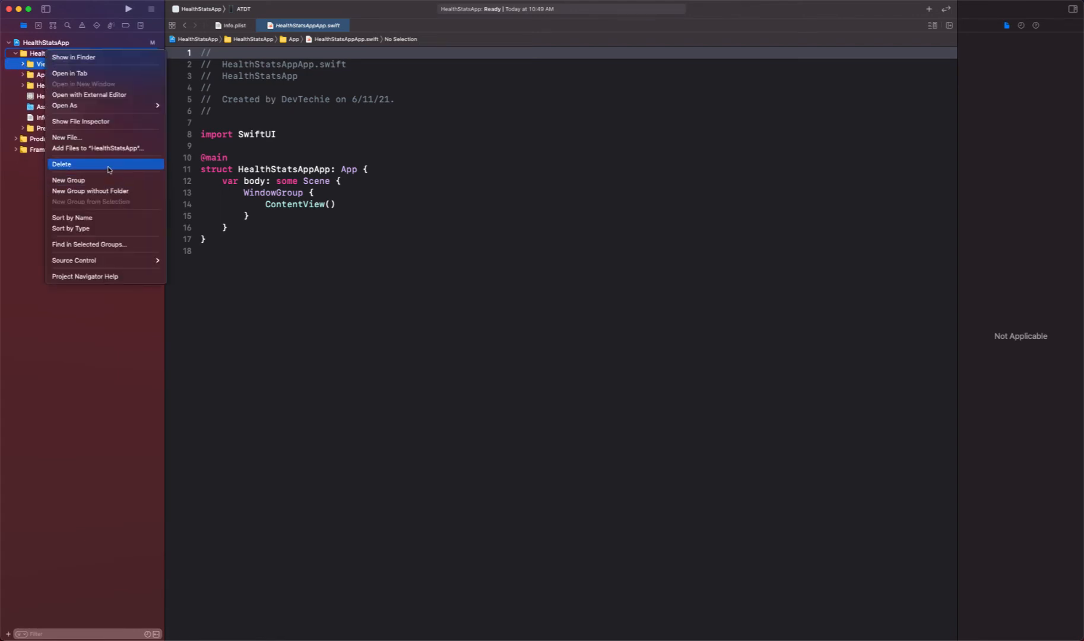
mouse_move(103, 179)
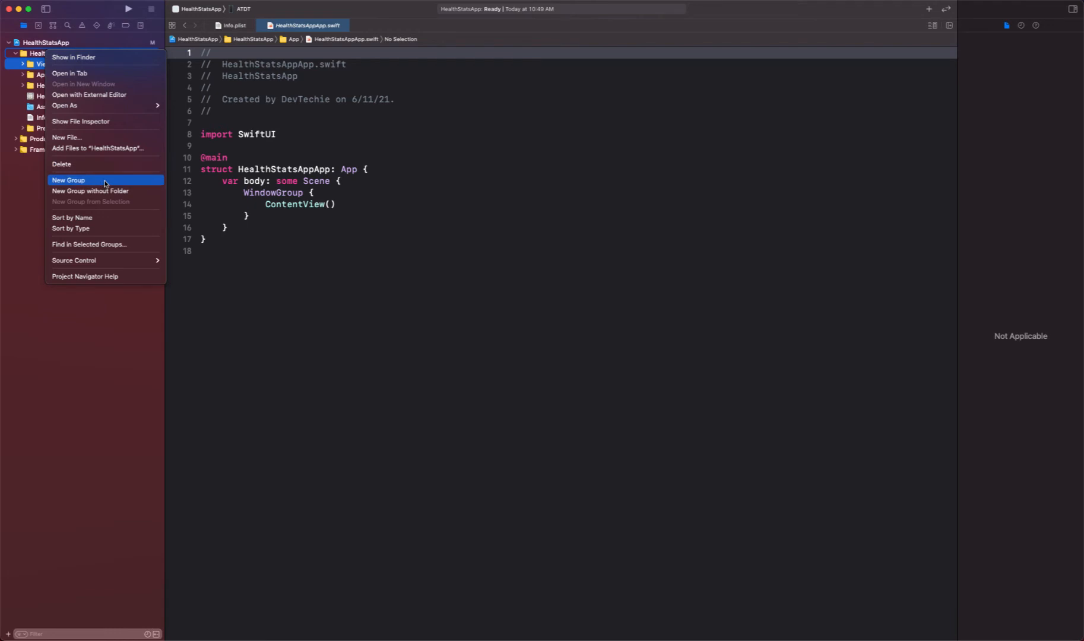
click(67, 179)
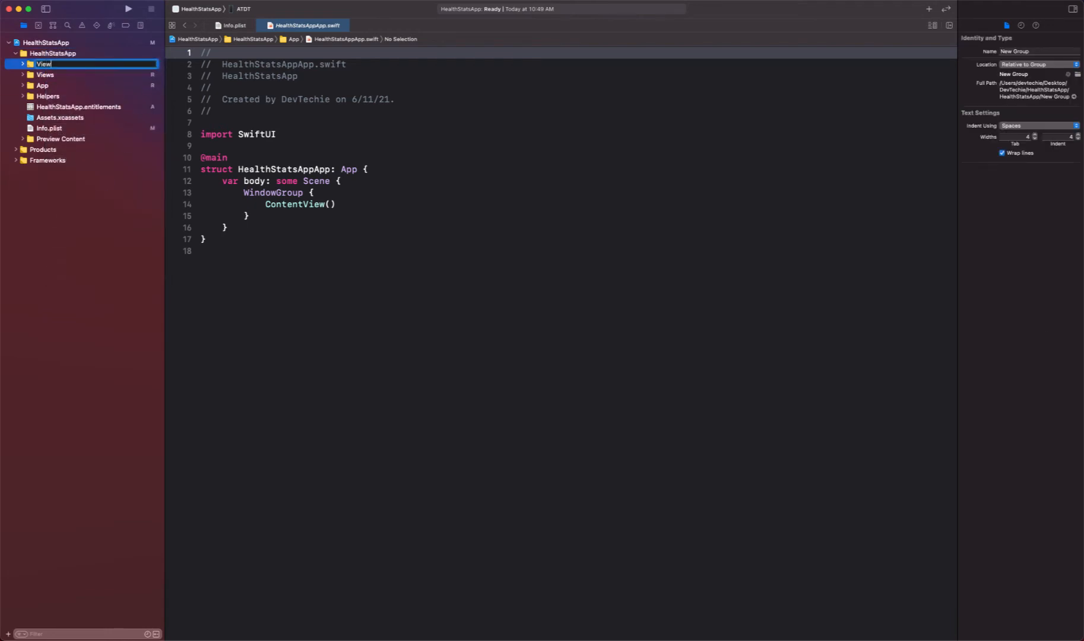
Name the new groups ViewModels and Models, then create the AppShared group
text(ViewModels)
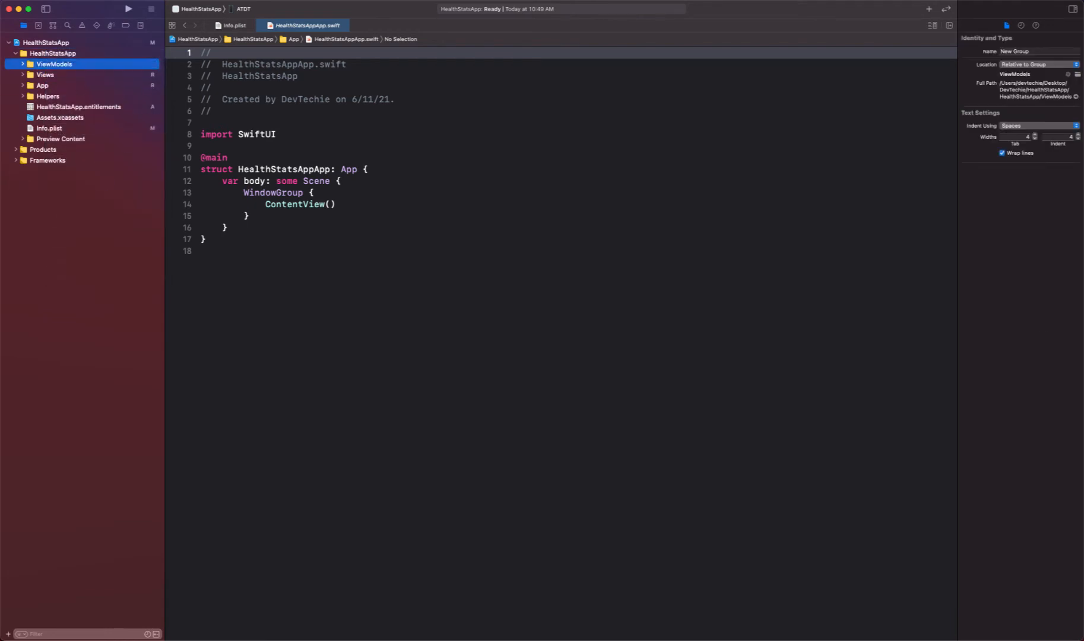
click(53, 64)
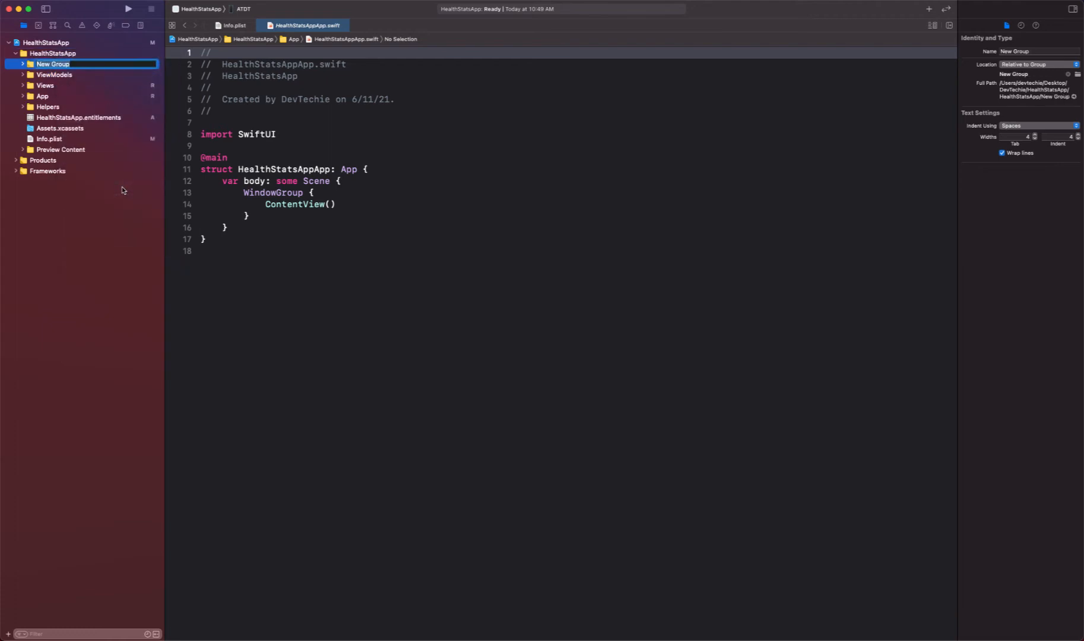
text(Models)
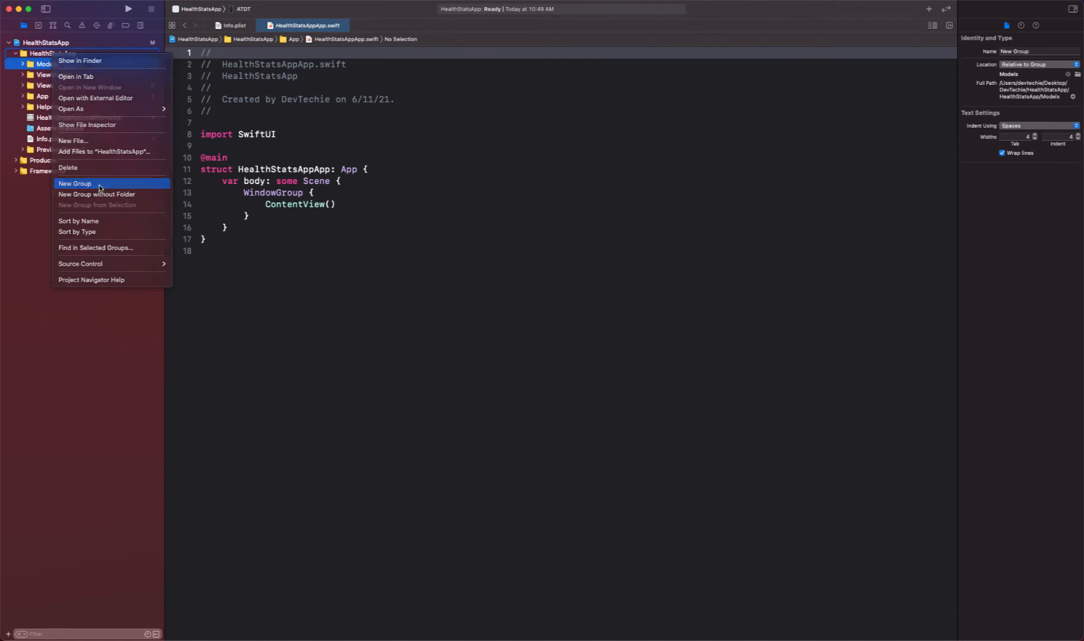
click(75, 183)
text(AppShared)
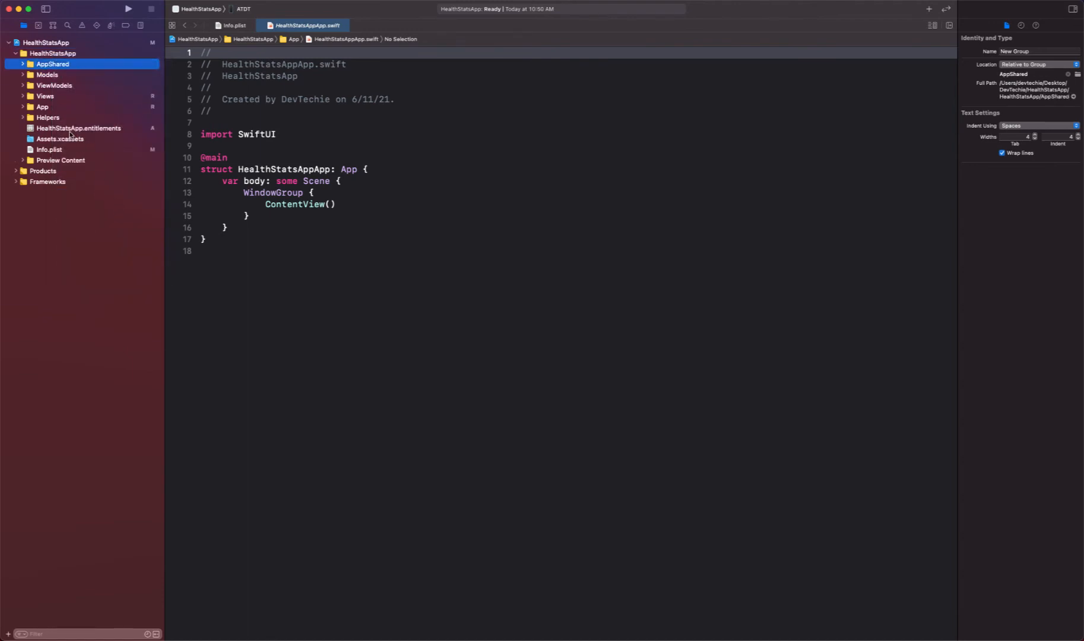
Move entitlements, Assets.xcassets, Info.plist and Preview Content into AppShared and start a build
click(79, 128)
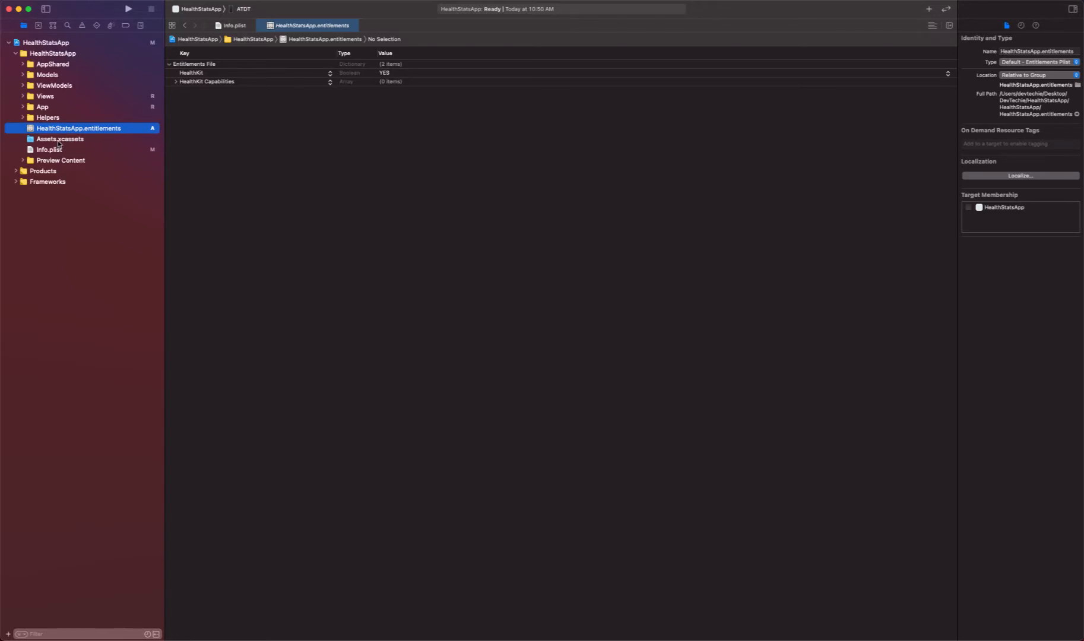
click(49, 150)
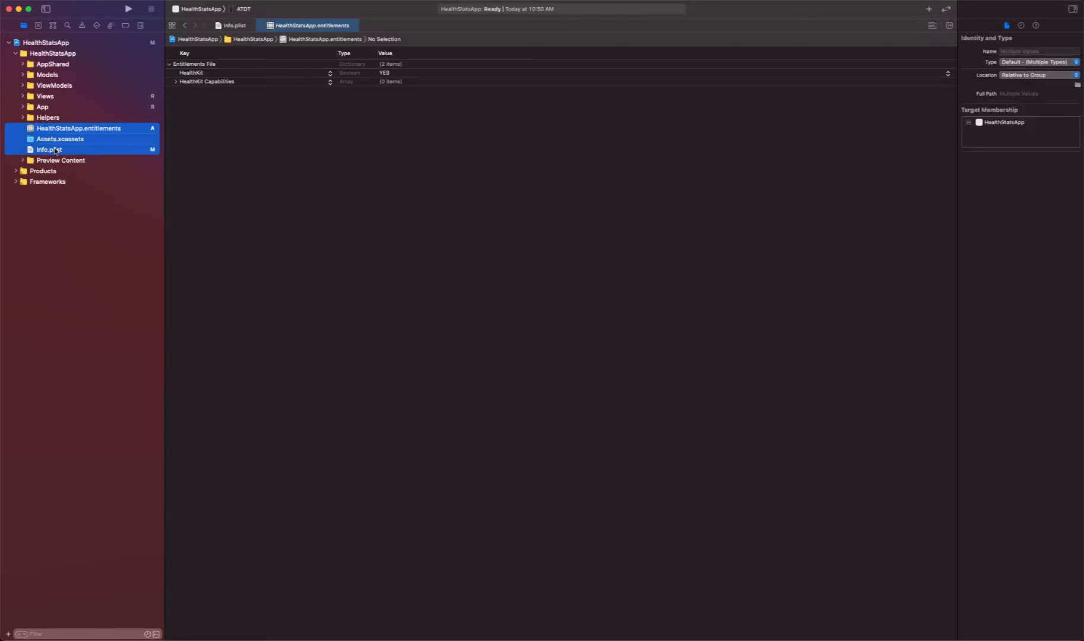
mouse_move(61, 164)
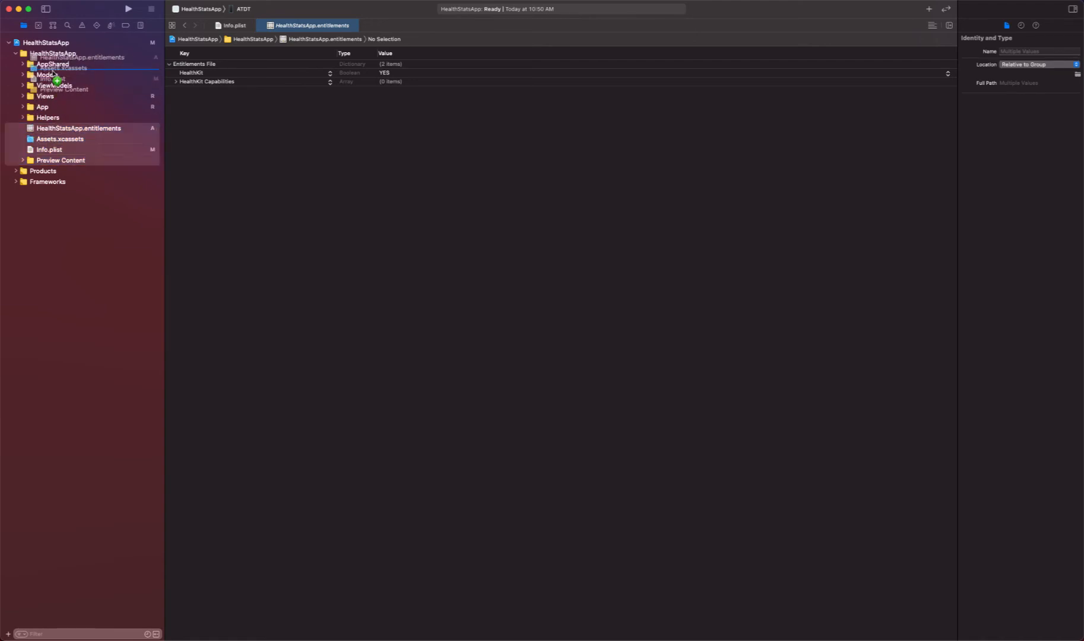
click(23, 64)
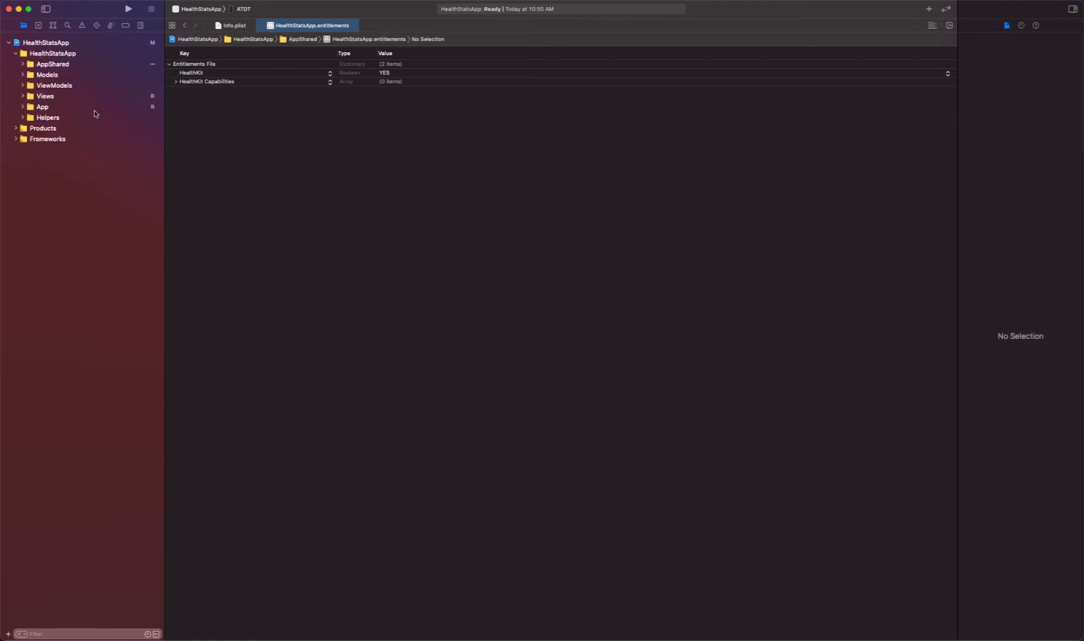
mouse_move(47, 110)
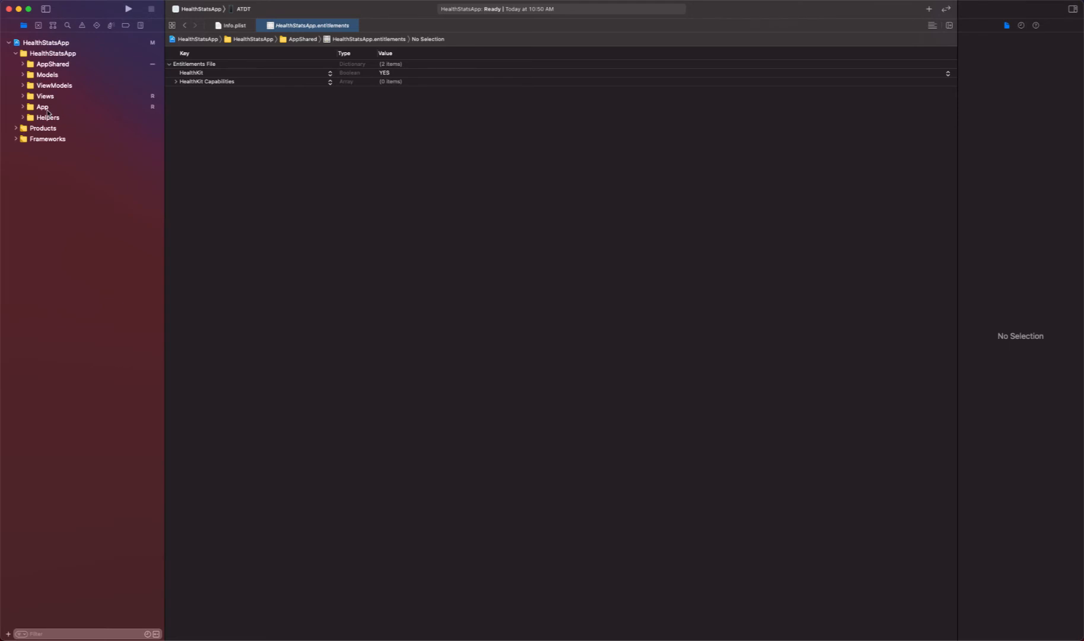
mouse_move(69, 105)
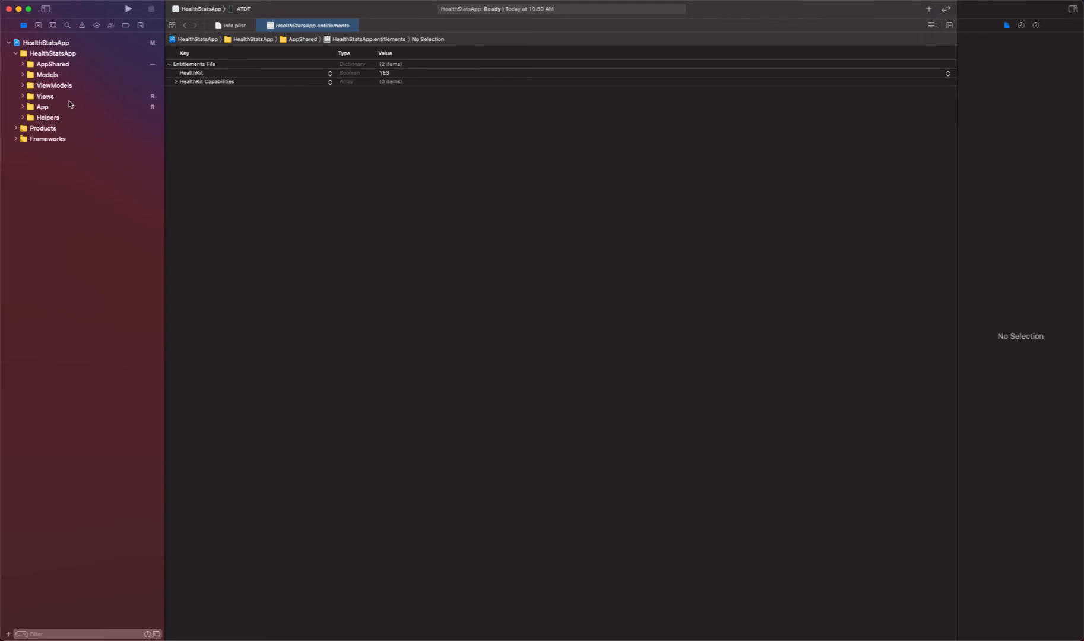
click(128, 9)
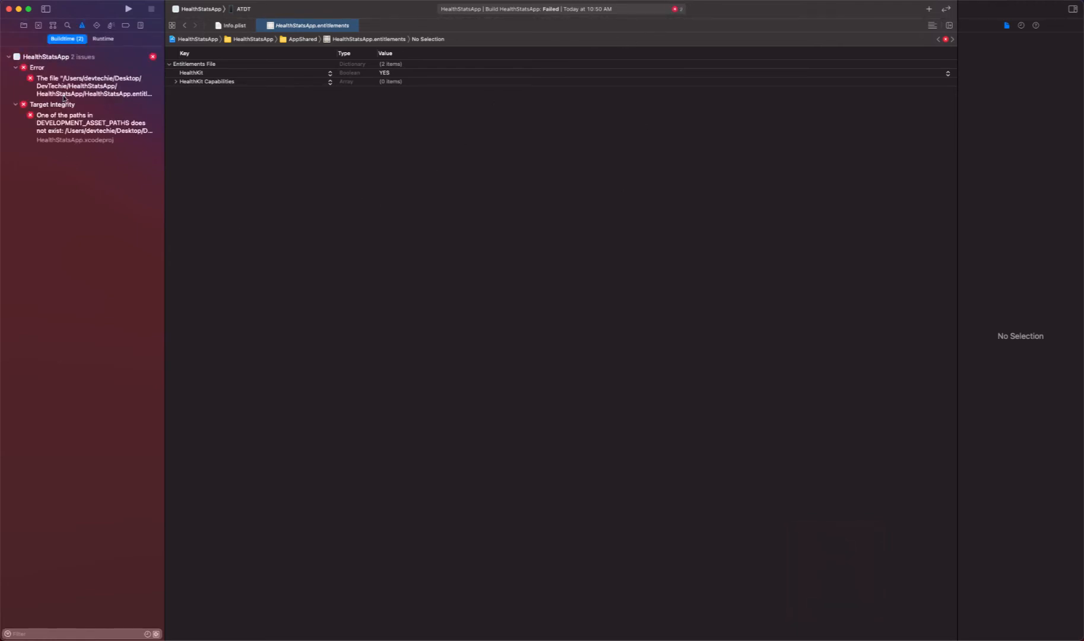
Show the build log for the entitlements file and Preview Content path errors
click(94, 85)
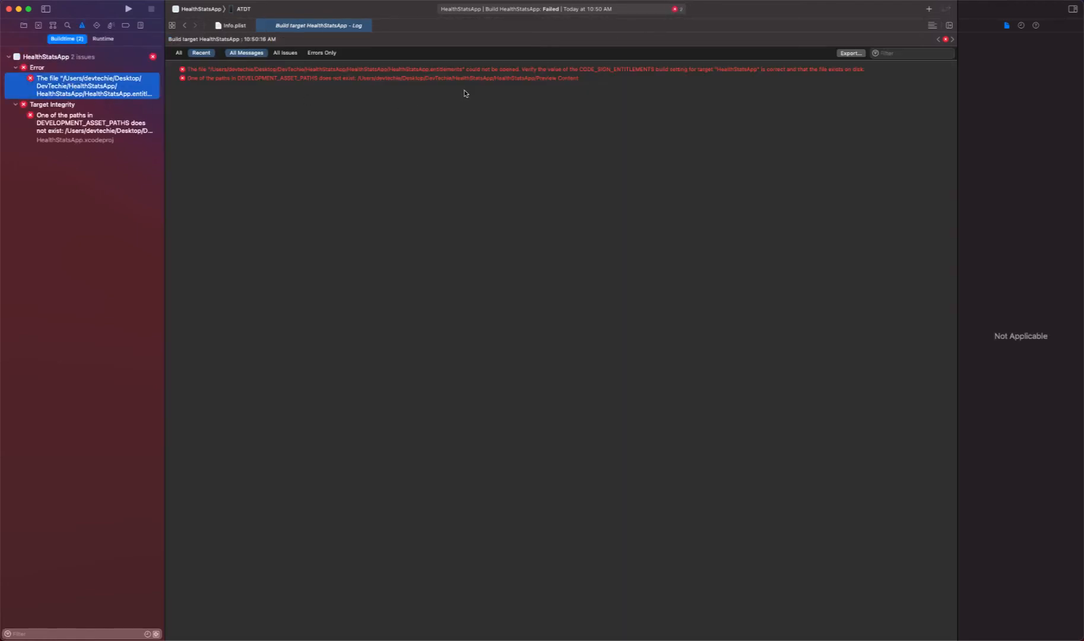
mouse_move(272, 97)
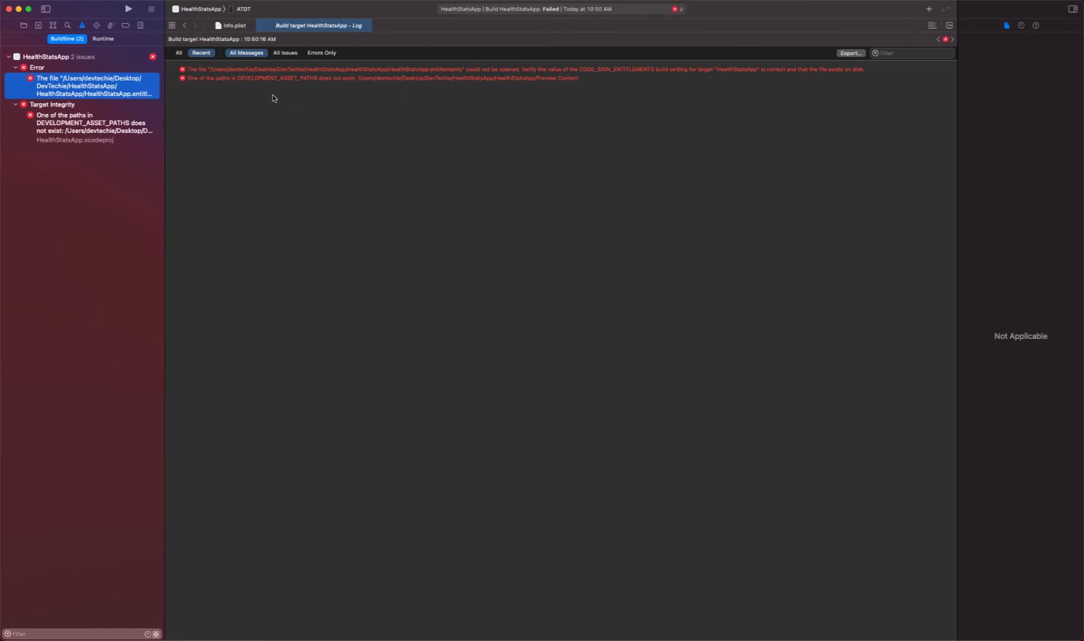
mouse_move(87, 86)
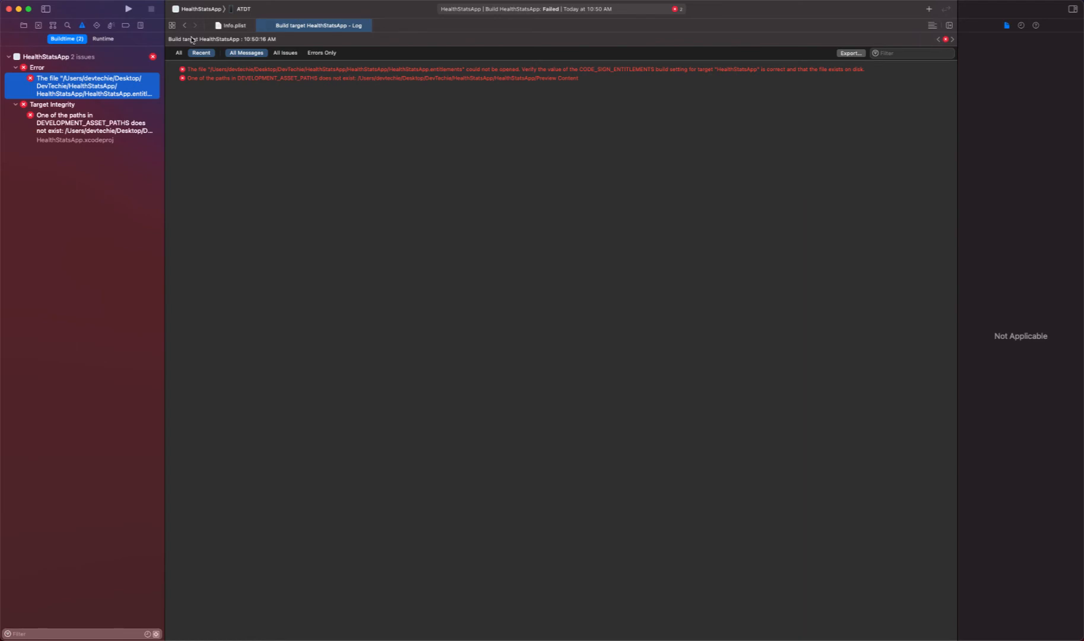
mouse_move(233, 69)
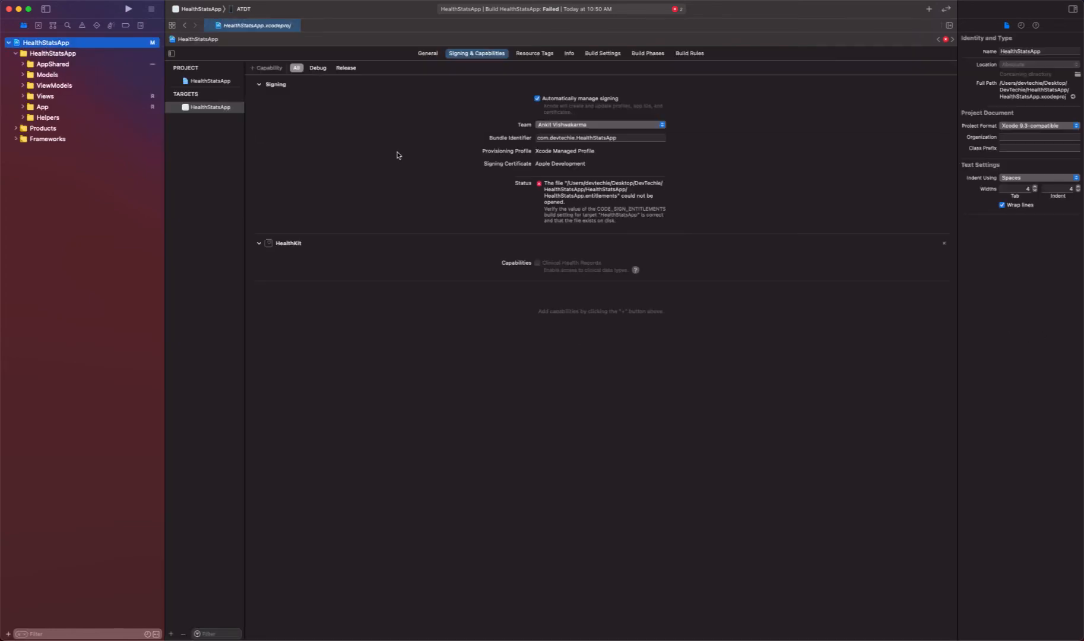
Prefix Code Signing Entitlements with AppShared/ in Build Settings and rebuild, still showing two errors
click(602, 53)
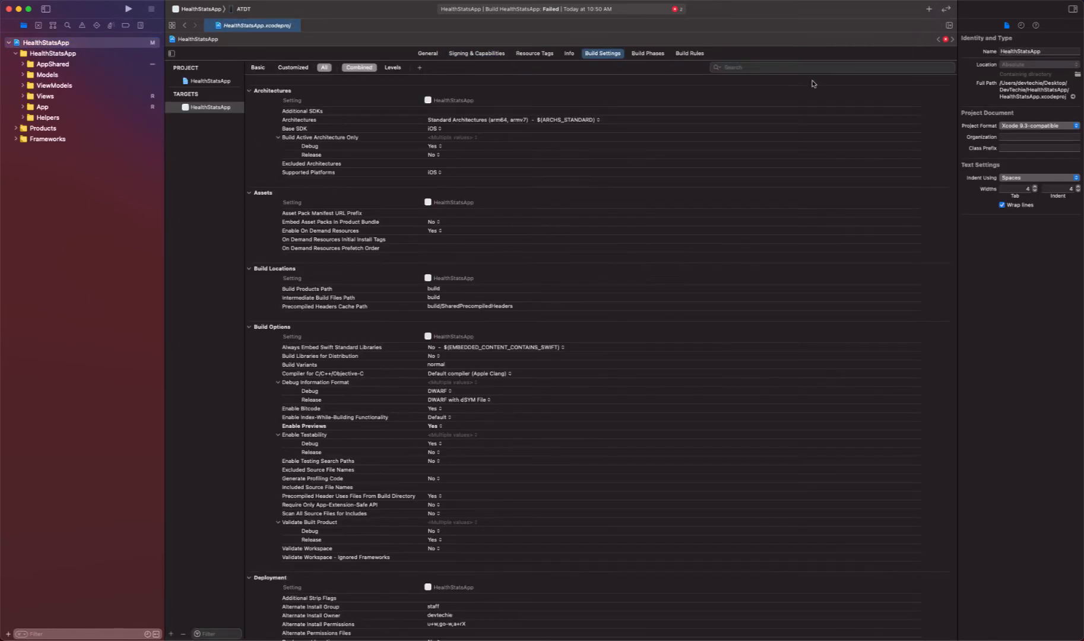
text(entitle)
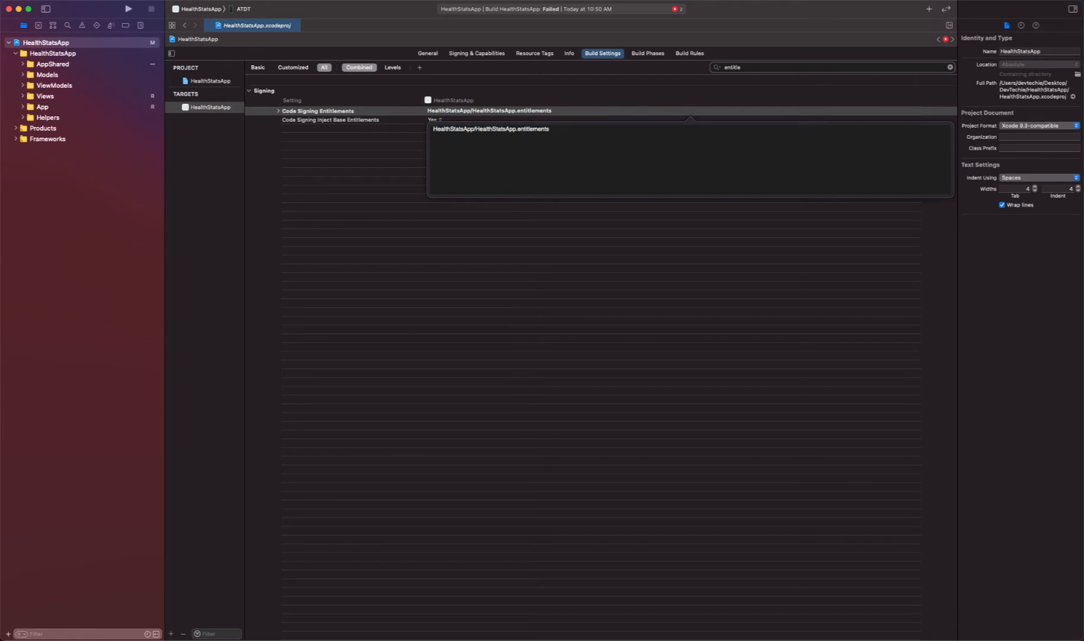
text(AppShared/)
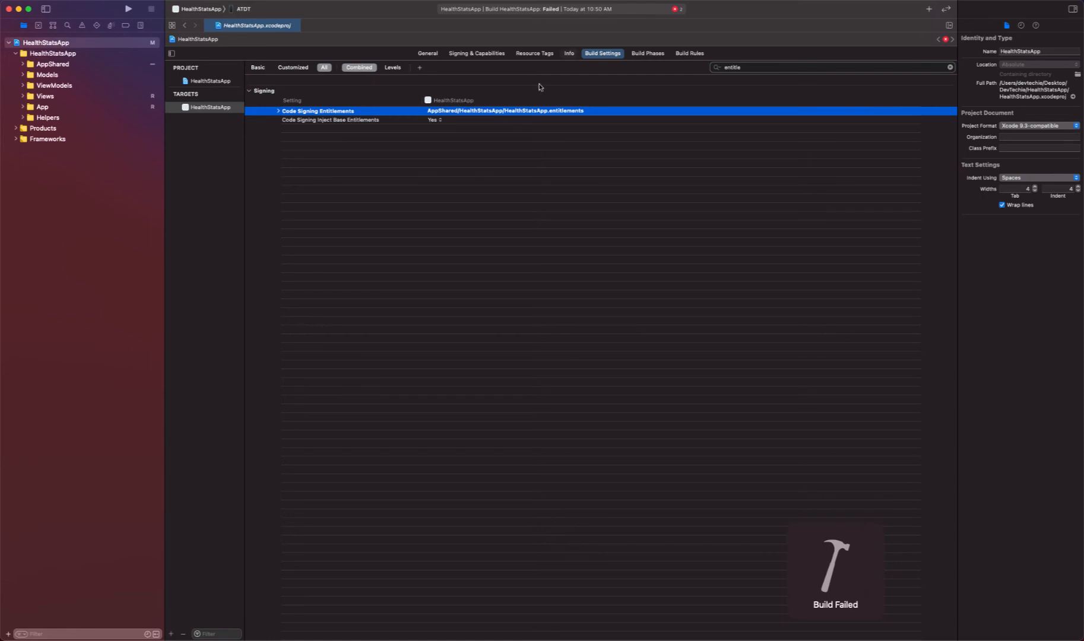
click(82, 26)
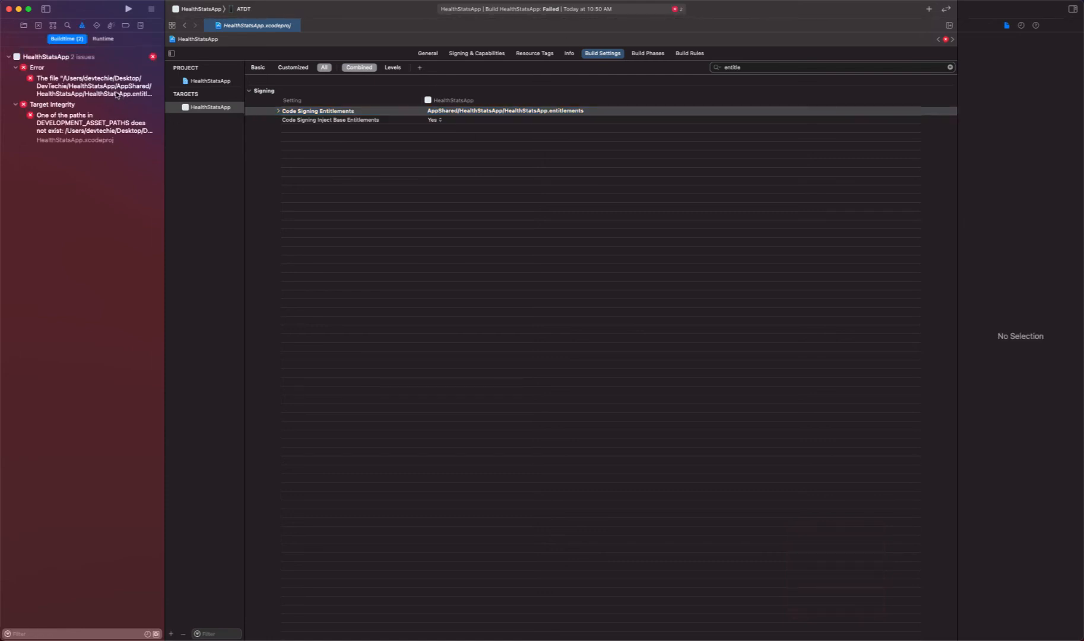
click(90, 86)
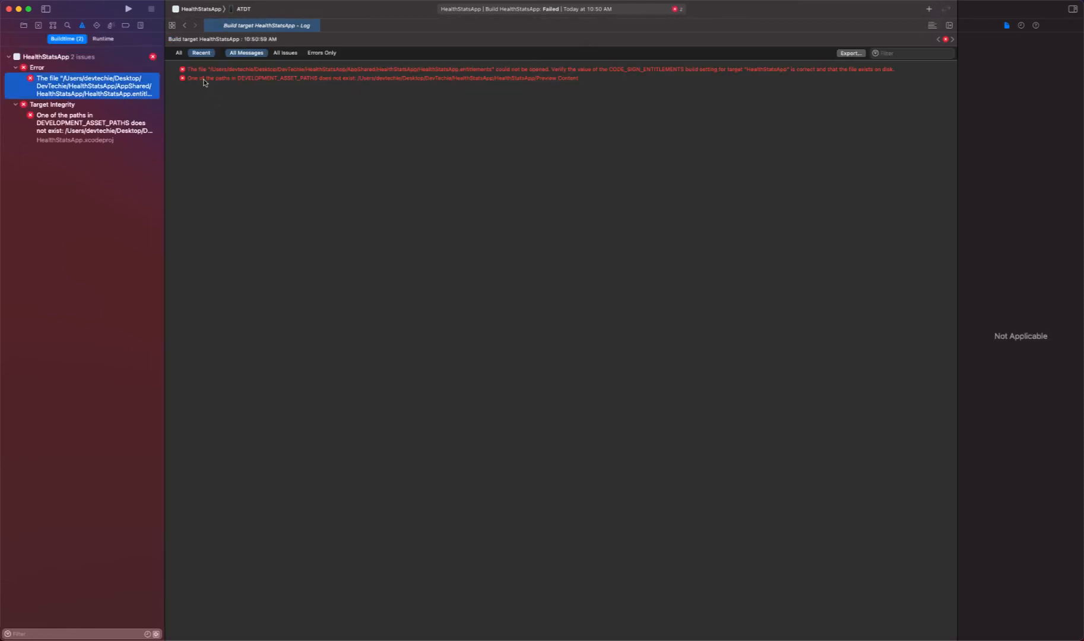
mouse_move(426, 76)
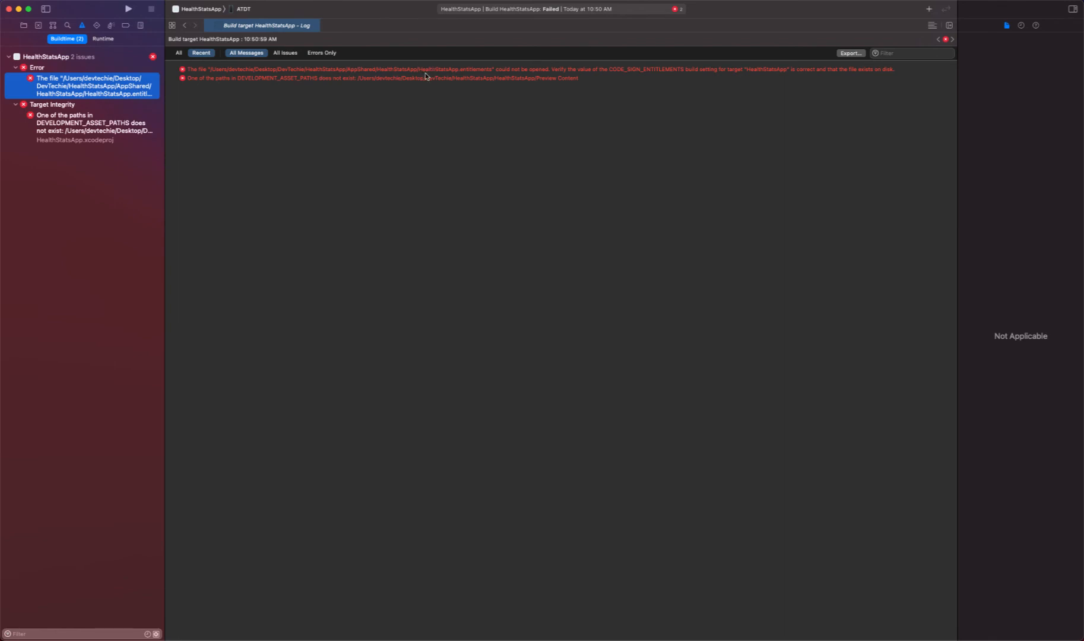
mouse_move(539, 76)
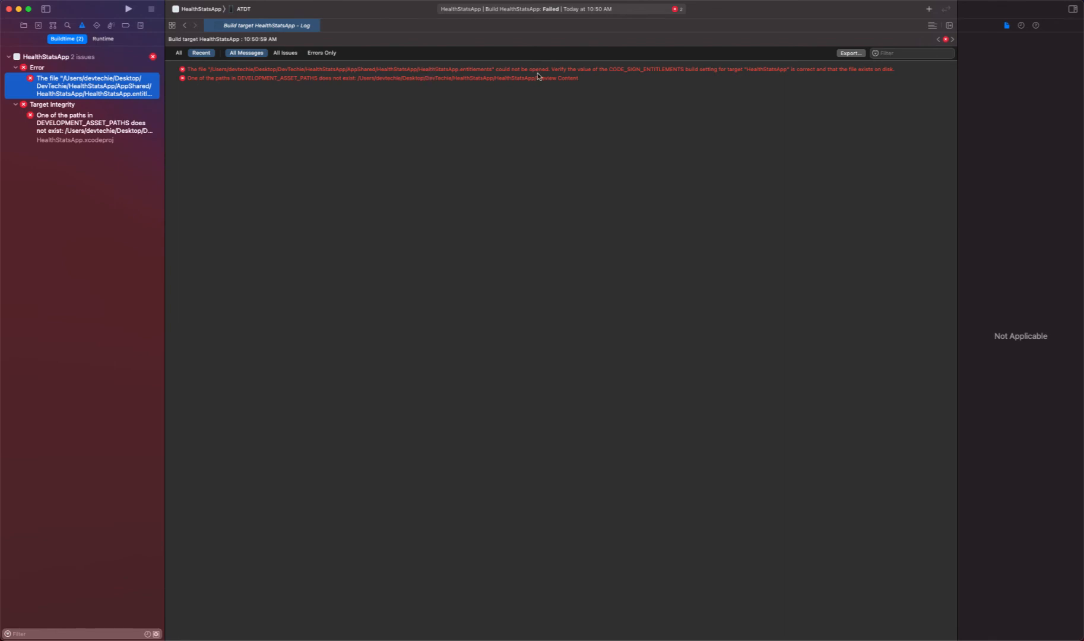
mouse_move(678, 75)
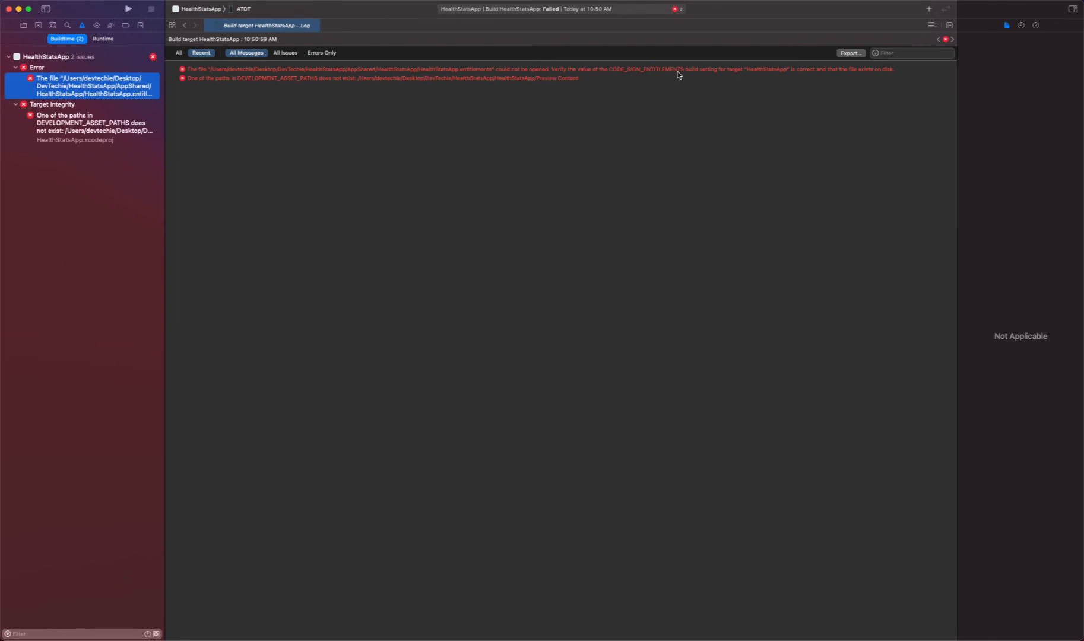
mouse_move(720, 75)
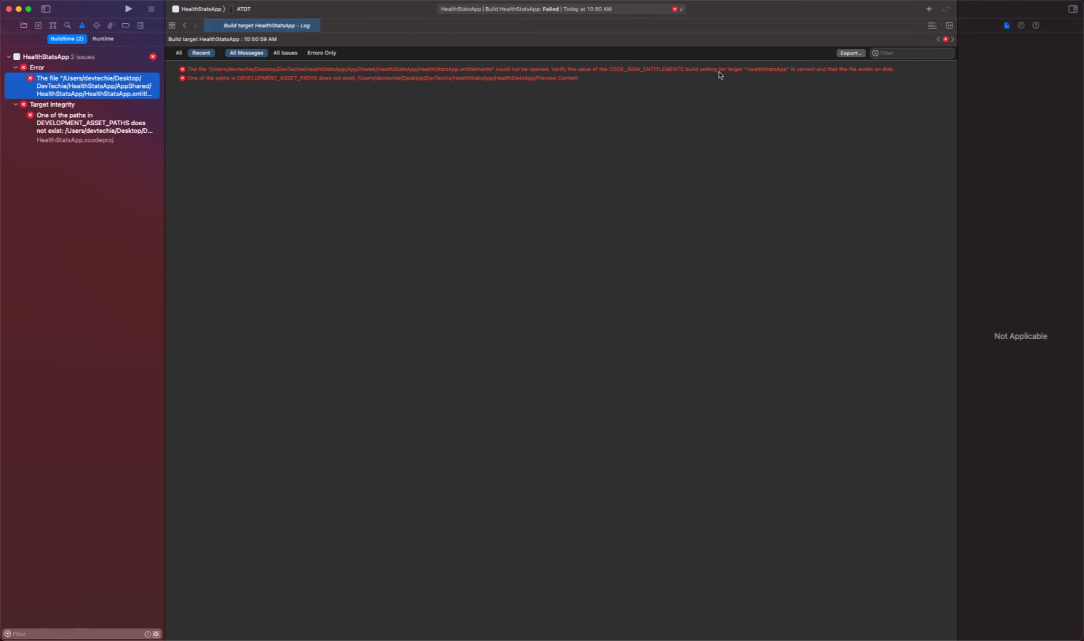
mouse_move(61, 46)
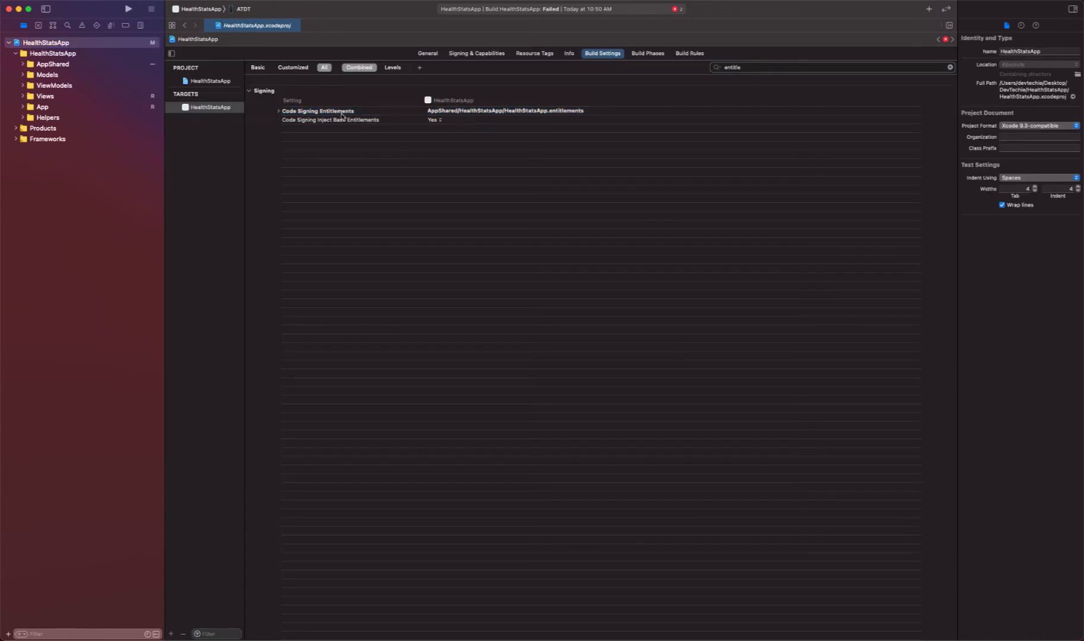
Reorder the entitlements path to HealthStatsApp/AppShared/HealthStatsApp.entitlements for Debug and Release, then rebuild
click(278, 111)
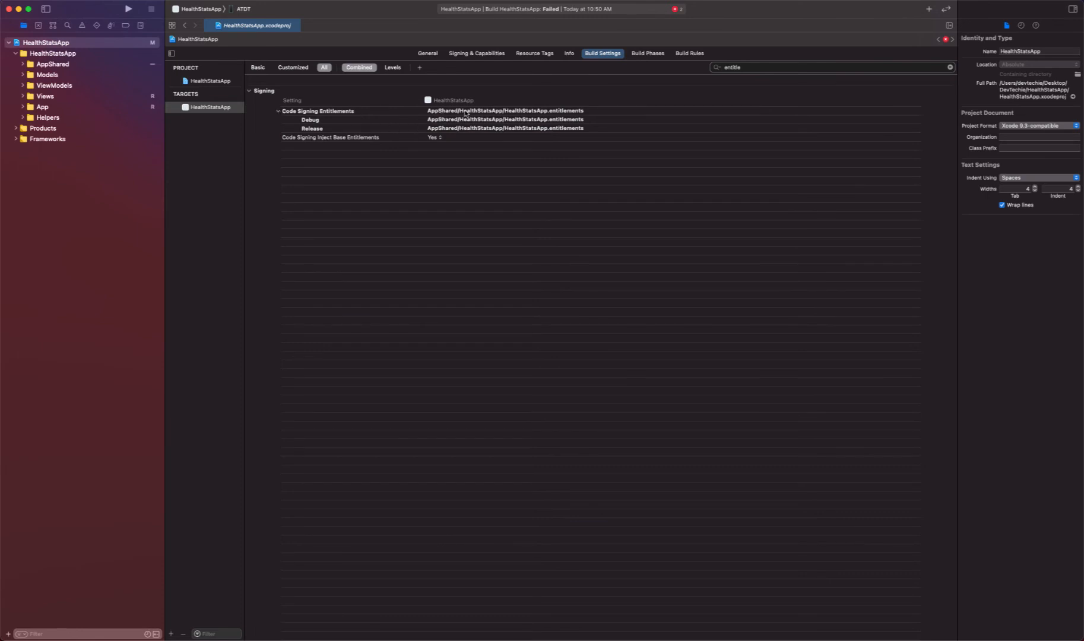
click(319, 111)
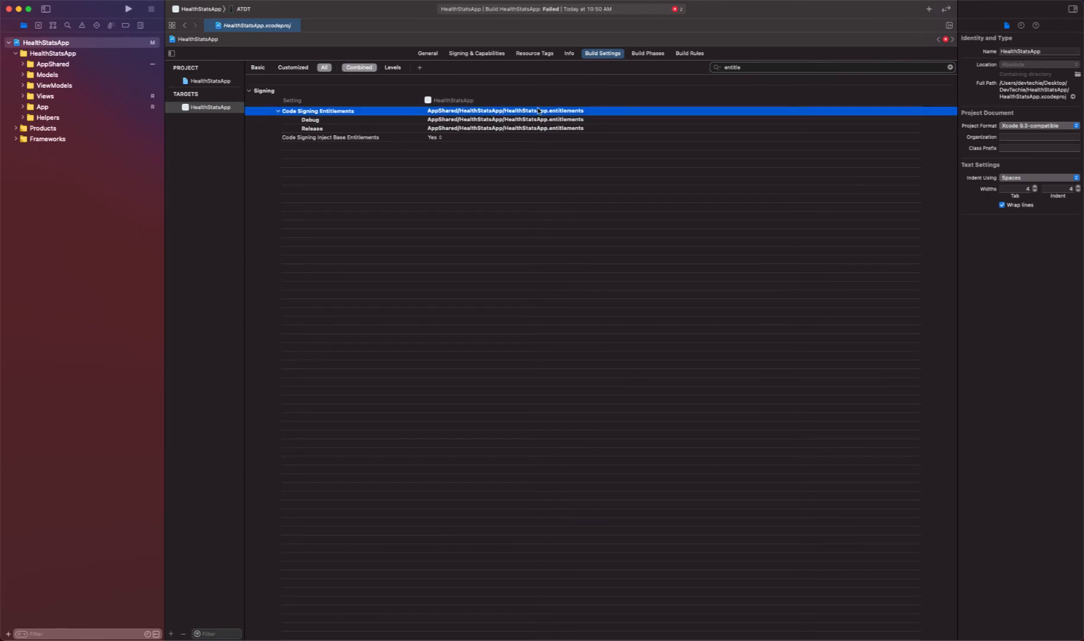
double_click(504, 110)
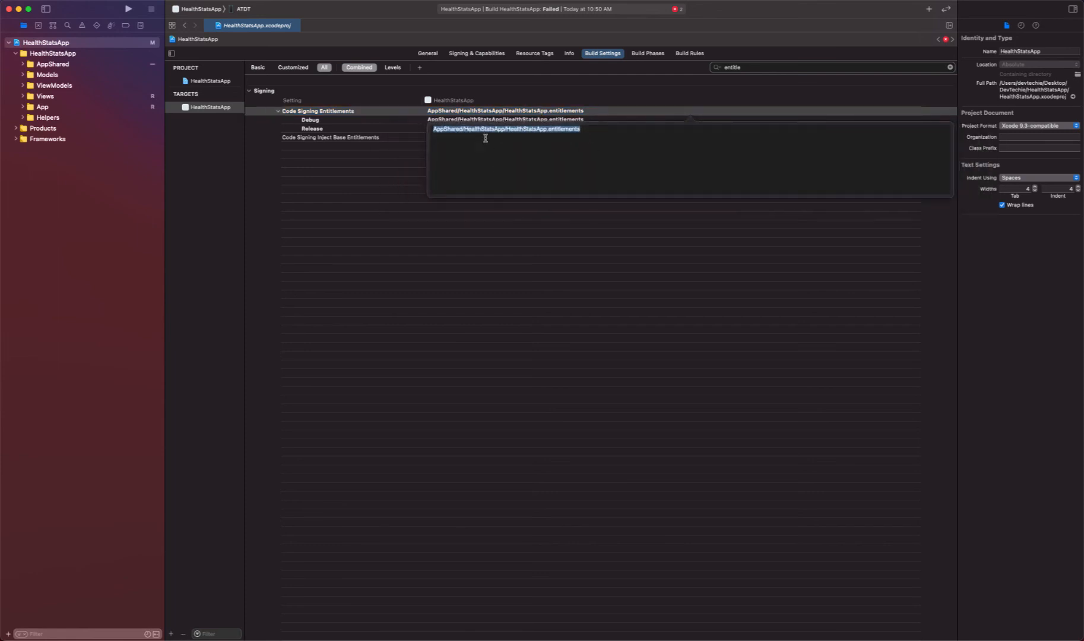
click(485, 129)
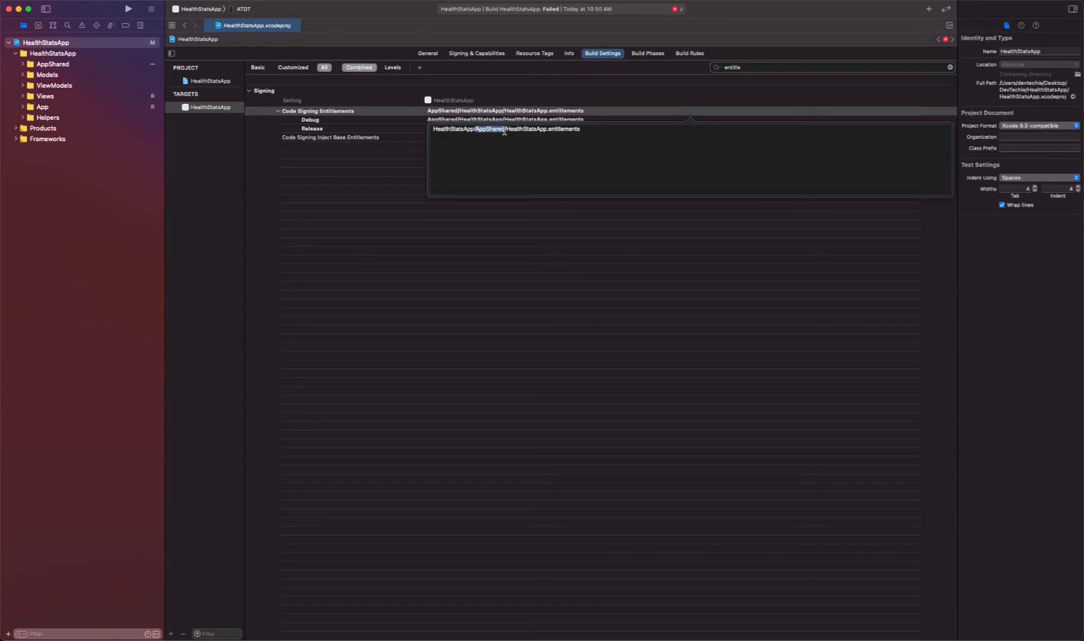
click(318, 112)
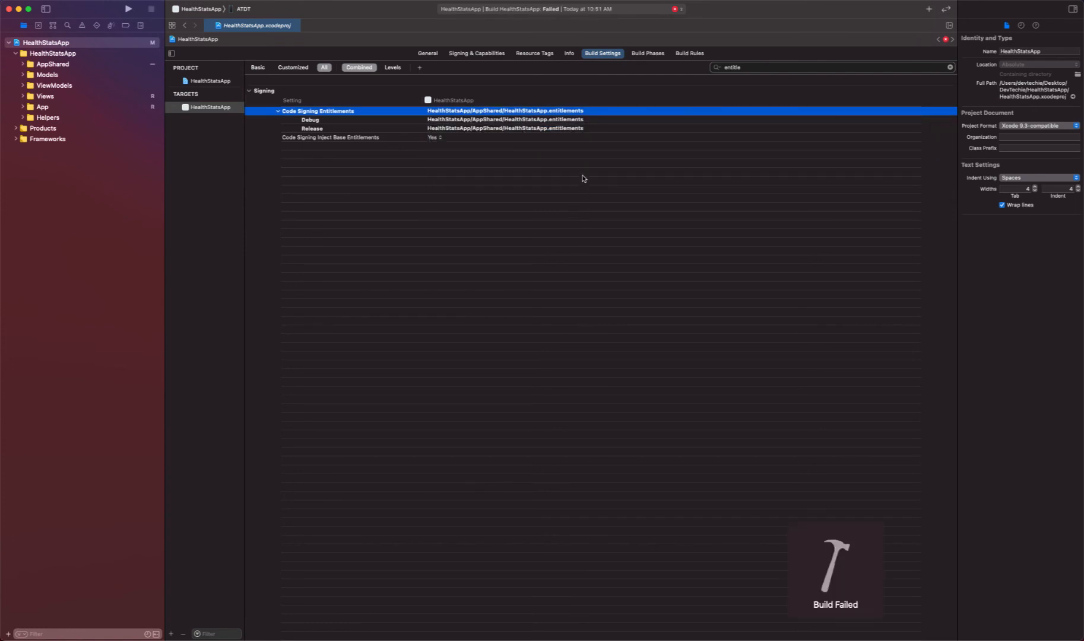
Fix DEVELOPMENT_ASSET_PATHS to HealthStatsApp/AppShared/Preview Content and rebuild without the missing-path error
click(82, 26)
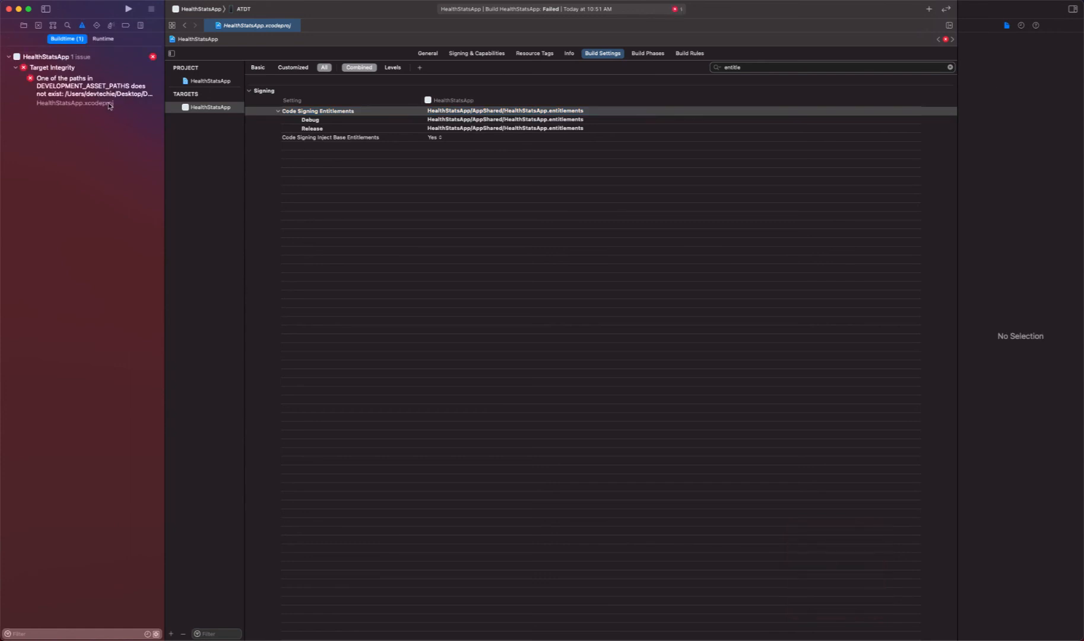
click(90, 90)
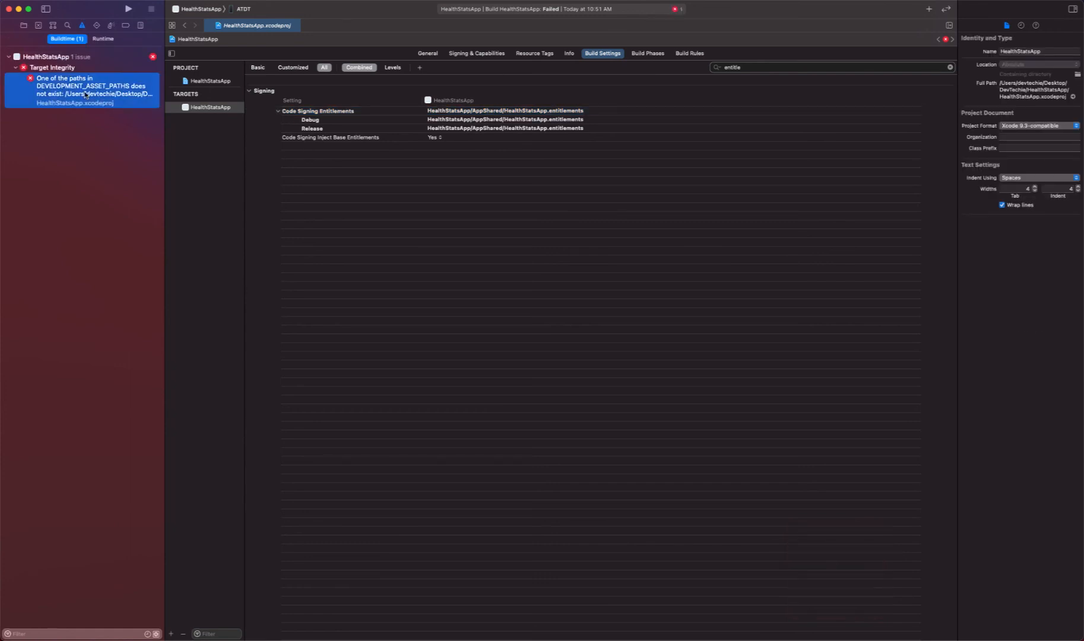
mouse_move(80, 222)
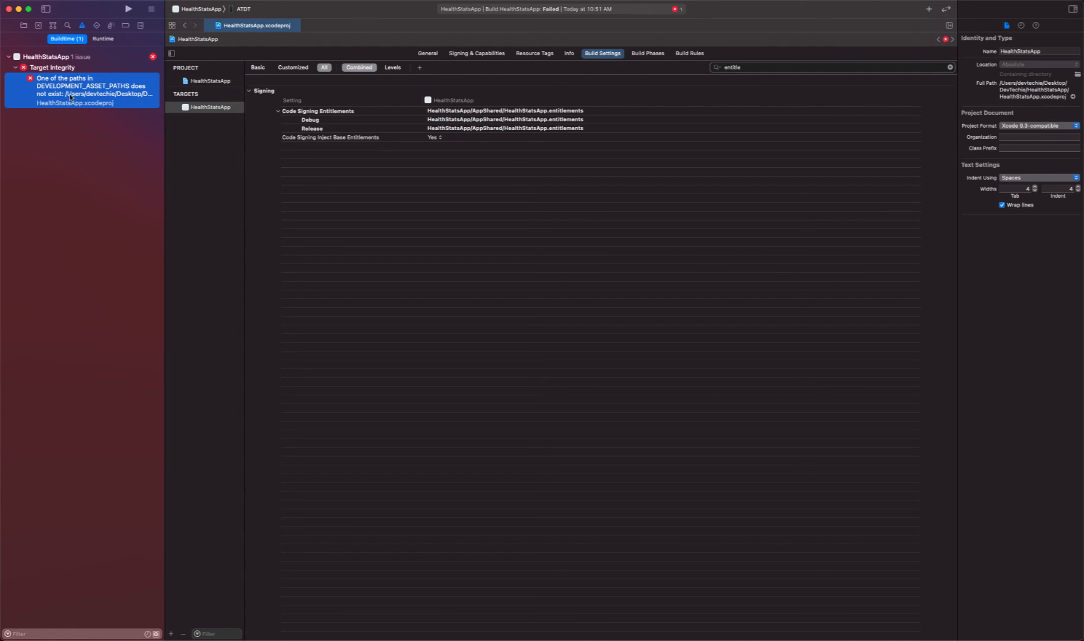
mouse_move(166, 77)
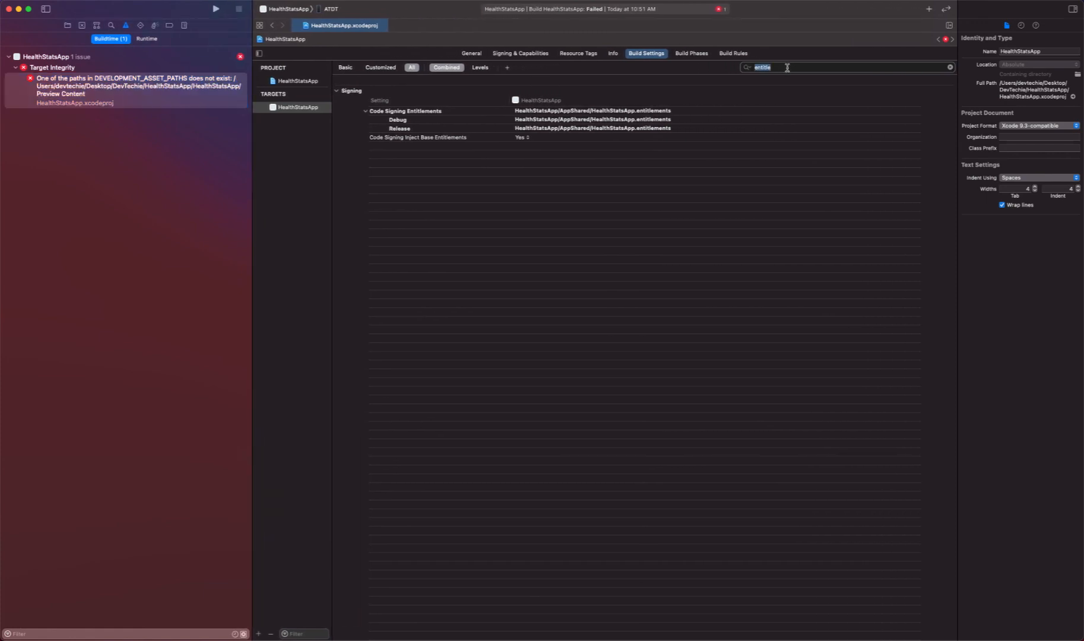
text(preview)
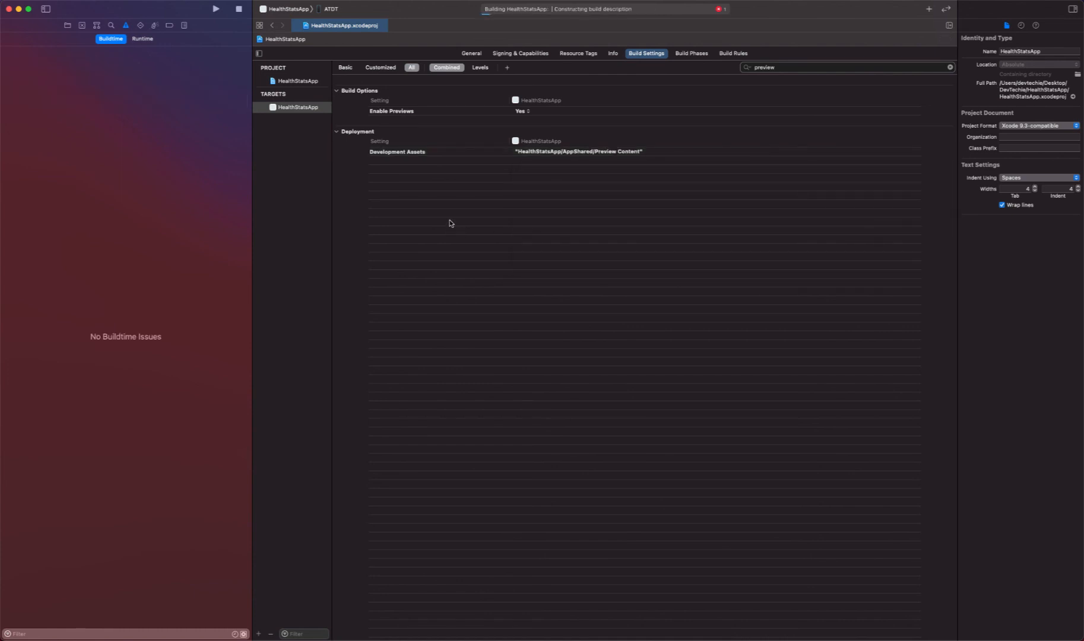
Build, inspect the missing Info.plist error and return to the project navigator
click(216, 8)
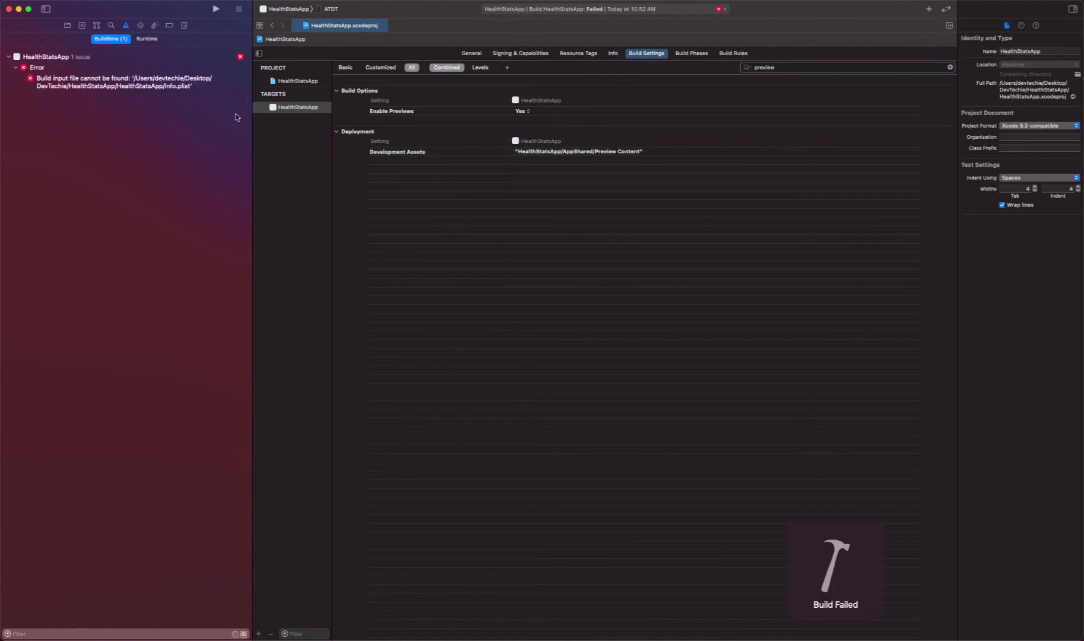
click(124, 82)
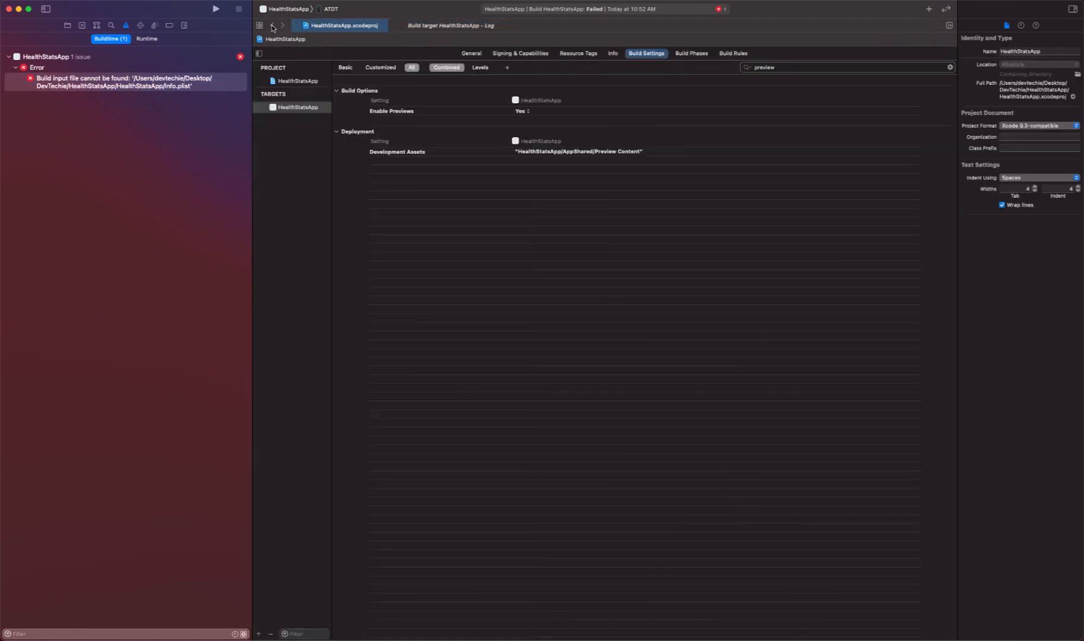
click(66, 27)
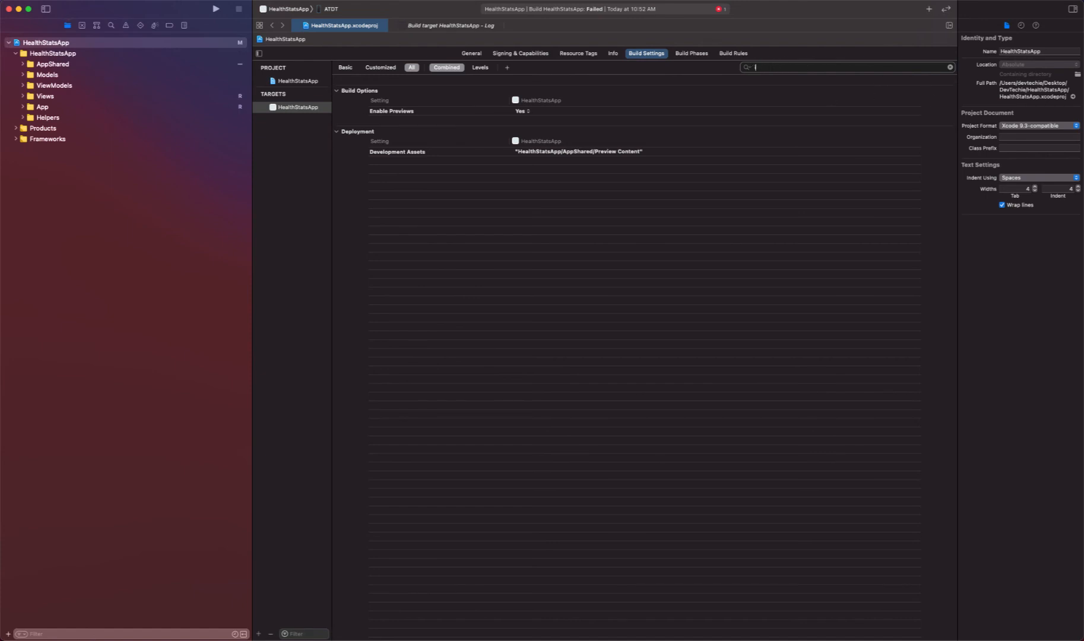
Filter Build Settings for 'info.p' and edit Info.plist File to HealthStatsApp/AppShared/Info.plist
text(info)
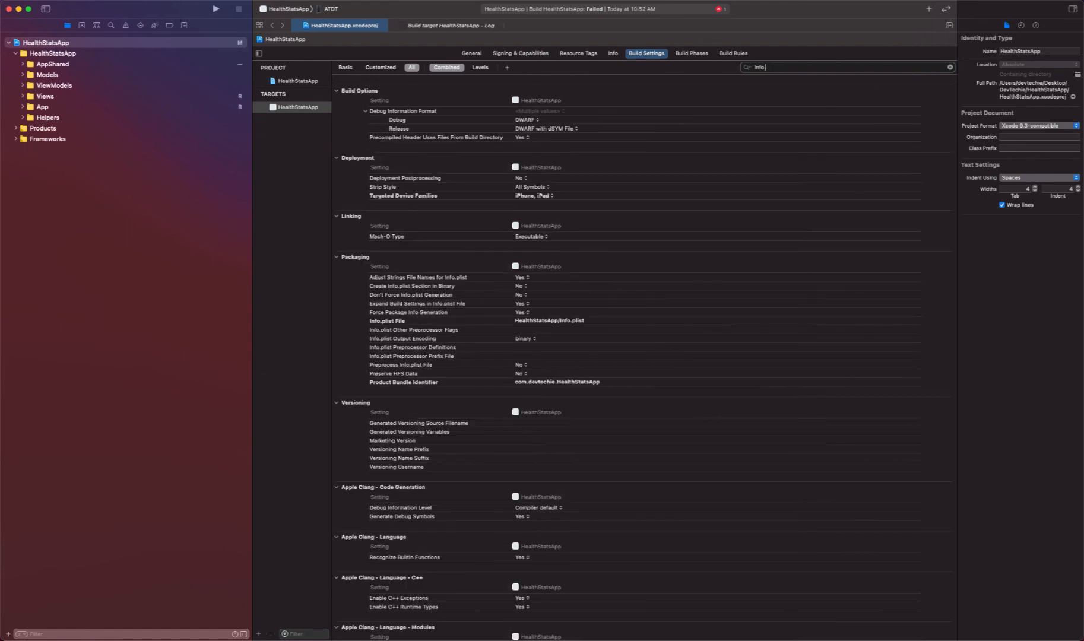
text(.p)
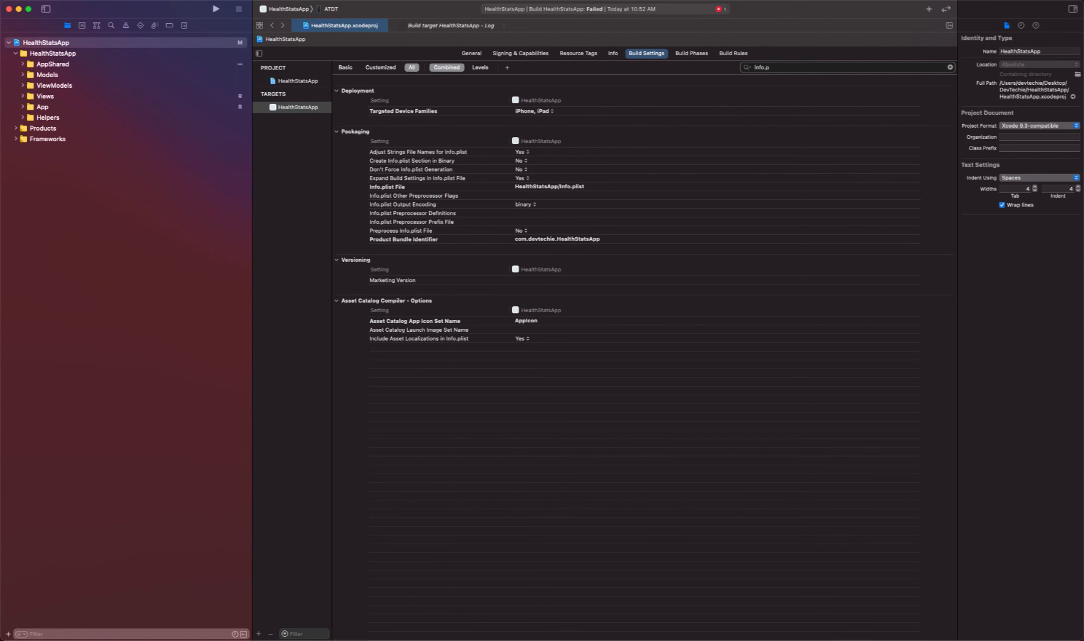
click(387, 186)
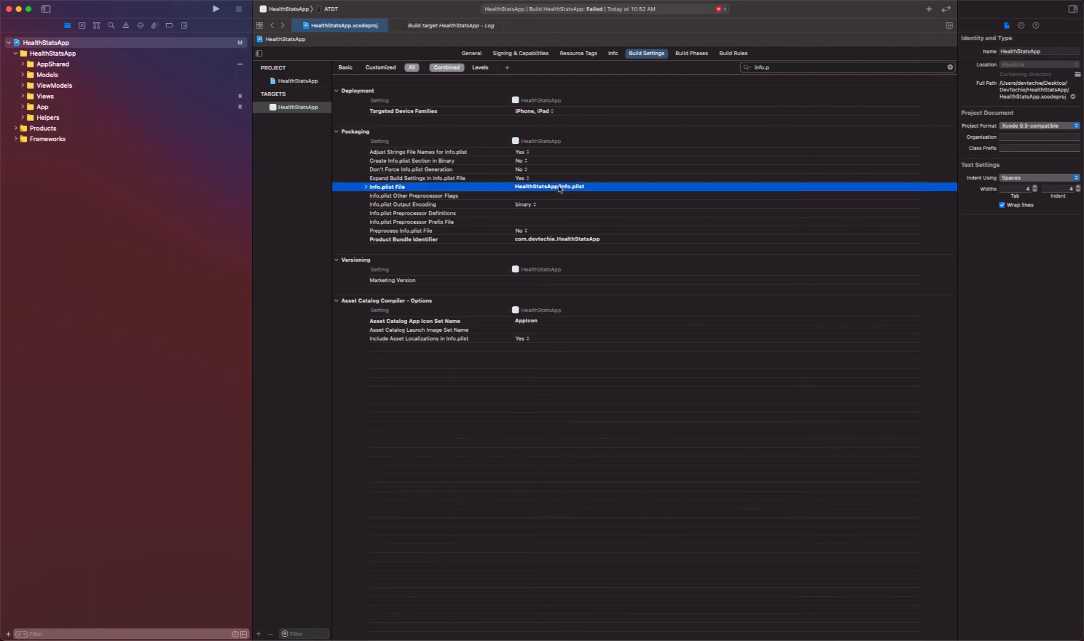
double_click(549, 186)
text(AppShared/)
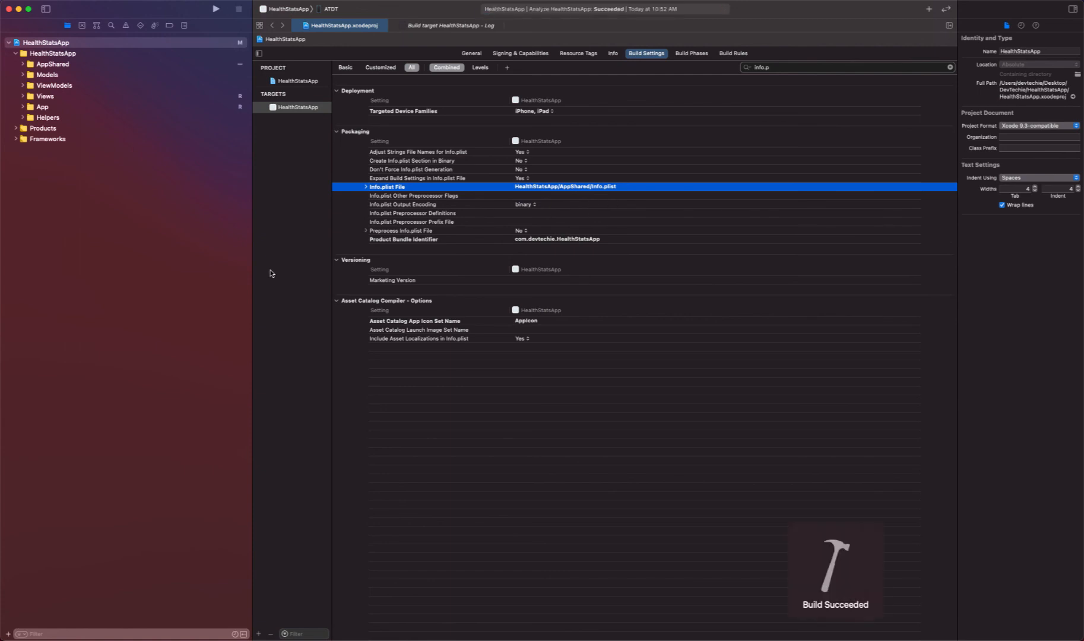
mouse_move(381, 39)
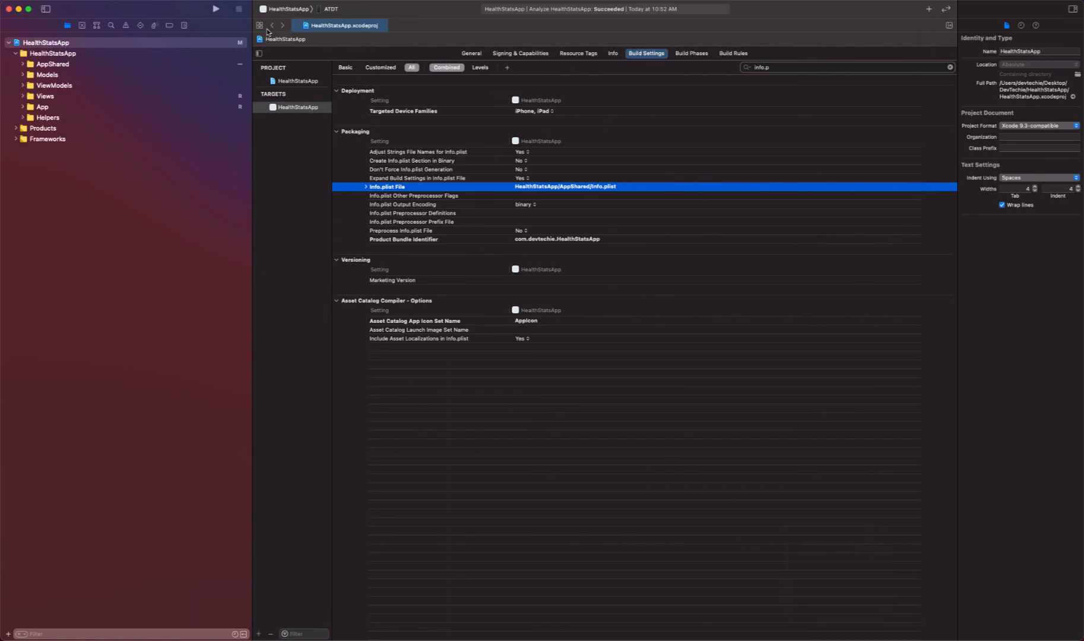
mouse_move(222, 174)
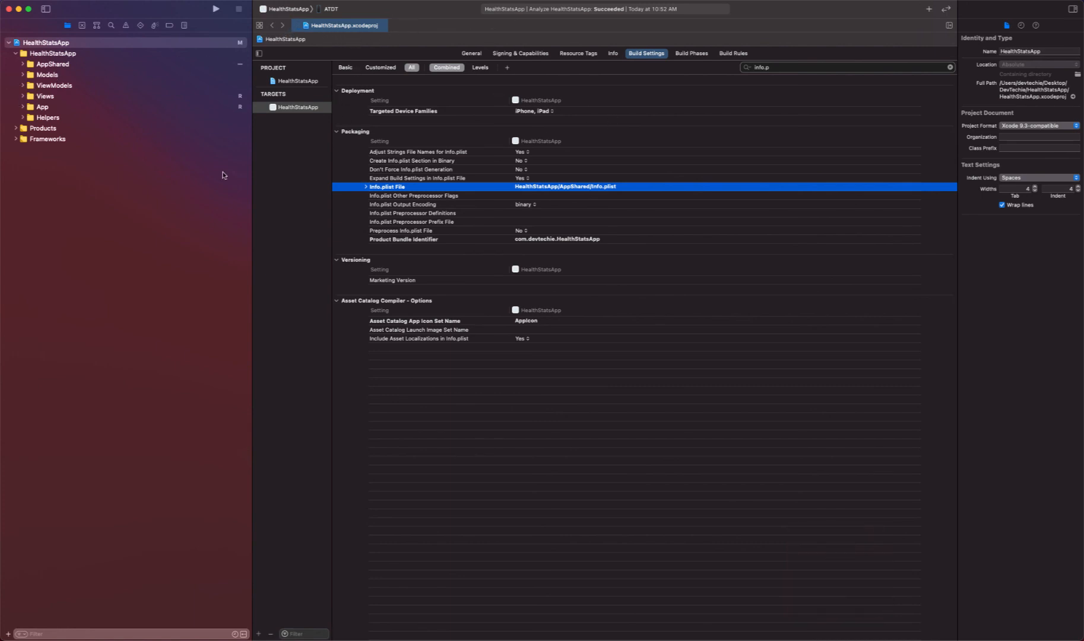
mouse_move(49, 95)
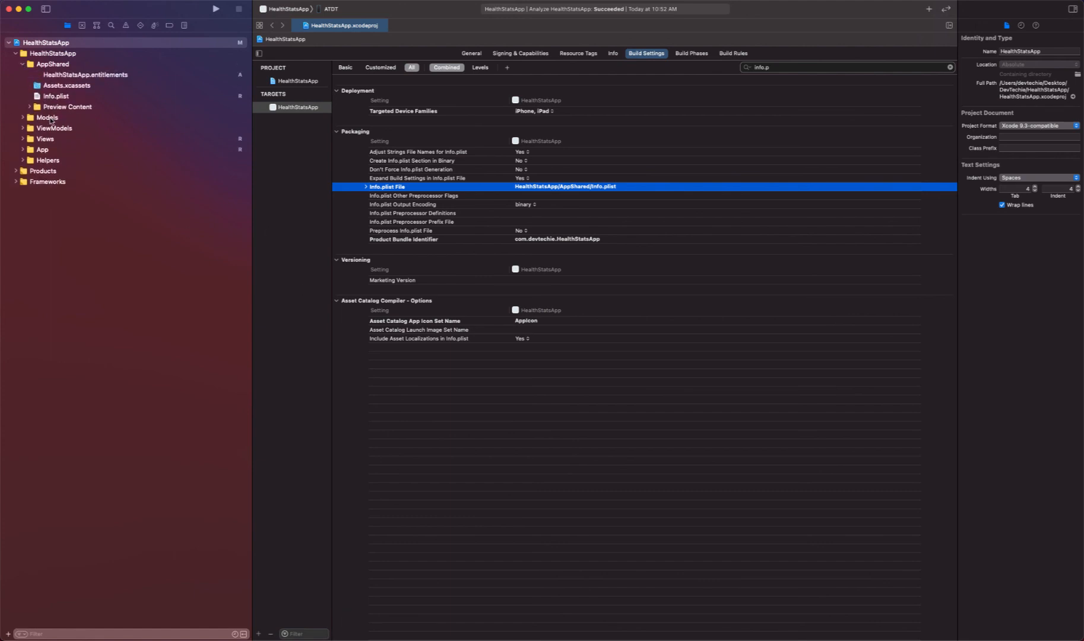
Show HealthStatsApp.entitlements from the AppShared group with HealthKit set to YES
click(85, 75)
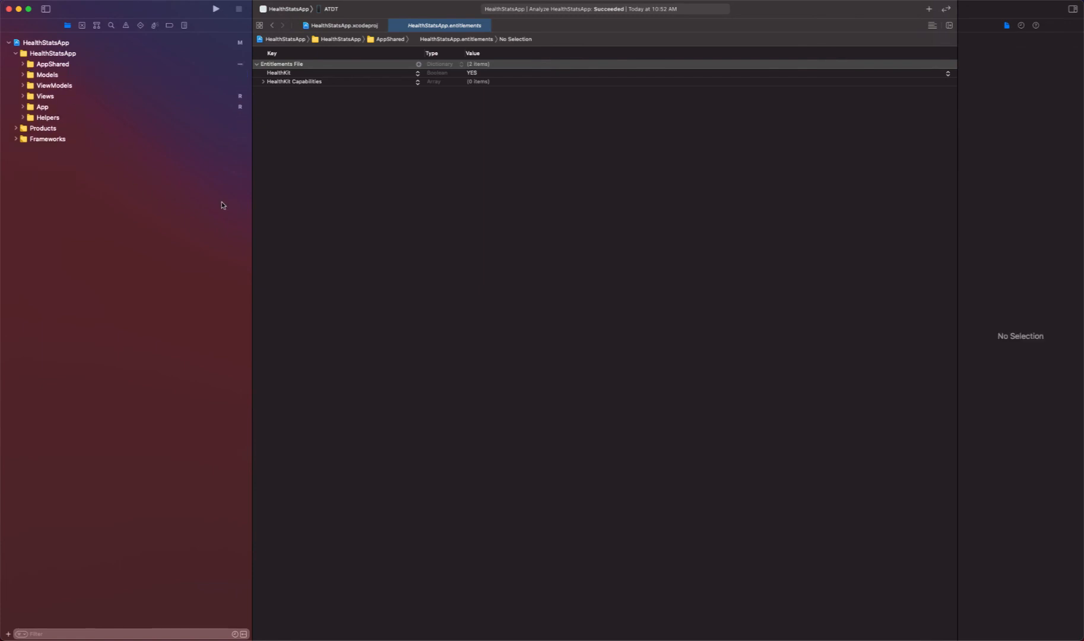
mouse_move(267, 109)
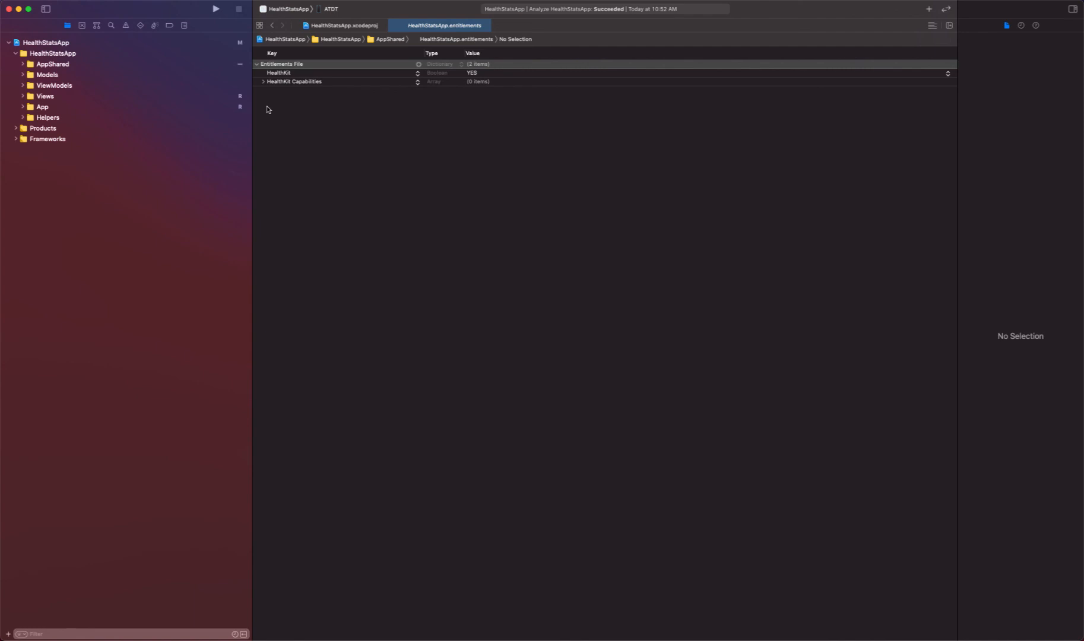
Run HealthStatsApp on the device twice, cancelling each stalled run
click(215, 9)
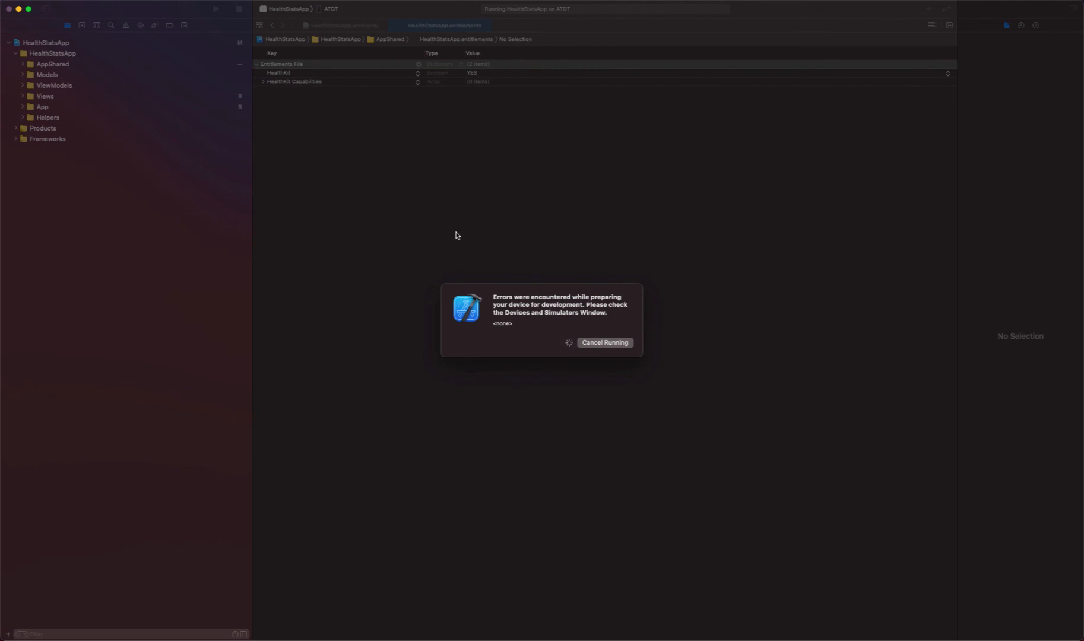
click(603, 342)
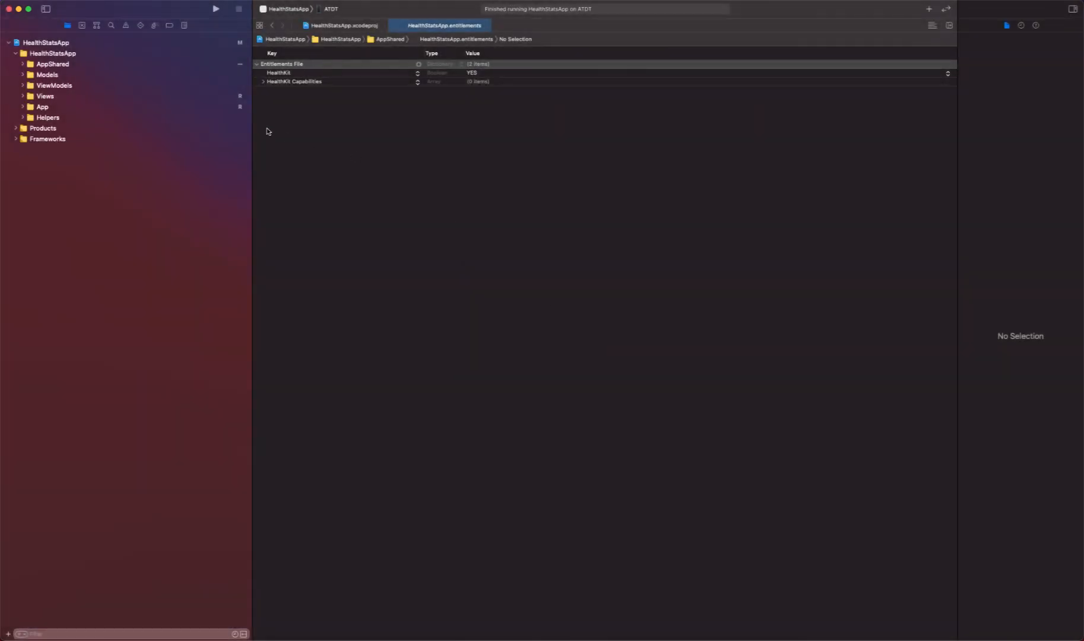
click(215, 8)
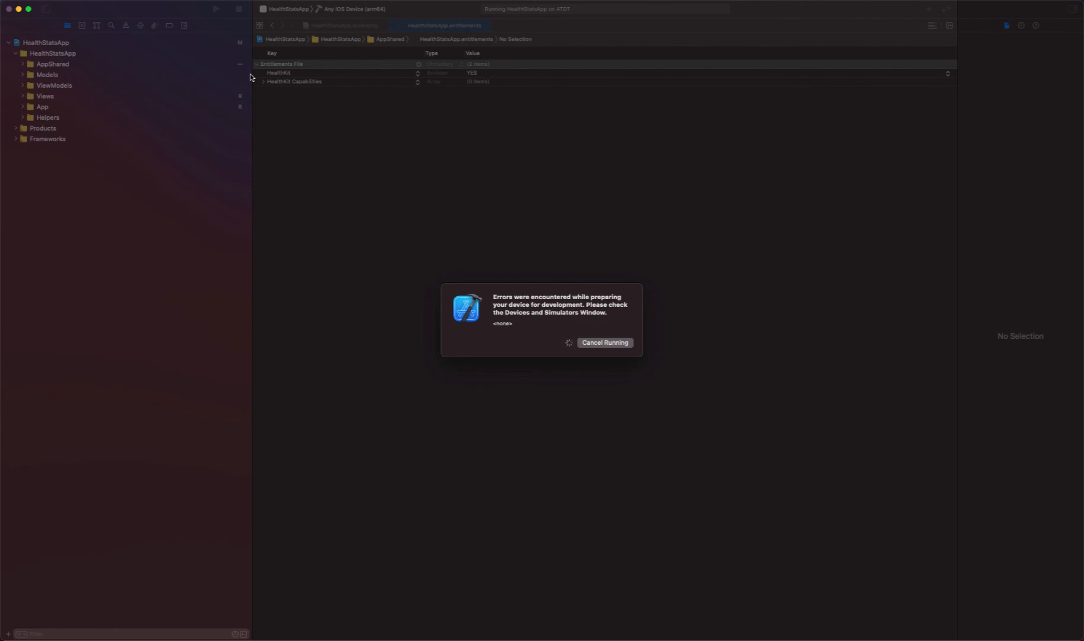
mouse_move(601, 356)
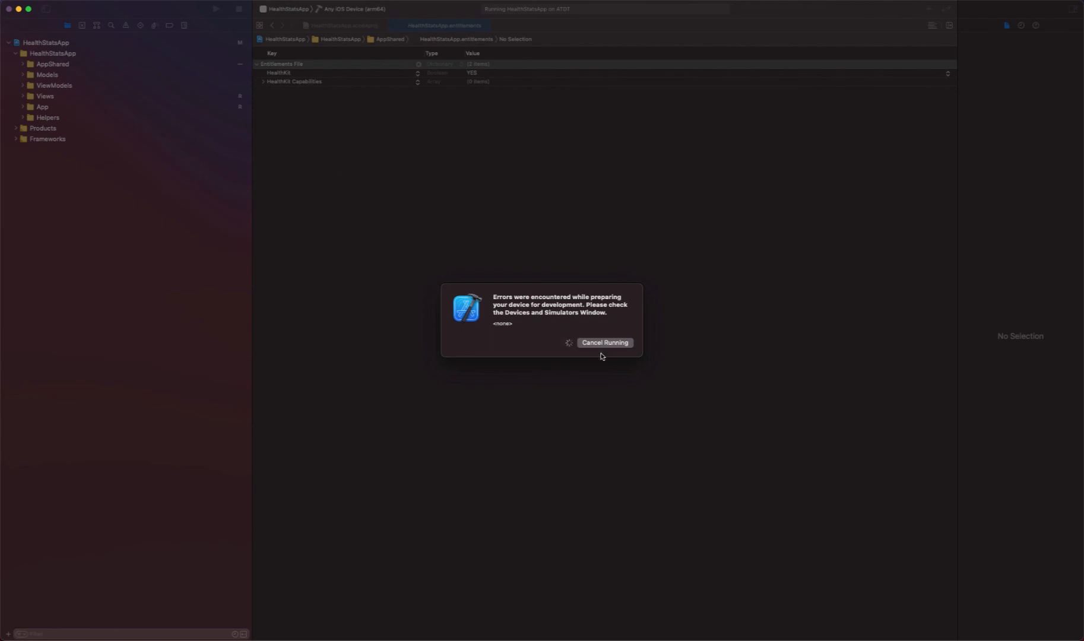
click(603, 342)
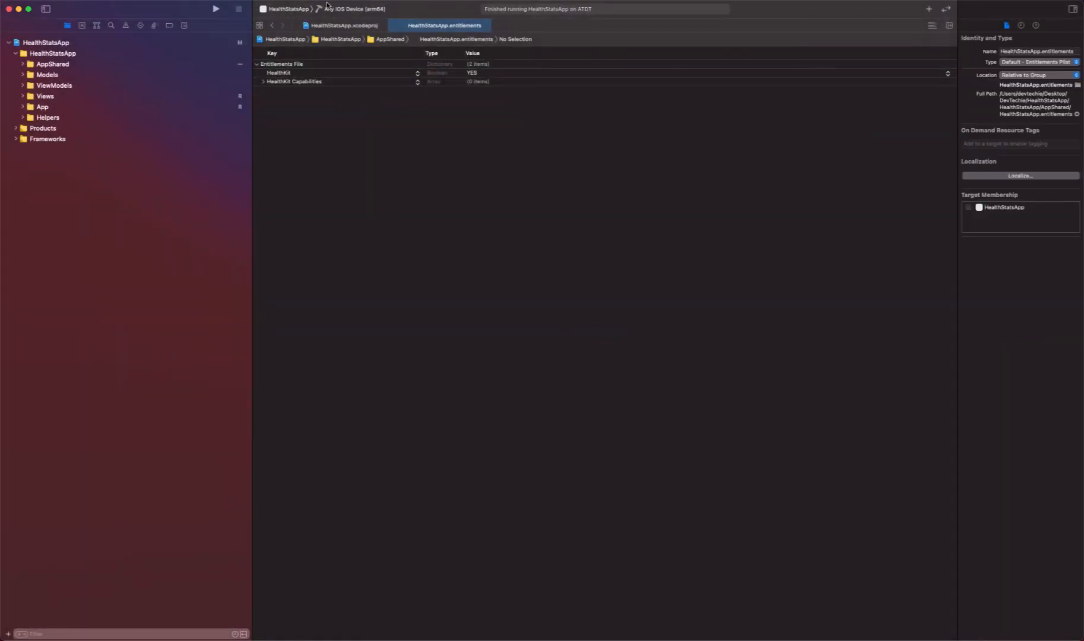
Pick ATDT as the run destination and run again, hitting the device-preparation error
click(355, 8)
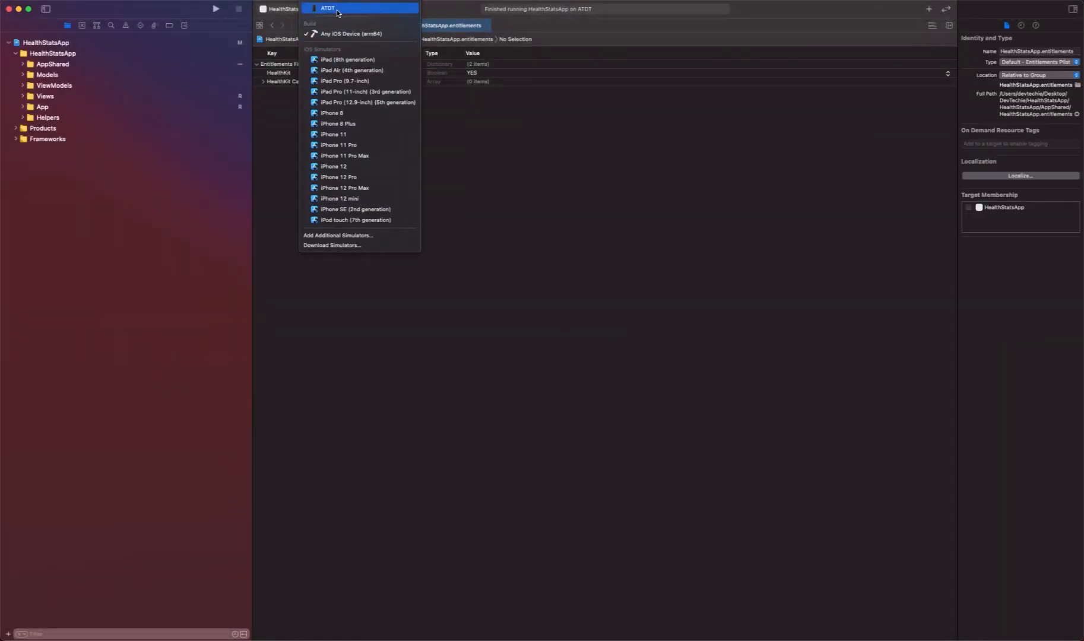
click(215, 8)
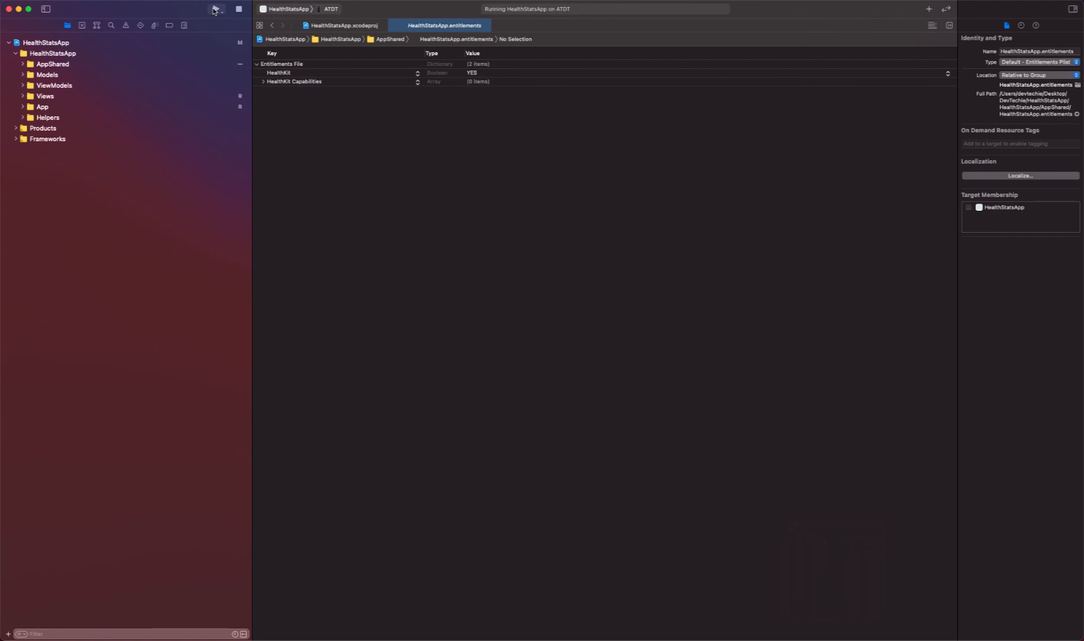
click(215, 9)
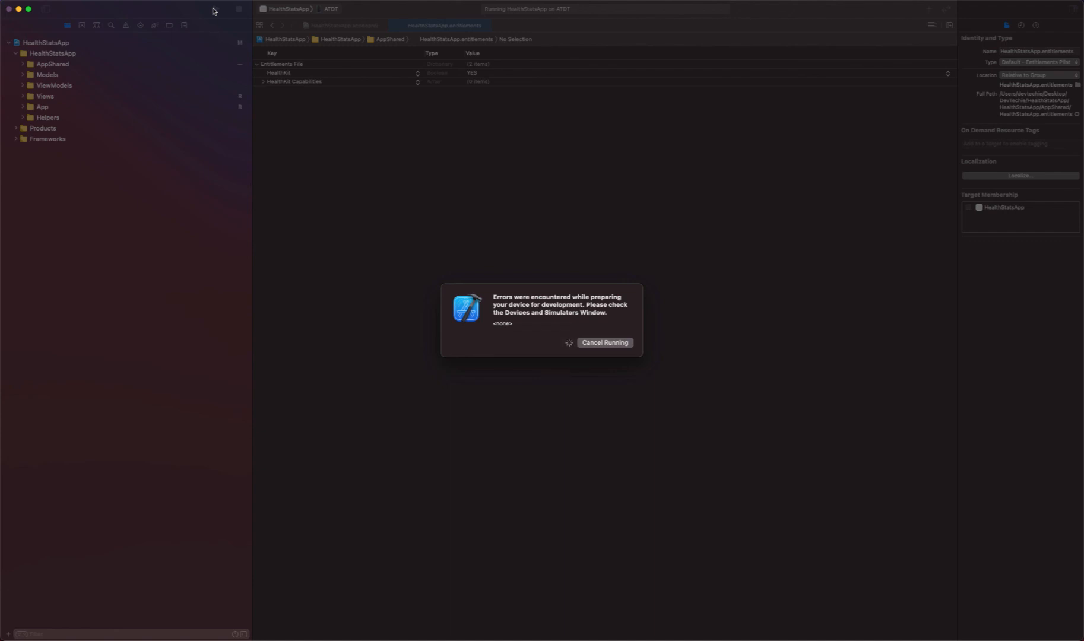